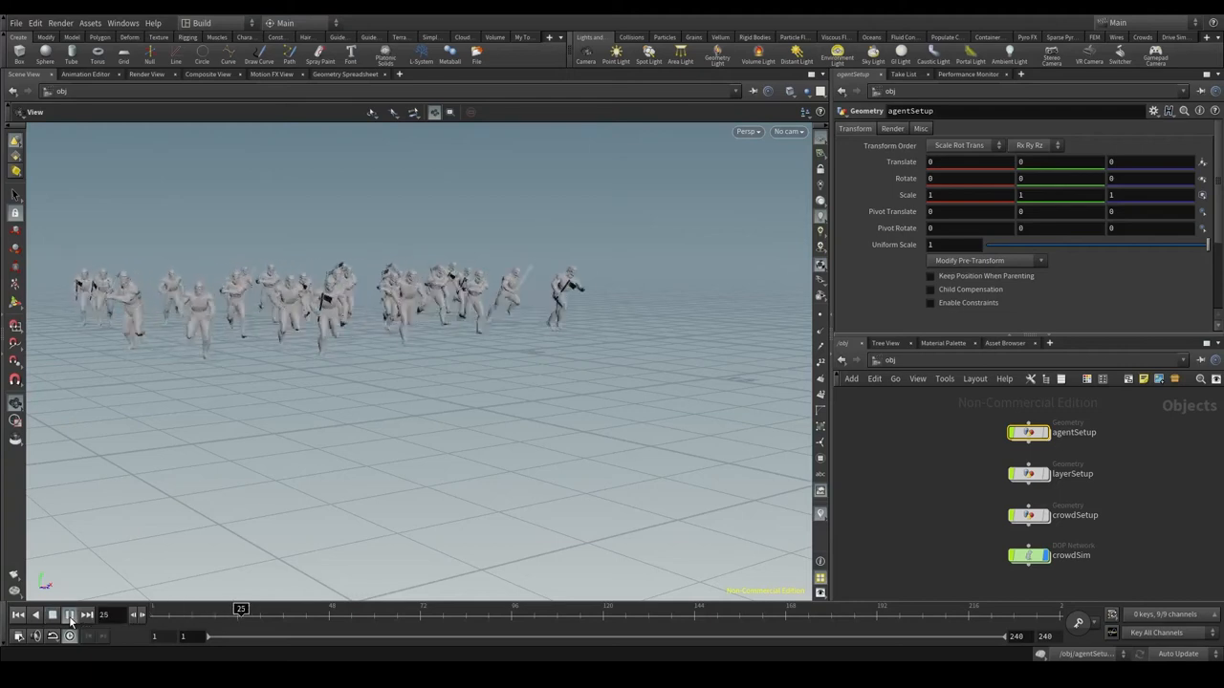
# - Play and scrub the crowd simulation to watch the agents run and then stand
pyautogui.click(69, 621)
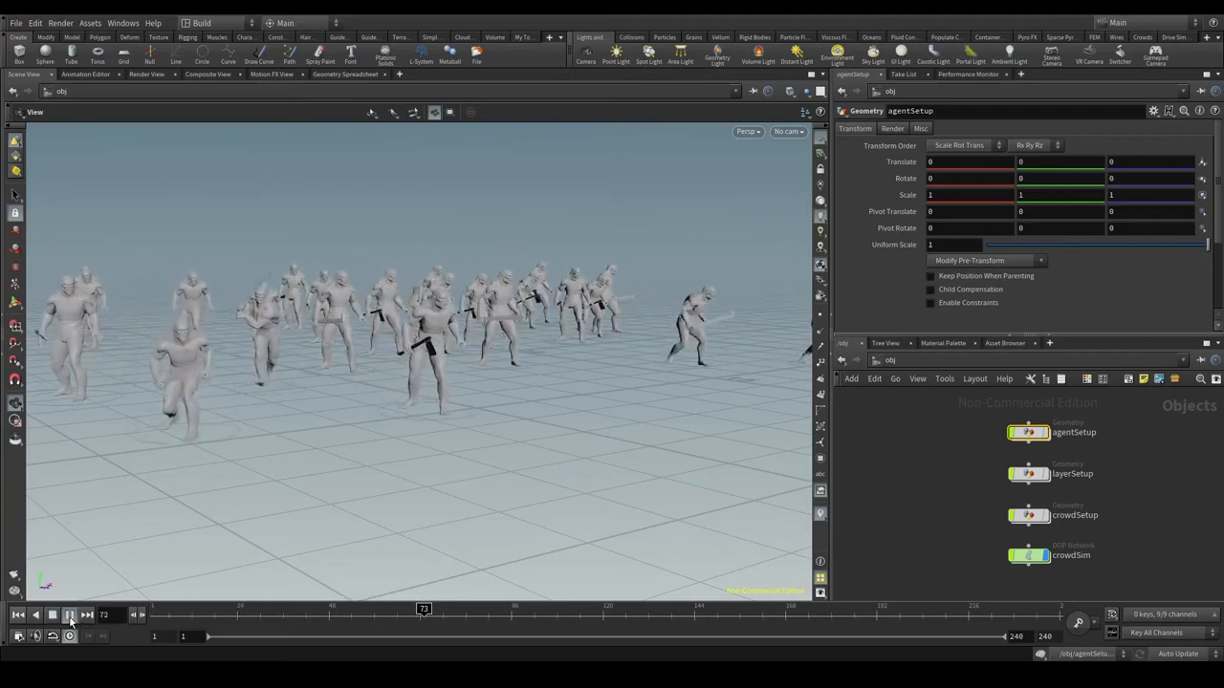
pyautogui.click(69, 616)
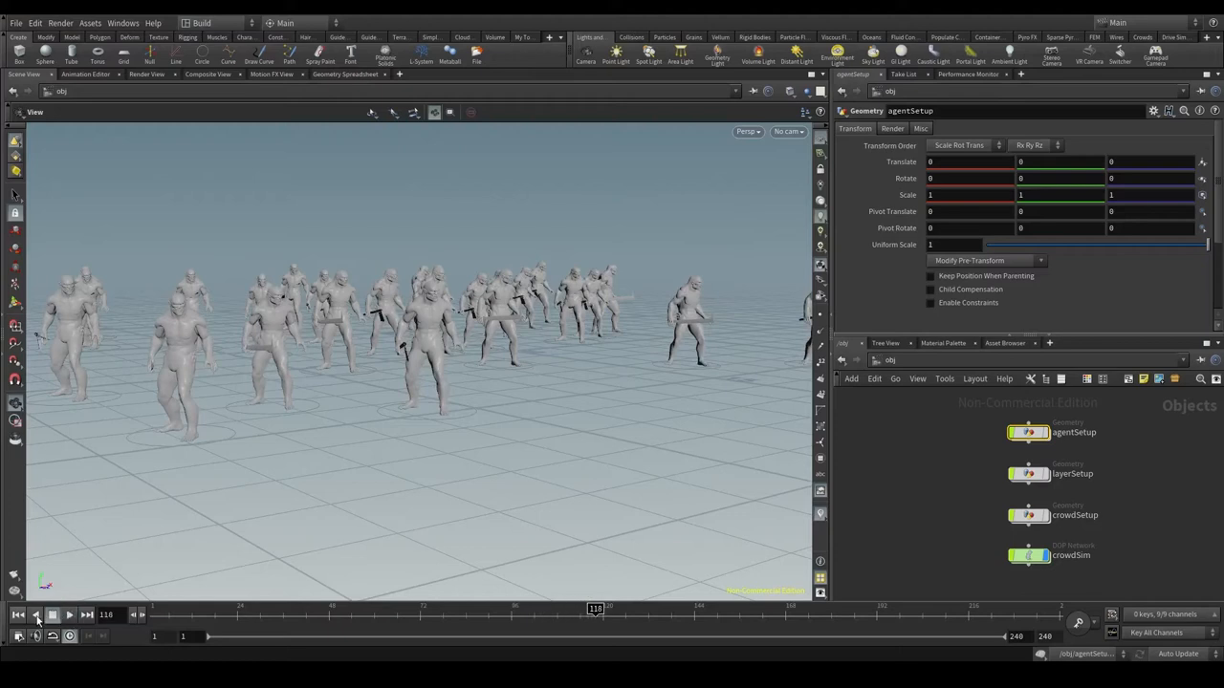
pyautogui.click(69, 615)
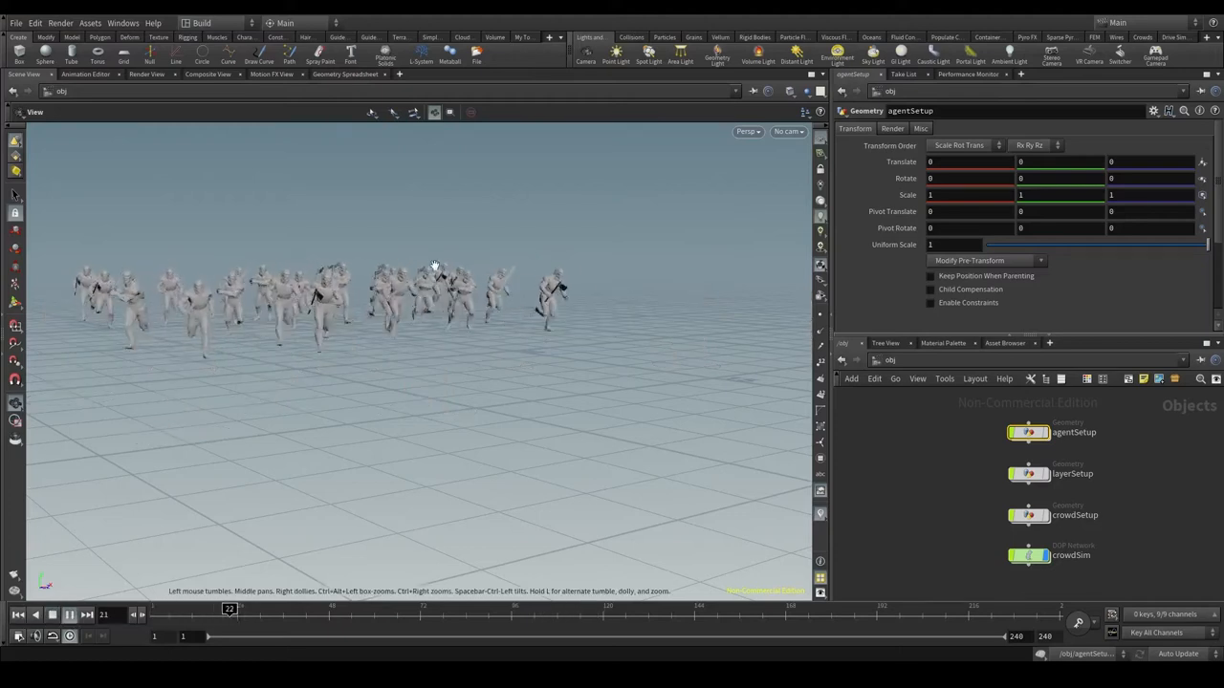
pyautogui.click(69, 615)
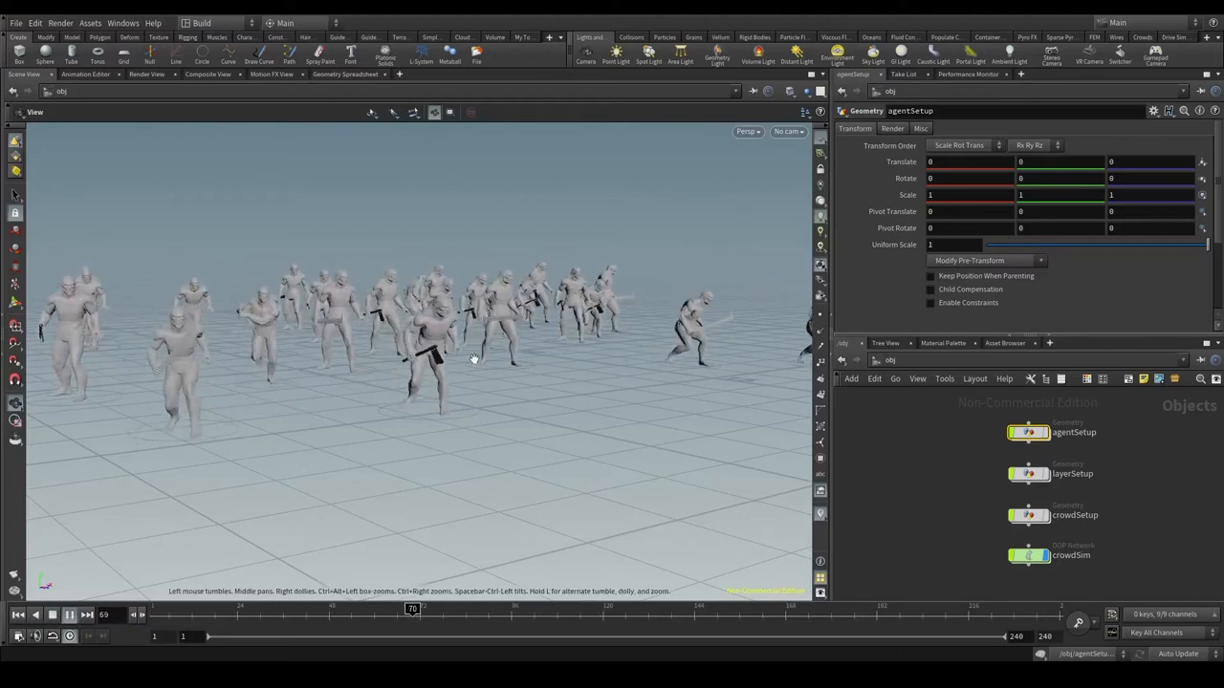
pyautogui.click(53, 616)
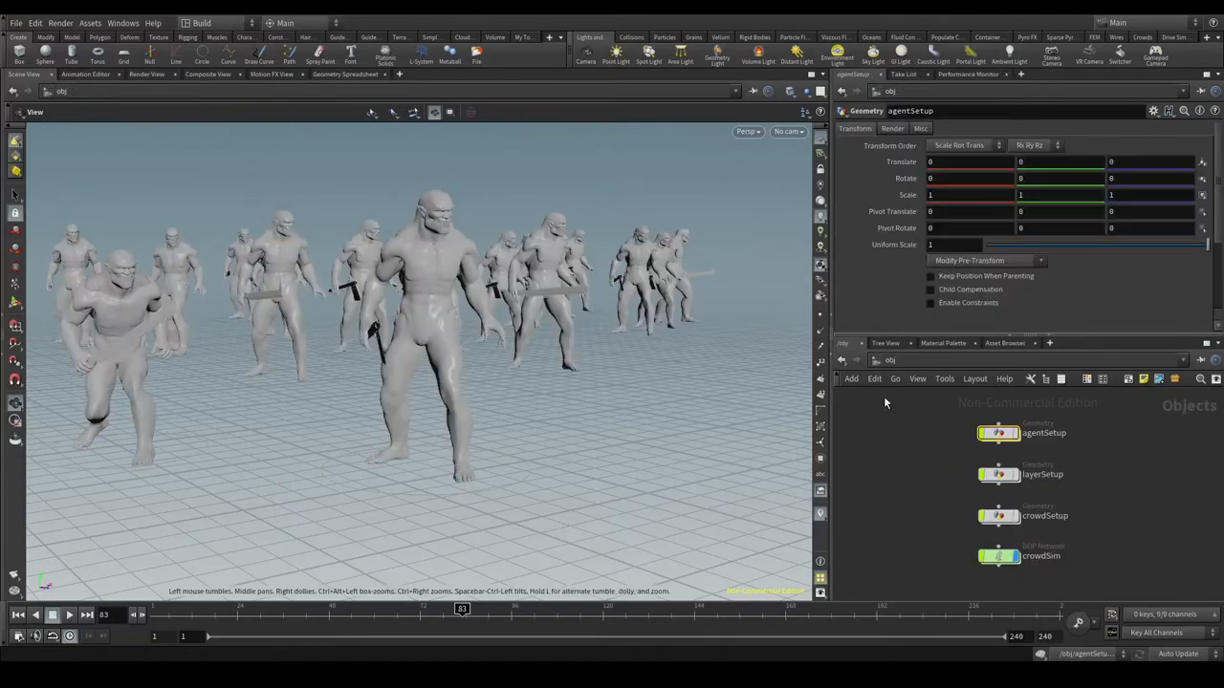
pyautogui.moveTo(462, 608); pyautogui.dragTo(393, 608)
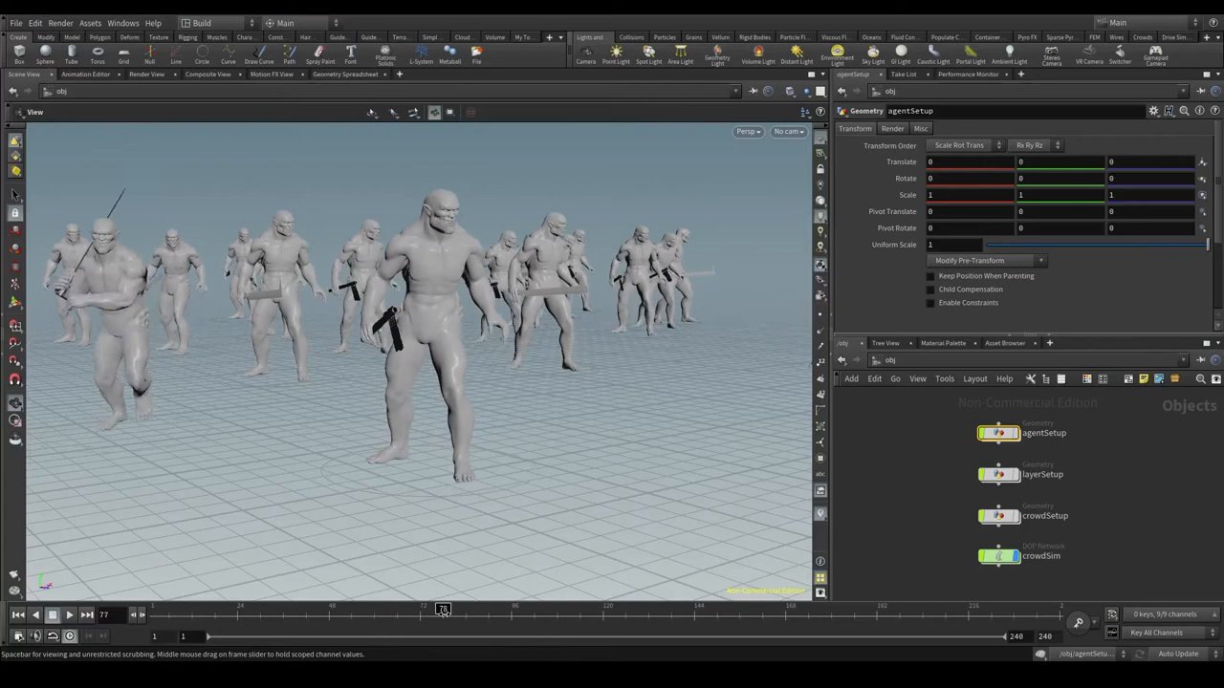
pyautogui.moveTo(443, 608); pyautogui.dragTo(447, 608)
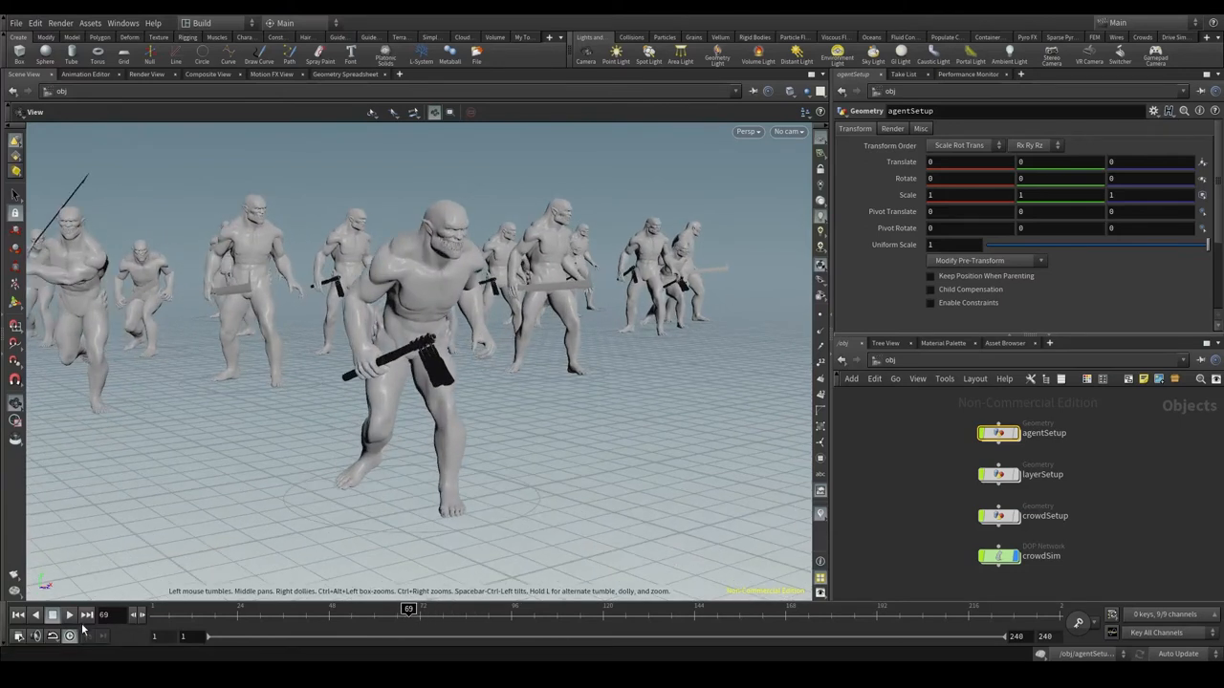
pyautogui.click(69, 616)
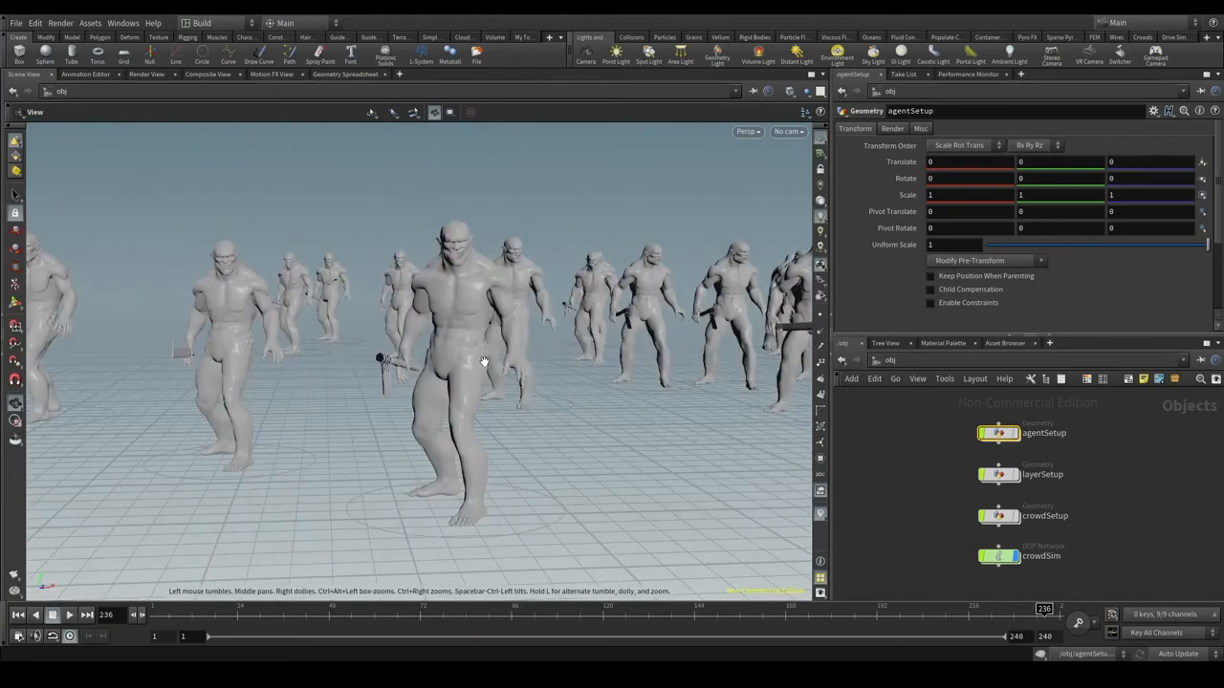
pyautogui.moveTo(505, 306)
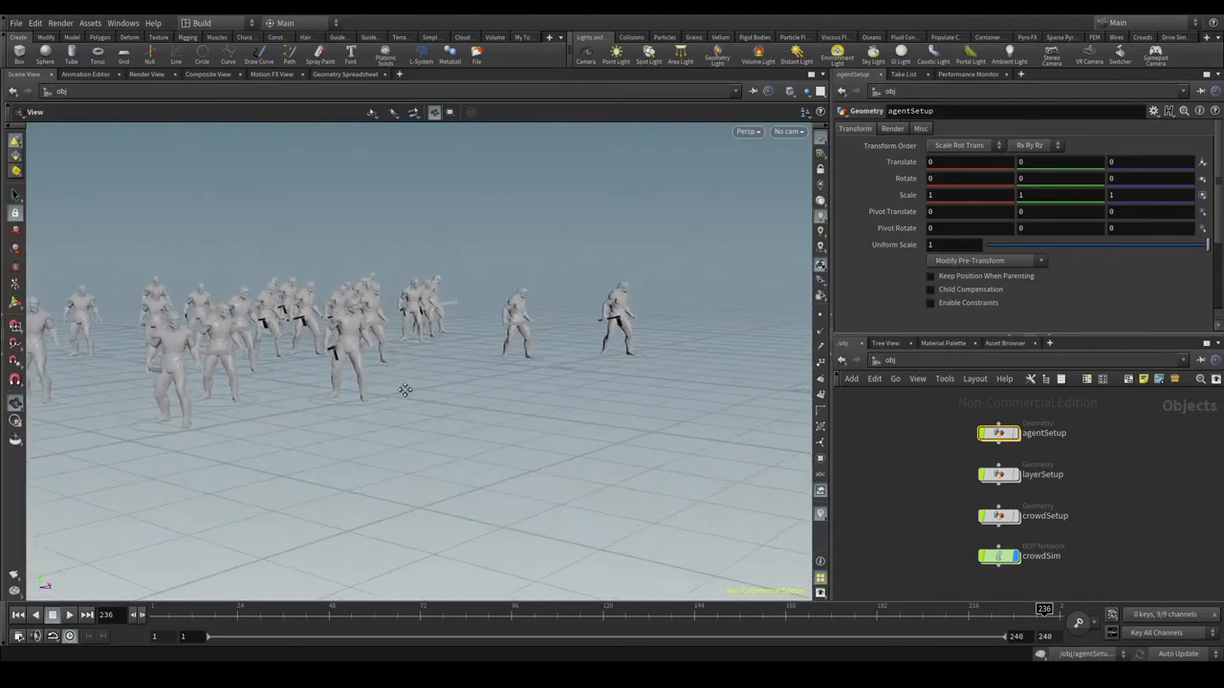
pyautogui.click(69, 616)
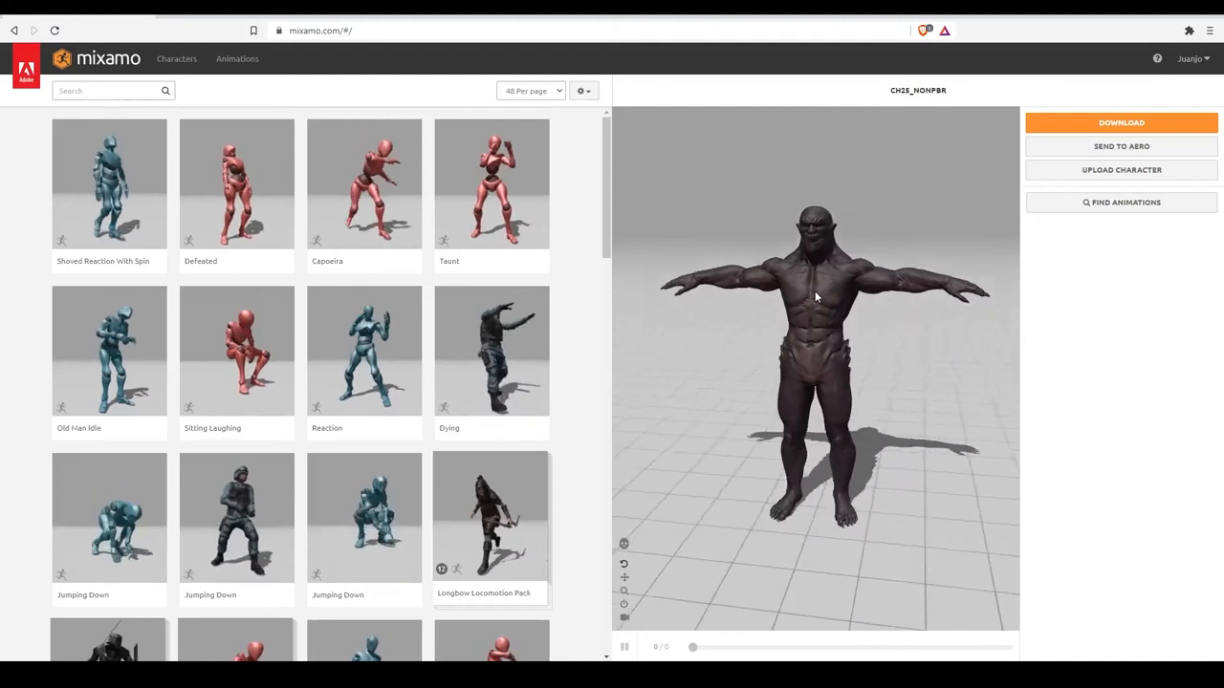
# - Search Mixamo's animations for 'idle' and dismiss the Download settings without downloading
pyautogui.click(237, 58)
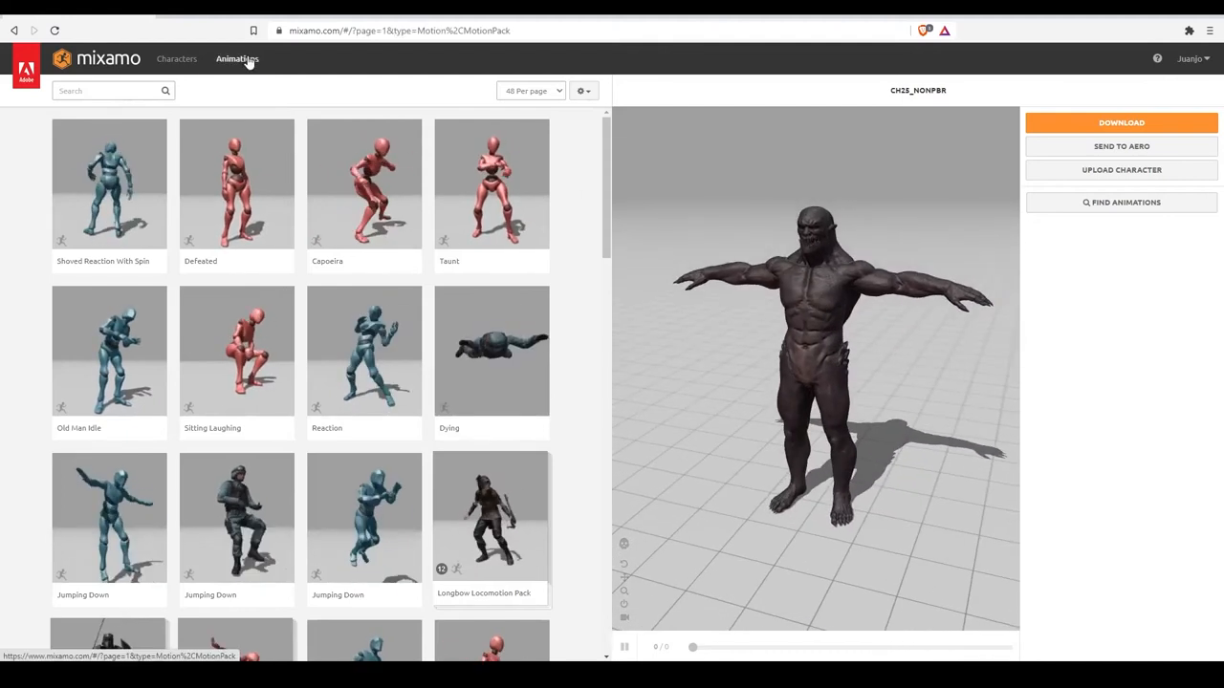
pyautogui.click(105, 90)
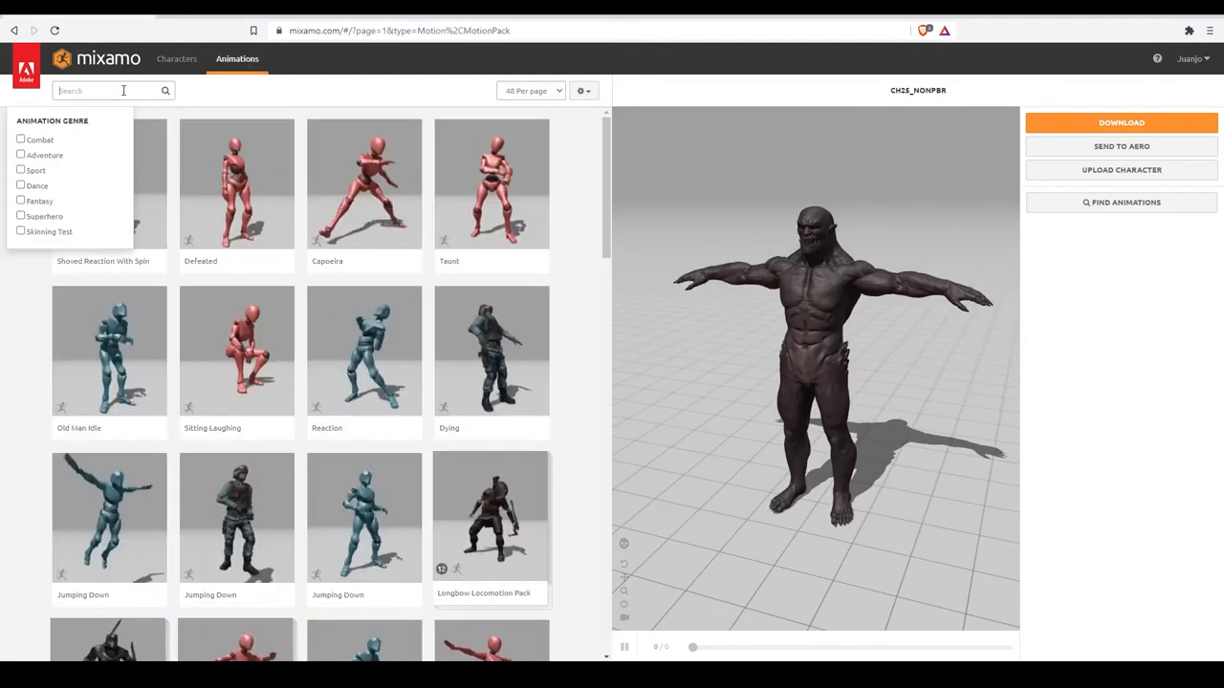
pyautogui.write('idle')
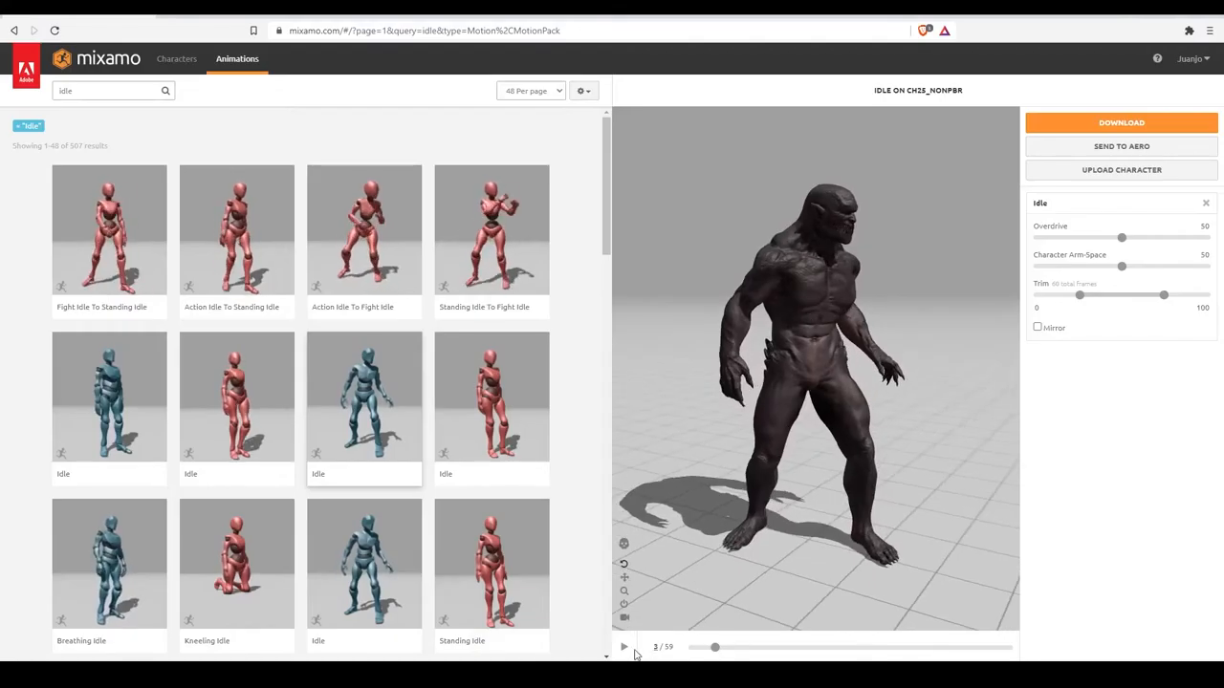
pyautogui.click(1120, 122)
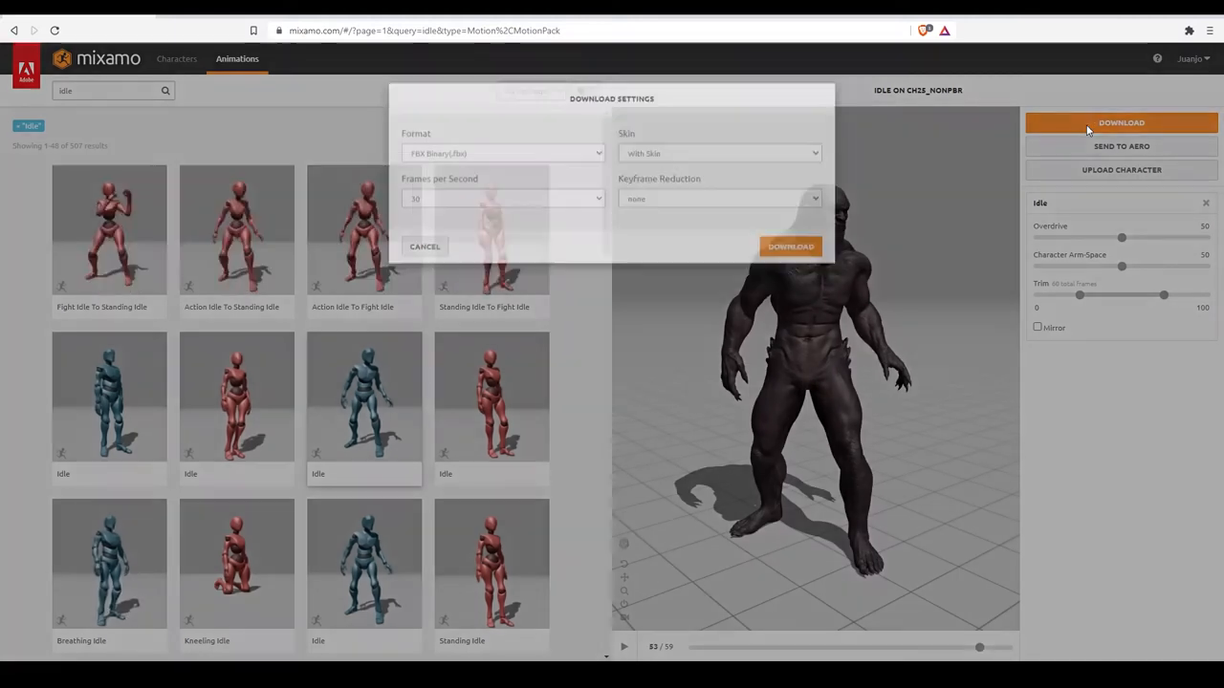
pyautogui.click(424, 246)
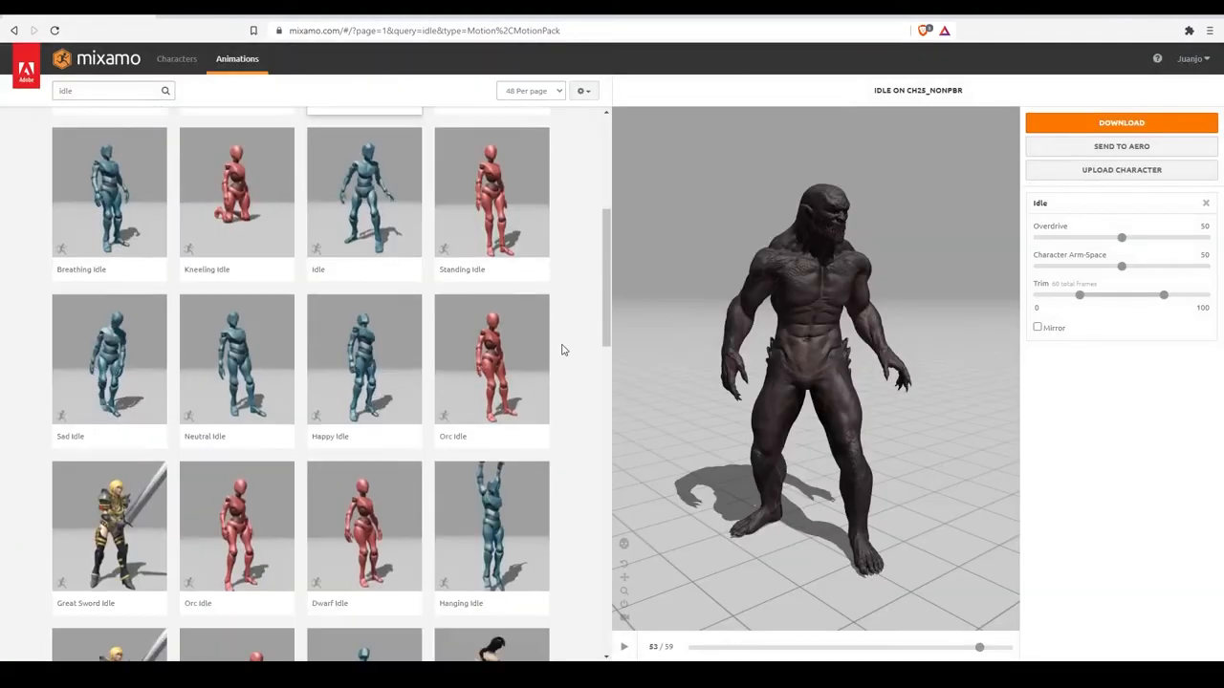
# - Preview the Great Sword Idle clip on the character and scrub through it
pyautogui.scroll(-3)
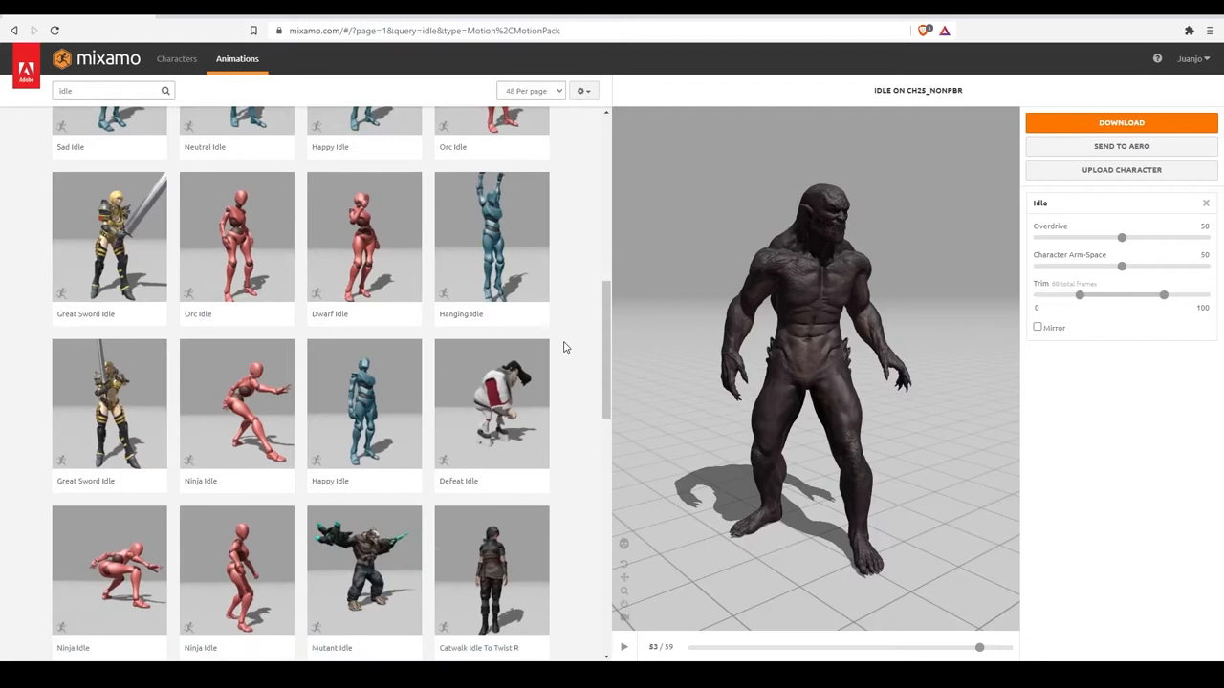
pyautogui.scroll(-3)
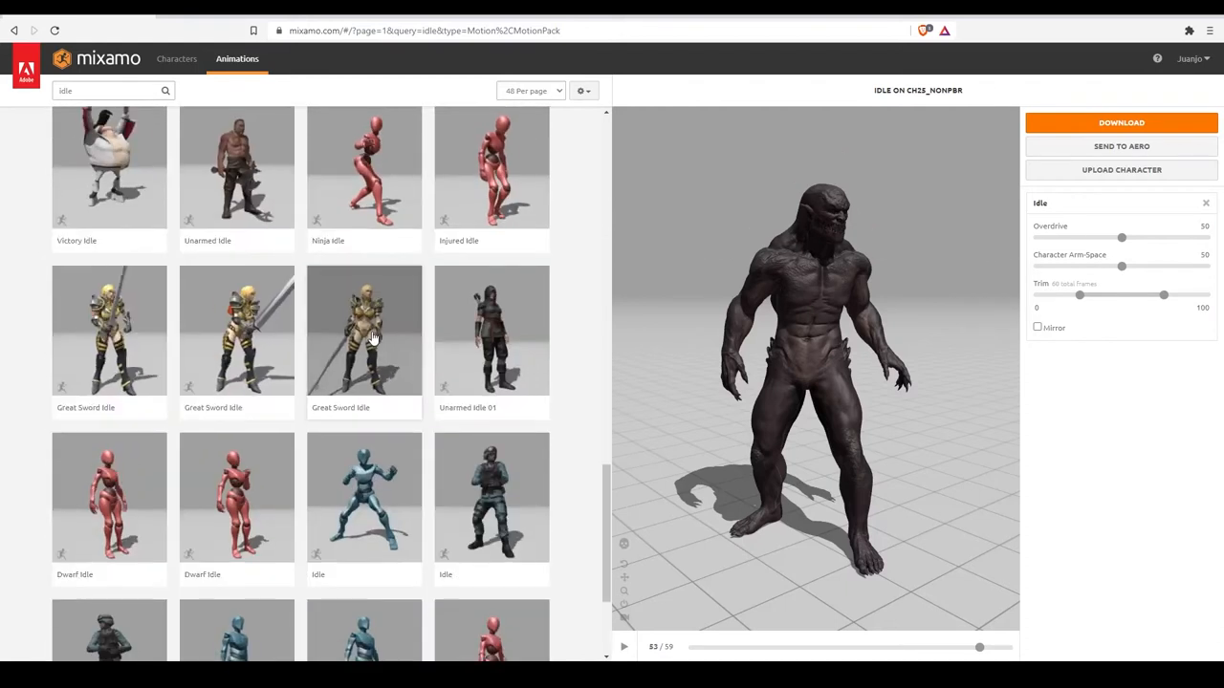
pyautogui.click(364, 329)
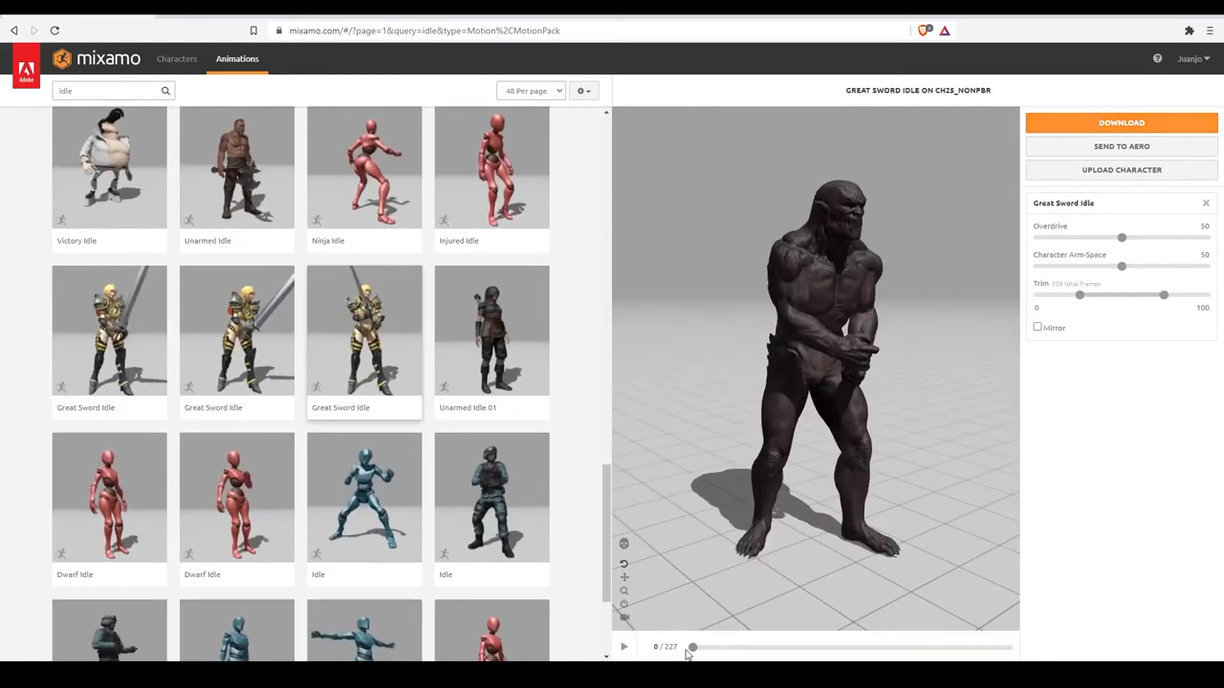
pyautogui.click(623, 646)
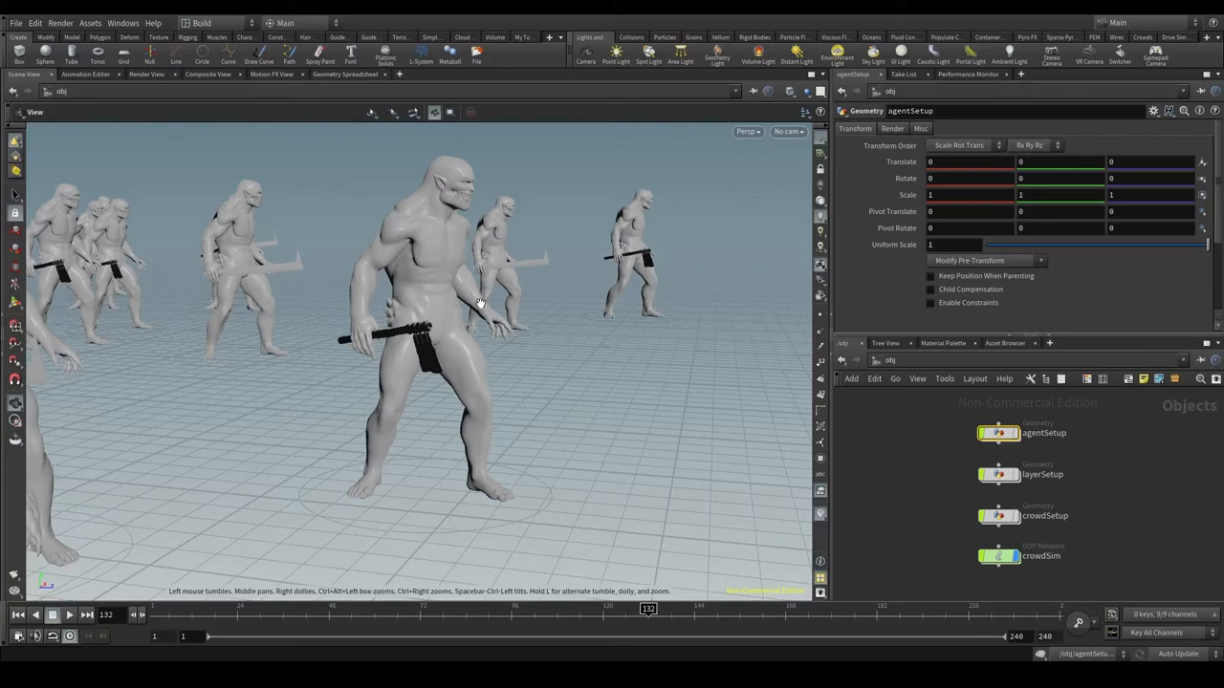
pyautogui.moveTo(535, 436)
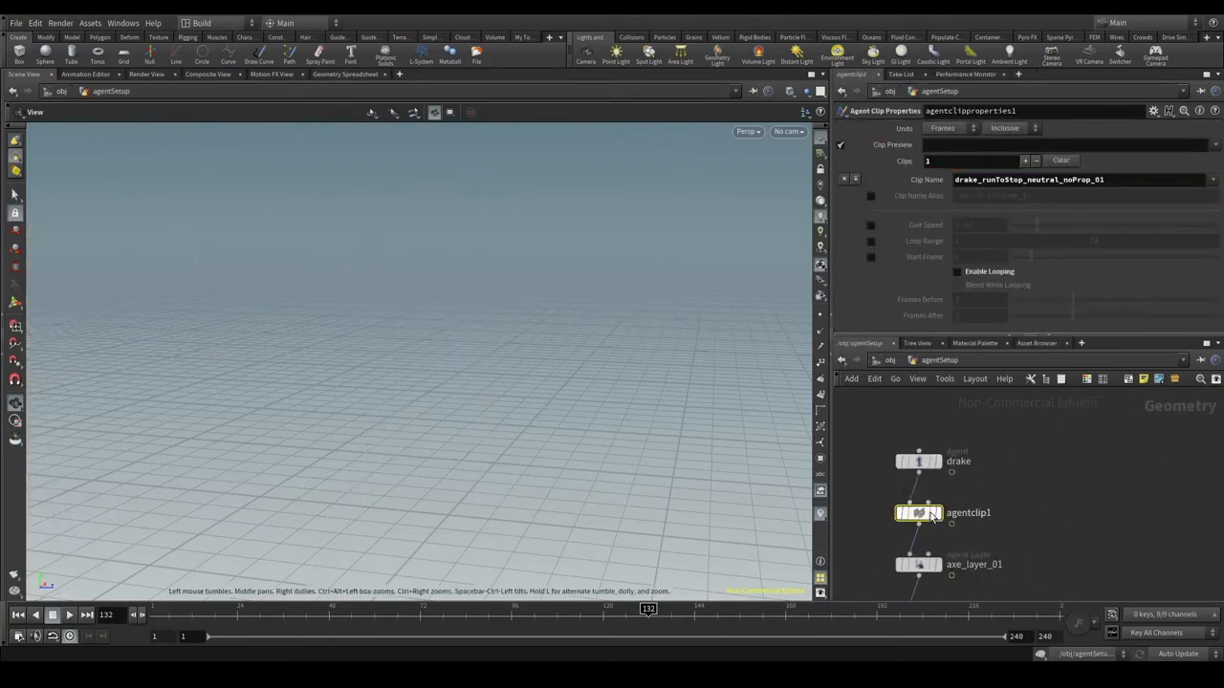
# - Select the agentclip1 node to show its Clips parameters
pyautogui.click(918, 513)
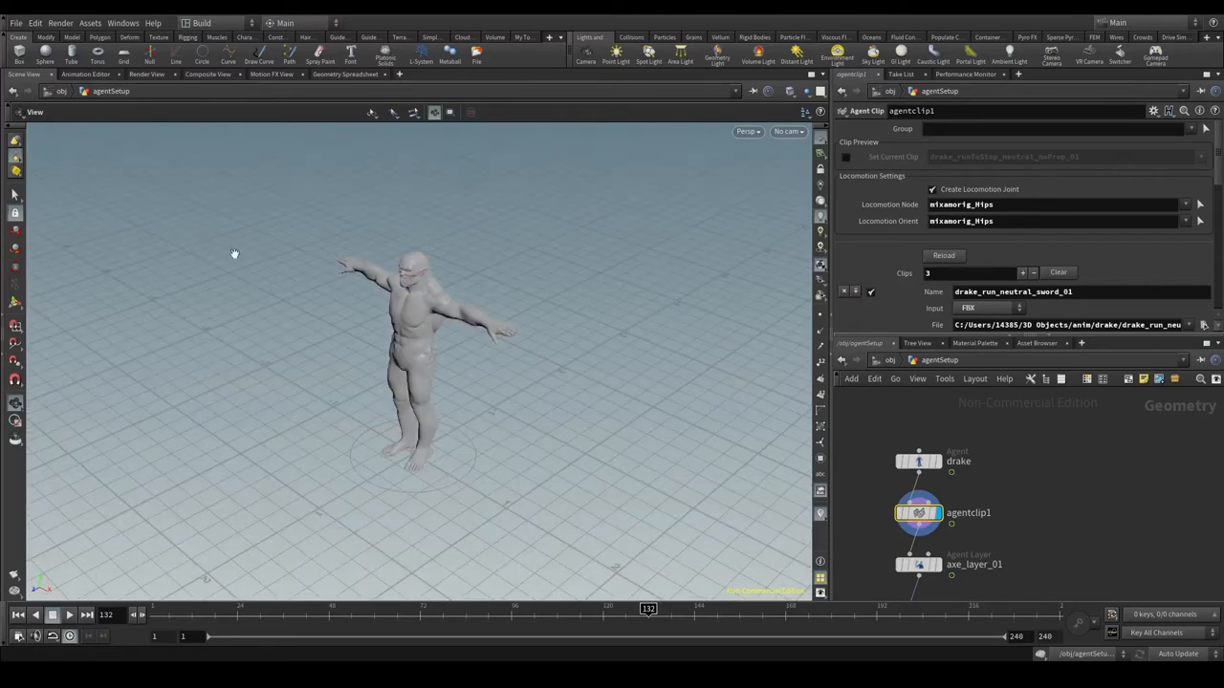
pyautogui.moveTo(963, 516)
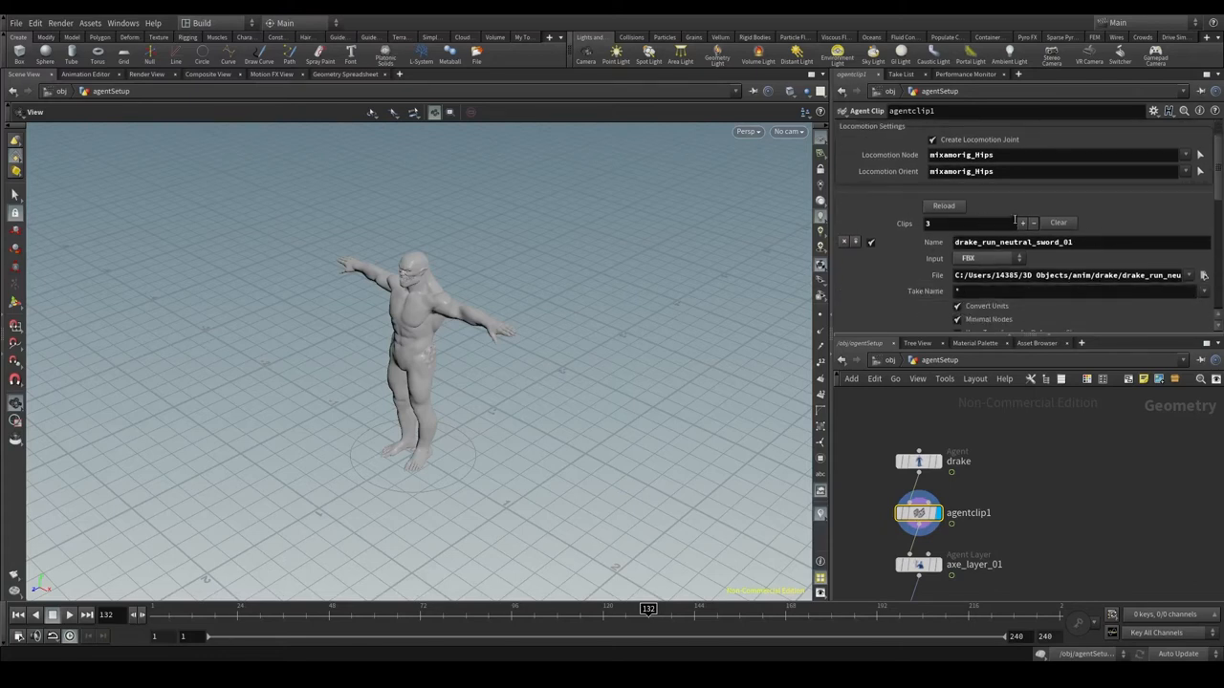
# - Add a clip named drake_idle_neutral_noProp_01 loaded from the drake animations folder
pyautogui.click(1021, 222)
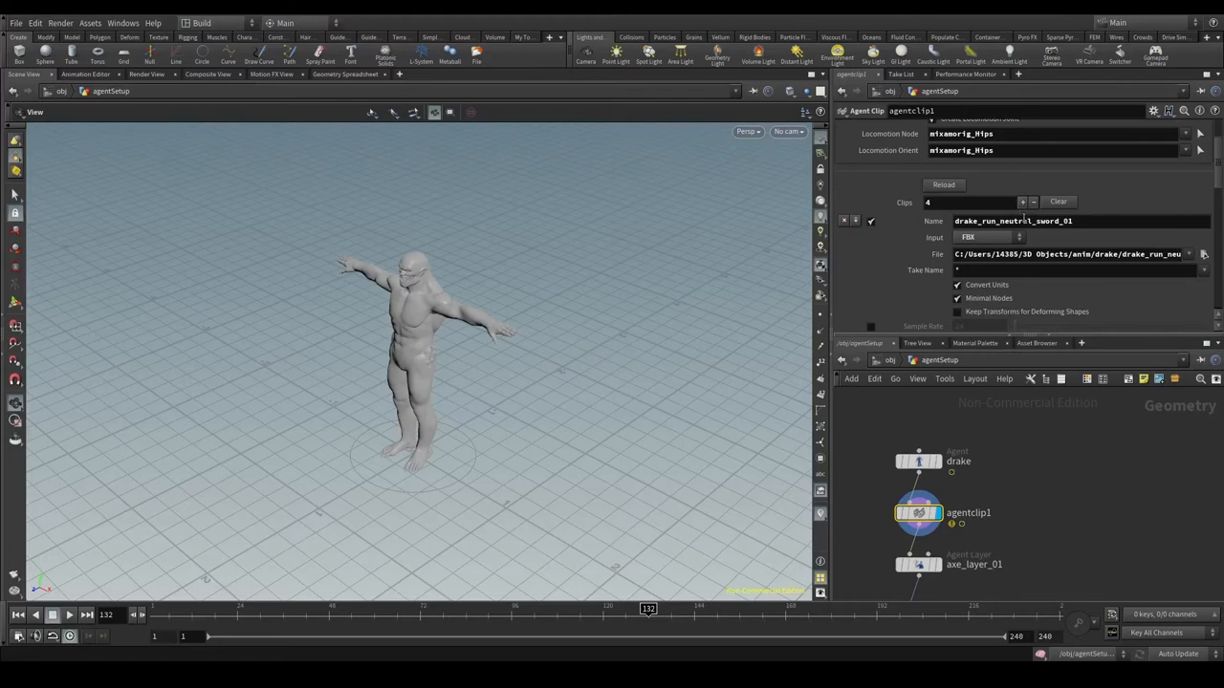
pyautogui.click(983, 229)
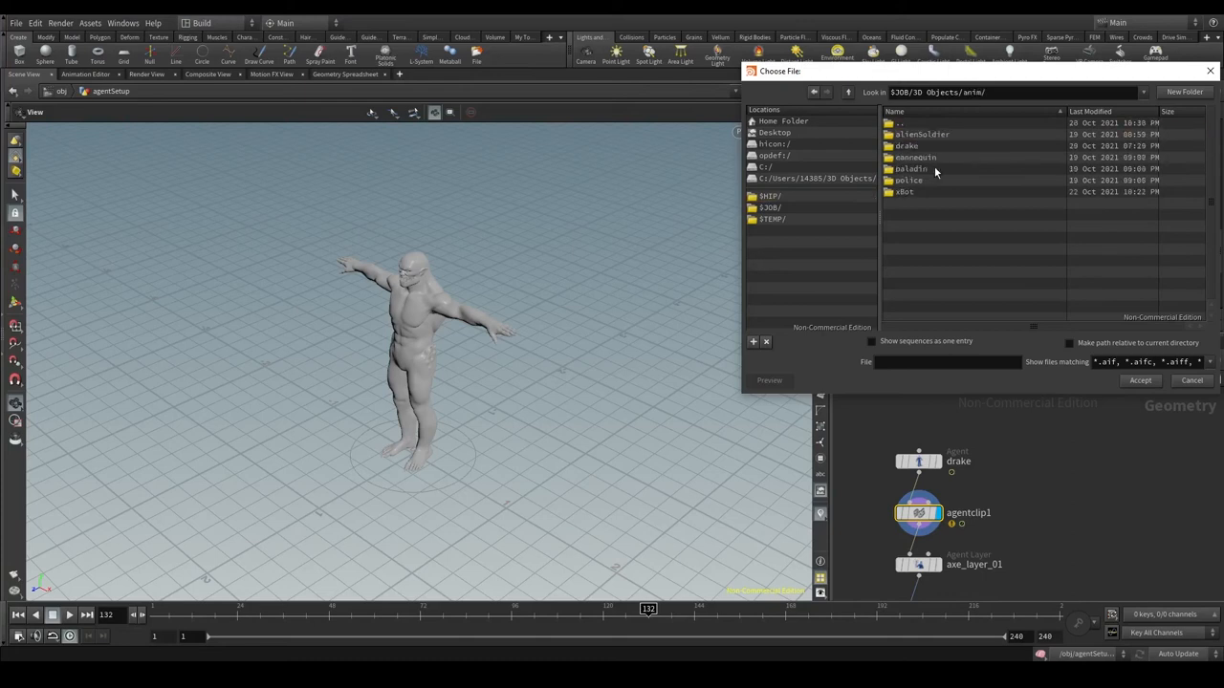
pyautogui.doubleClick(906, 146)
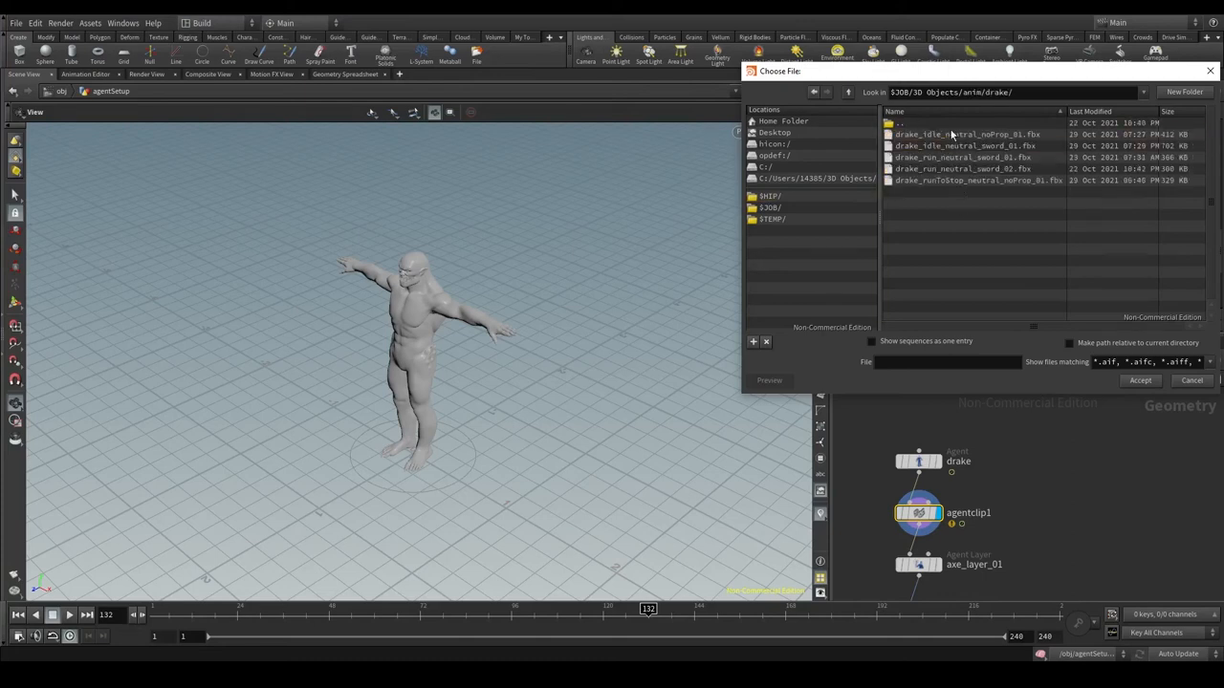
pyautogui.click(966, 134)
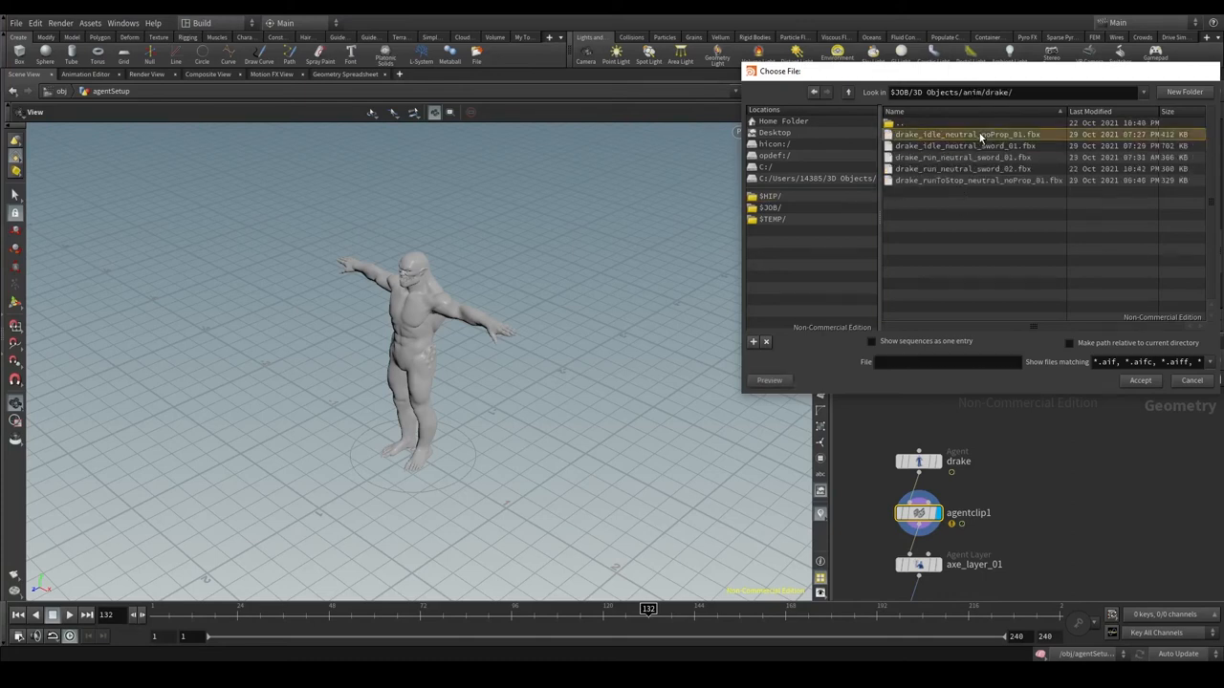
pyautogui.click(1139, 381)
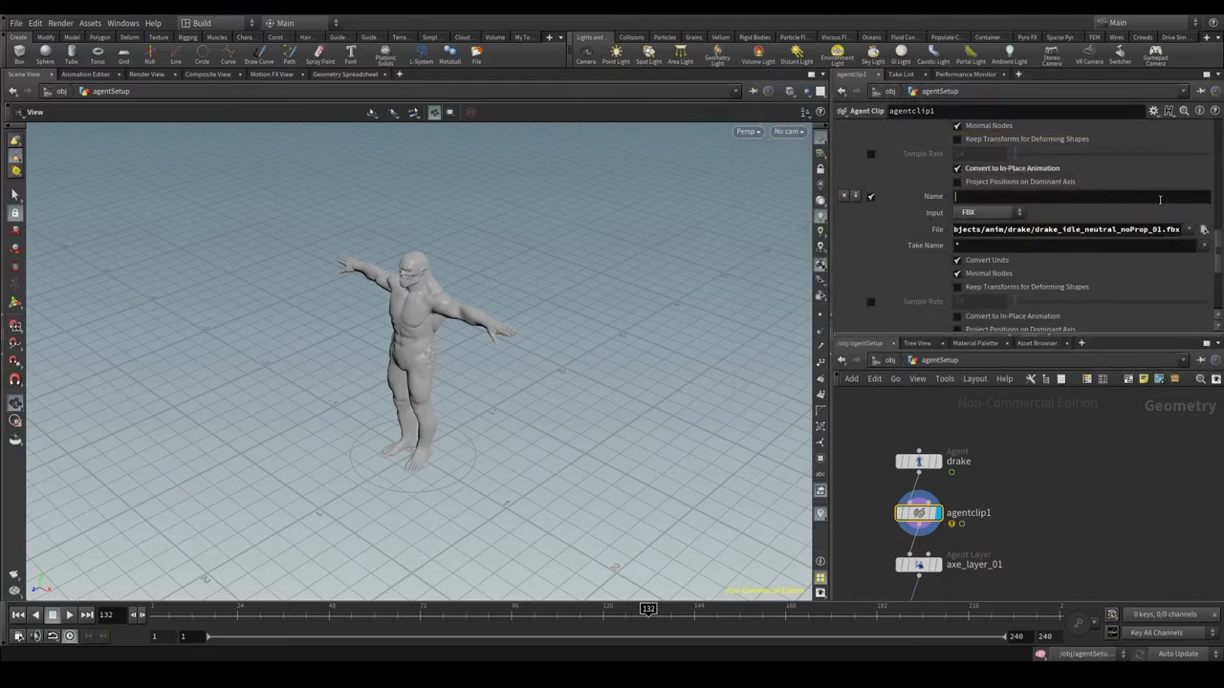
pyautogui.write('drake_idle_neutral_noProp_01')
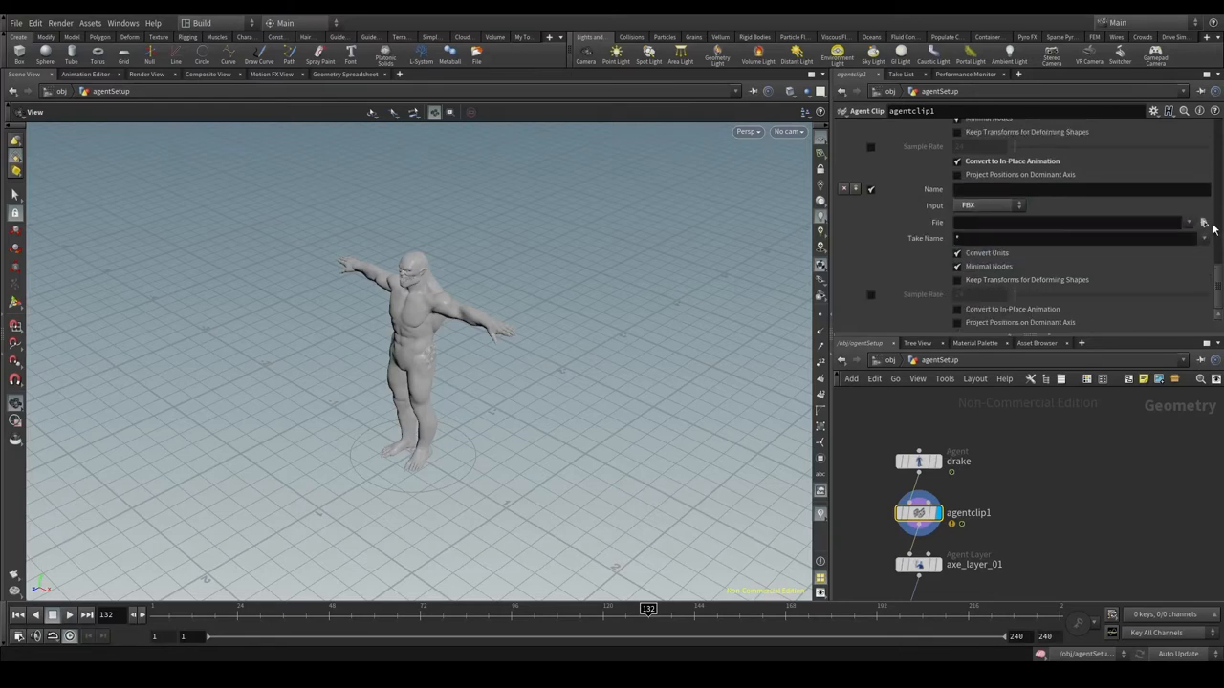
# - Add another clip loading drake_idle_neutral_sword_01.fbx as its animation file
pyautogui.click(1204, 221)
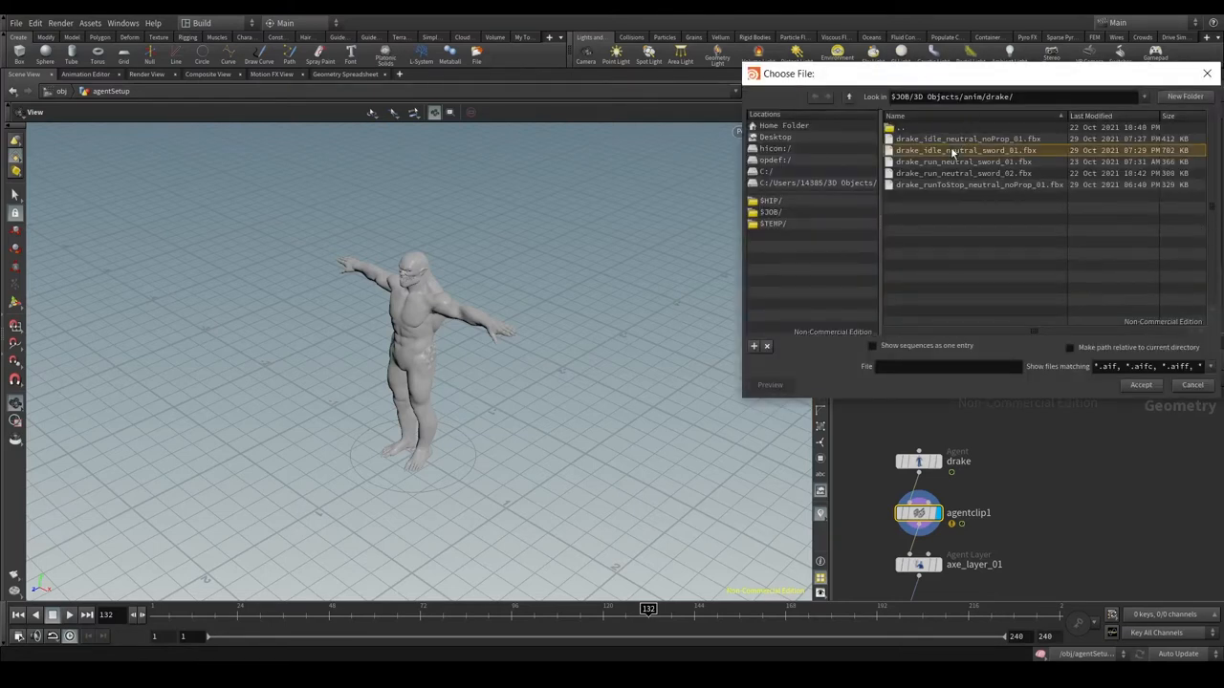
pyautogui.click(1139, 384)
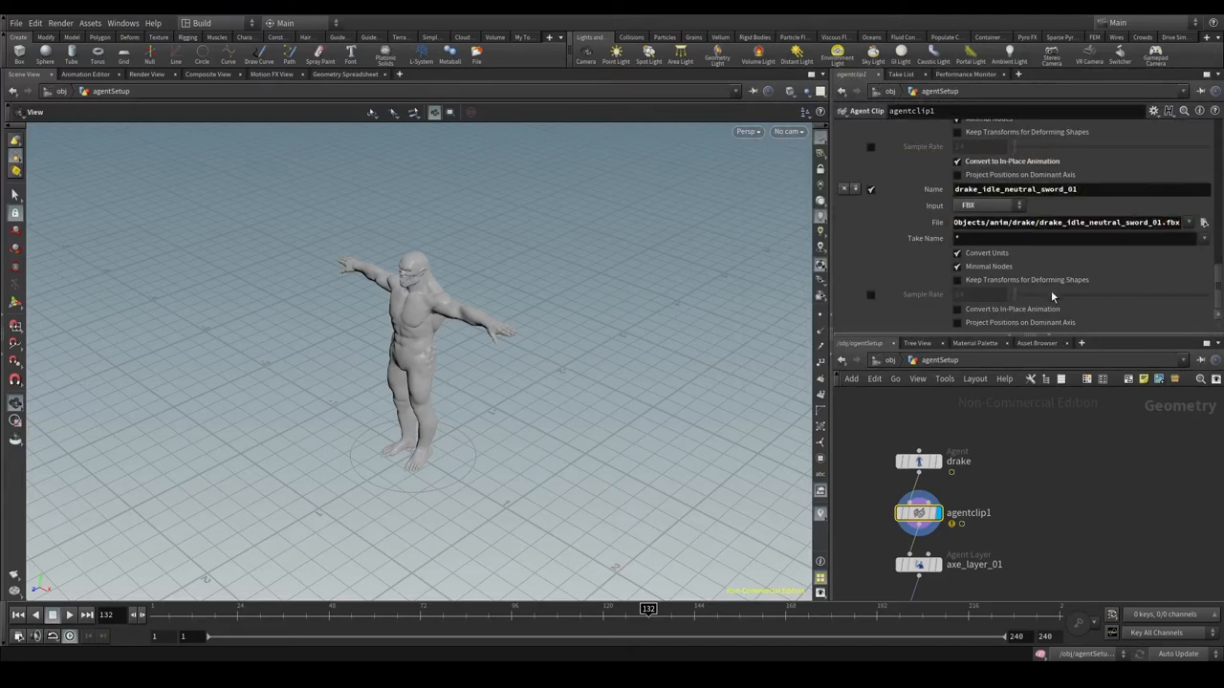
pyautogui.click(956, 310)
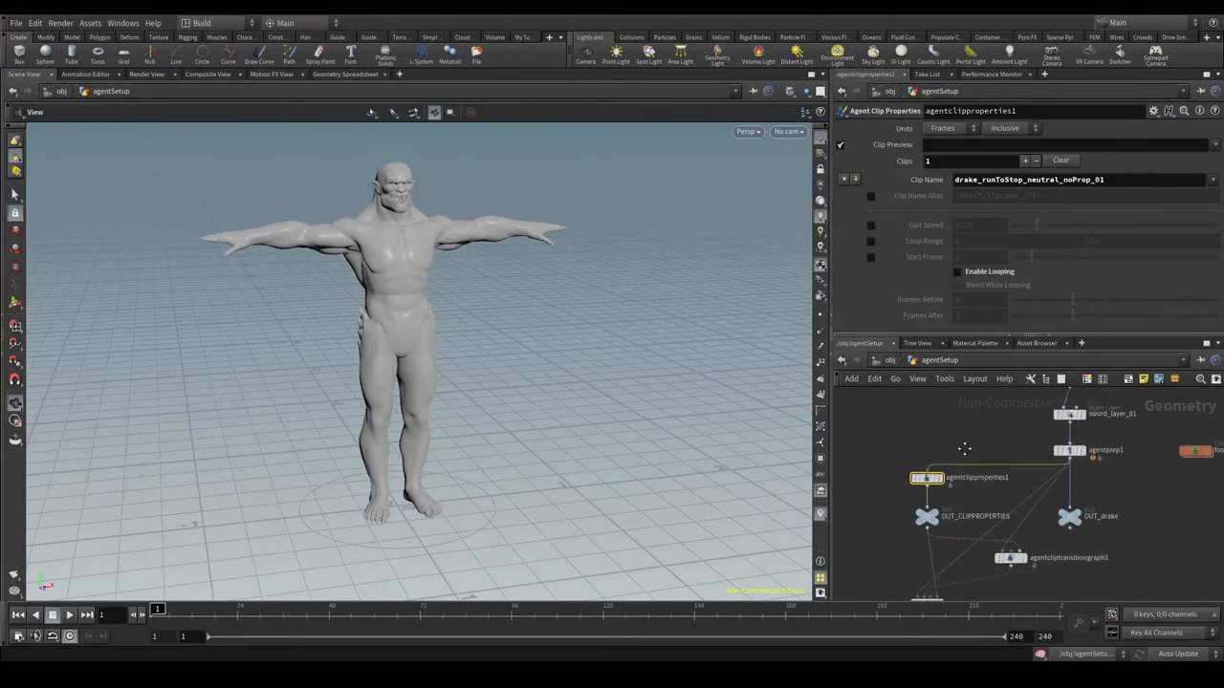
pyautogui.moveTo(959, 447)
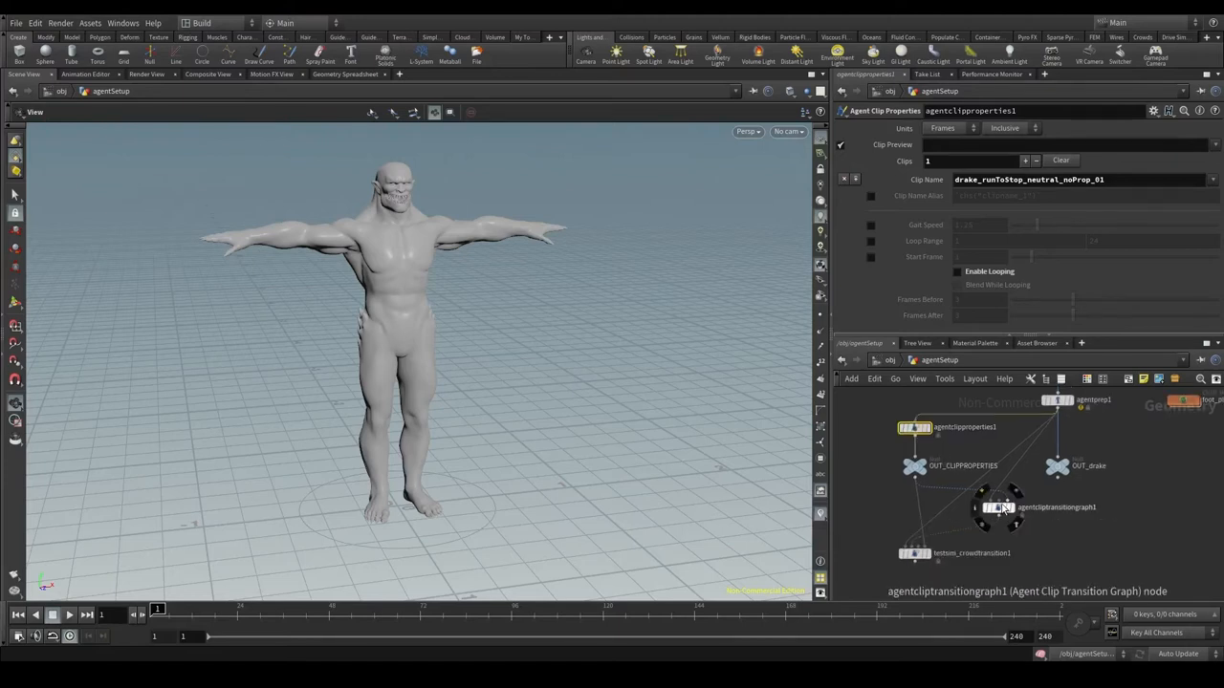
# - Display the agentcliptransitiongraph1 node in the viewport
pyautogui.click(998, 508)
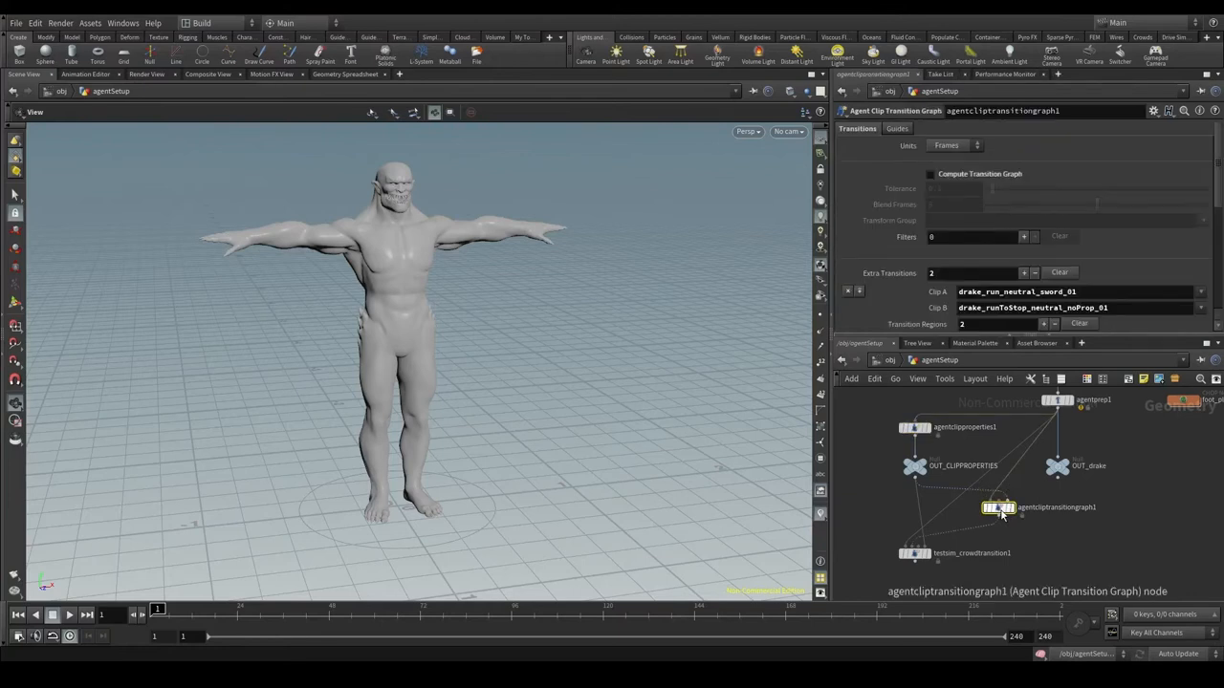
pyautogui.click(998, 509)
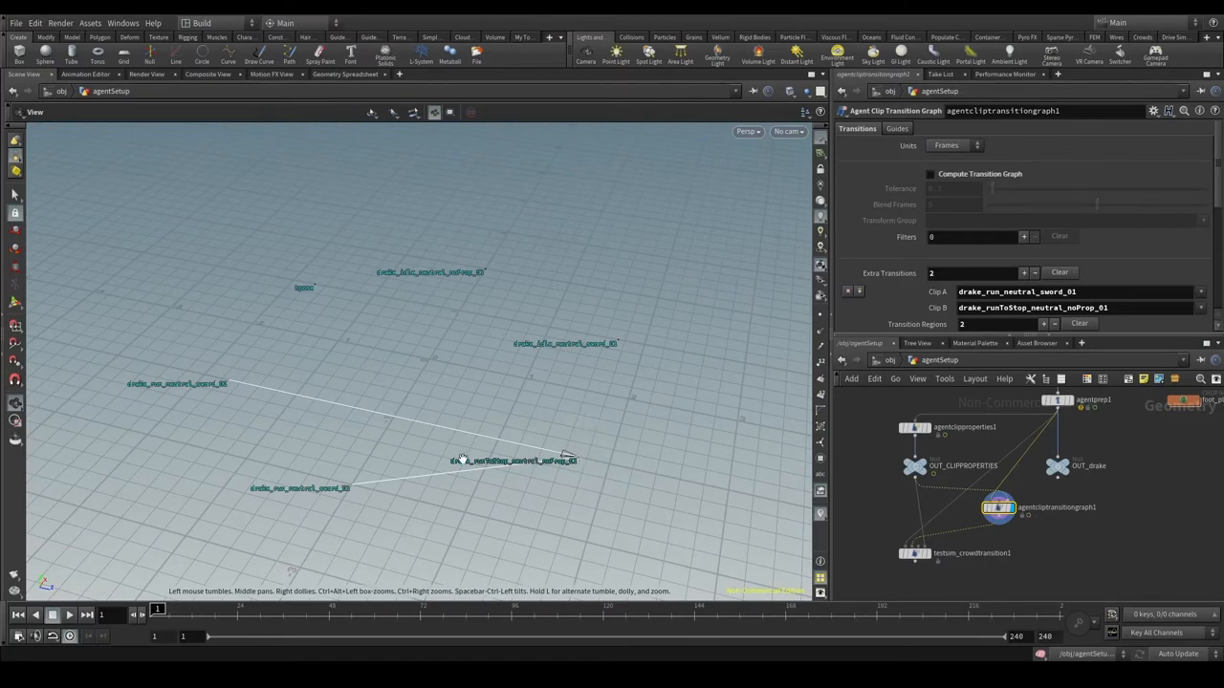
pyautogui.moveTo(558, 467)
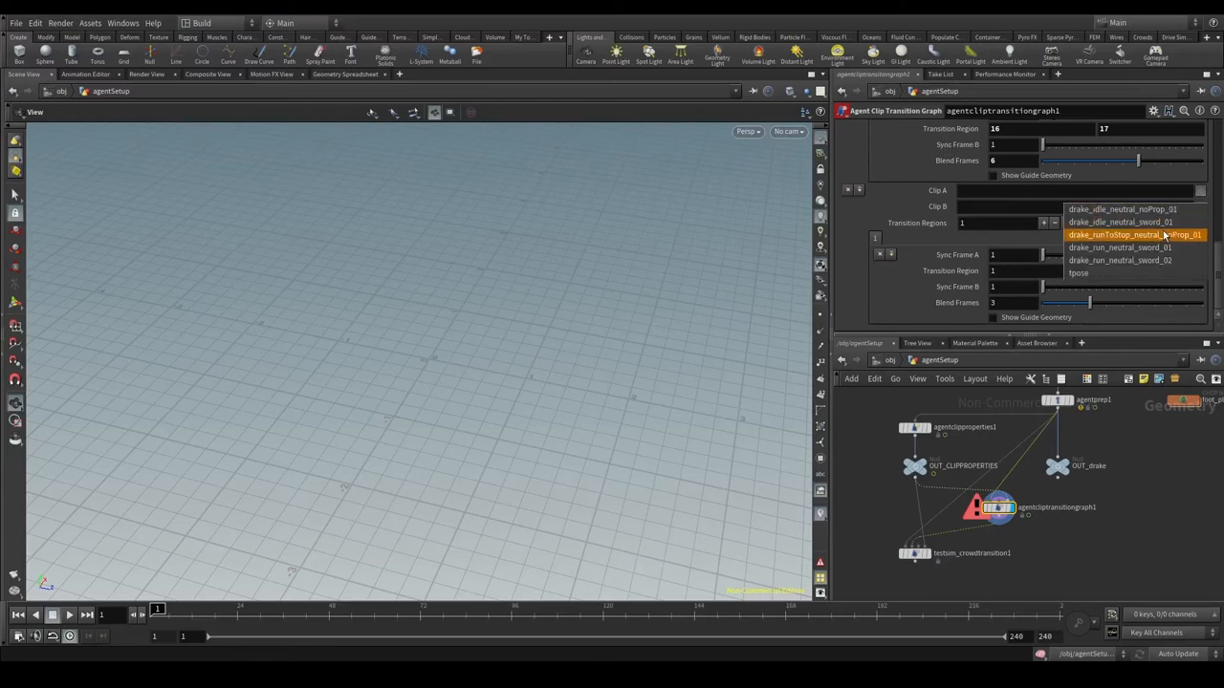
# - Set the new transition from drake_runToStop_neutral_noProp_01 to drake_idle_neutral_noProp_01 with guide geometry shown
pyautogui.click(1132, 233)
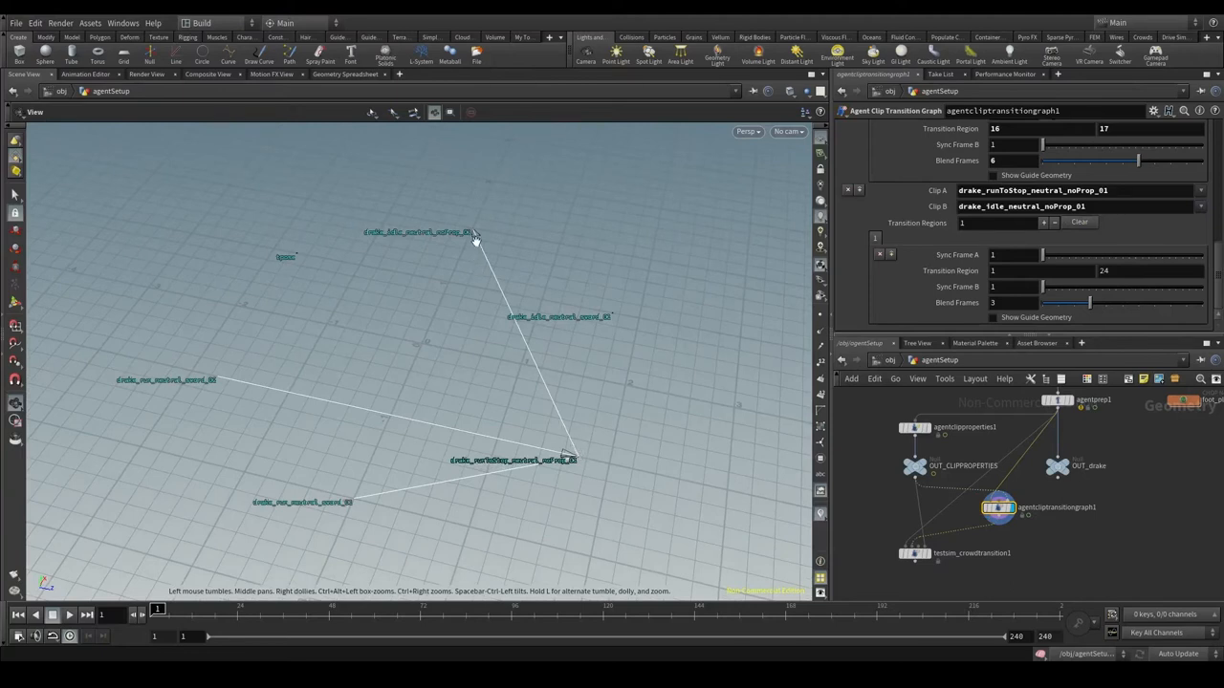
pyautogui.moveTo(504, 192)
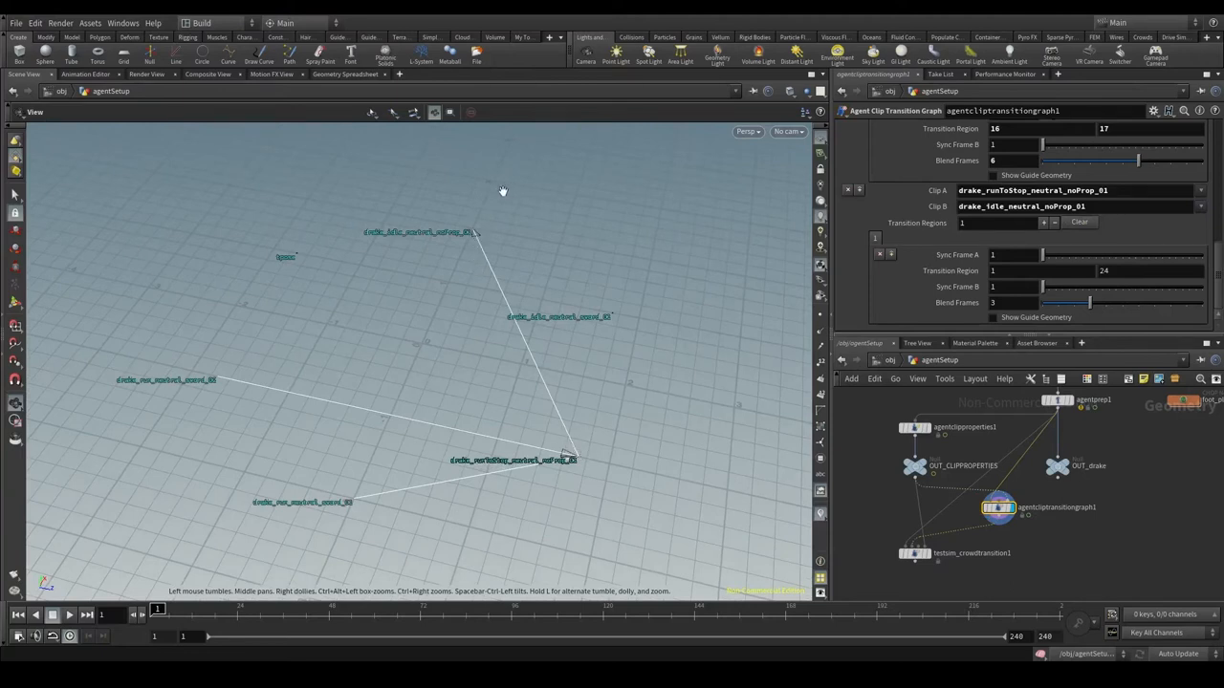
pyautogui.click(994, 318)
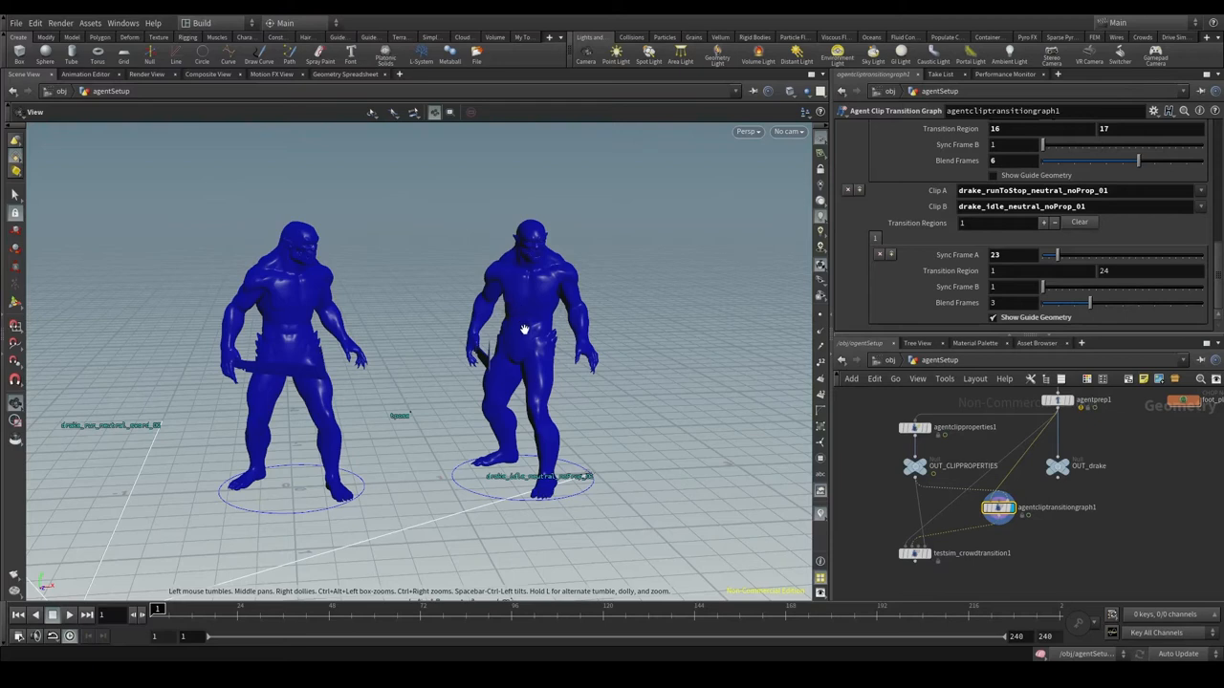
pyautogui.moveTo(222, 258)
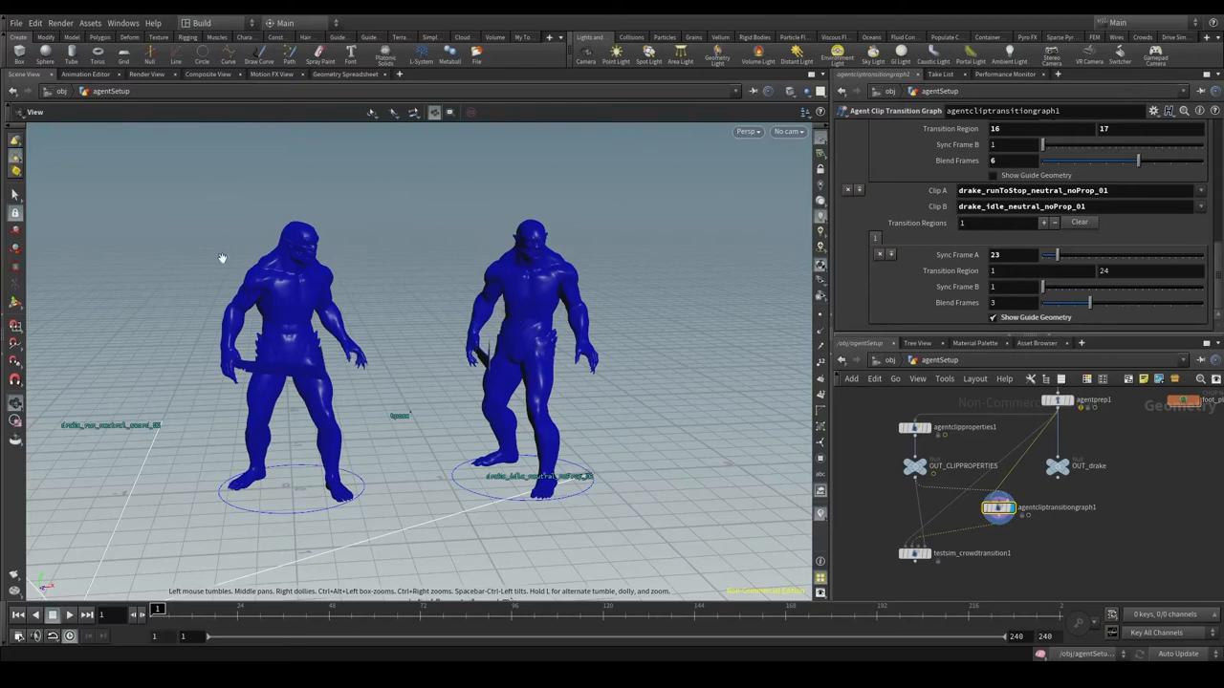
pyautogui.moveTo(328, 350)
pyautogui.write('23')
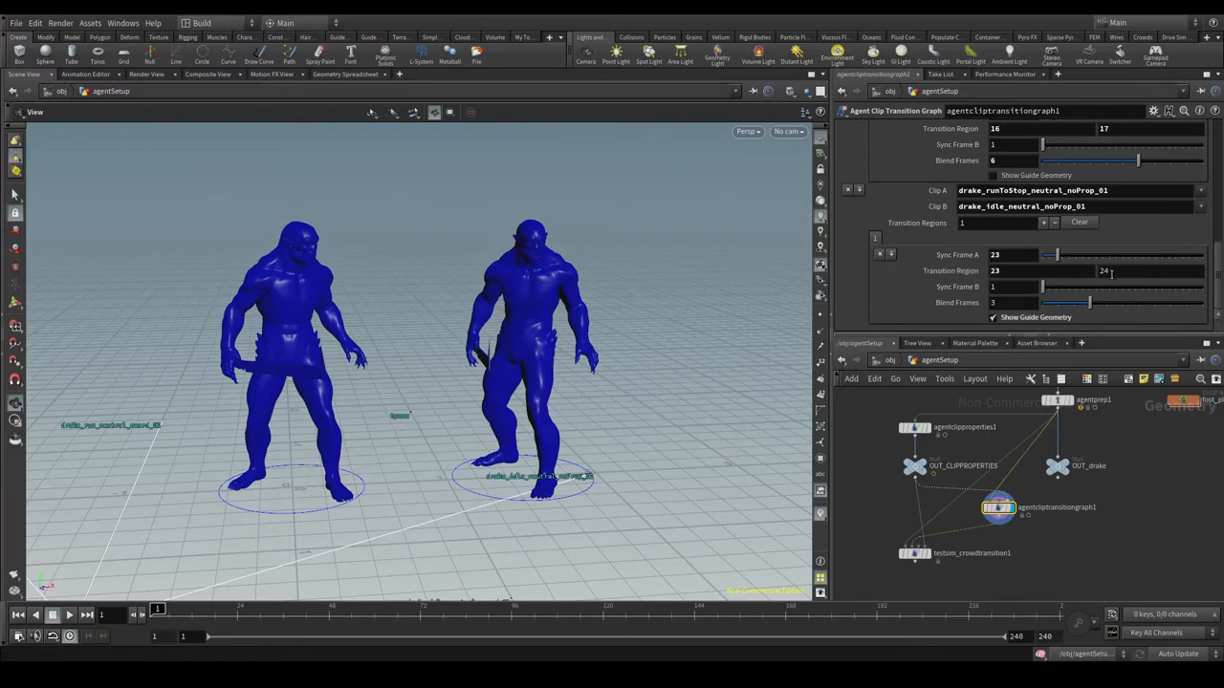
# - Adjust the transition region and the no-prop idle clip's sync frame so the poses match
pyautogui.click(1004, 254)
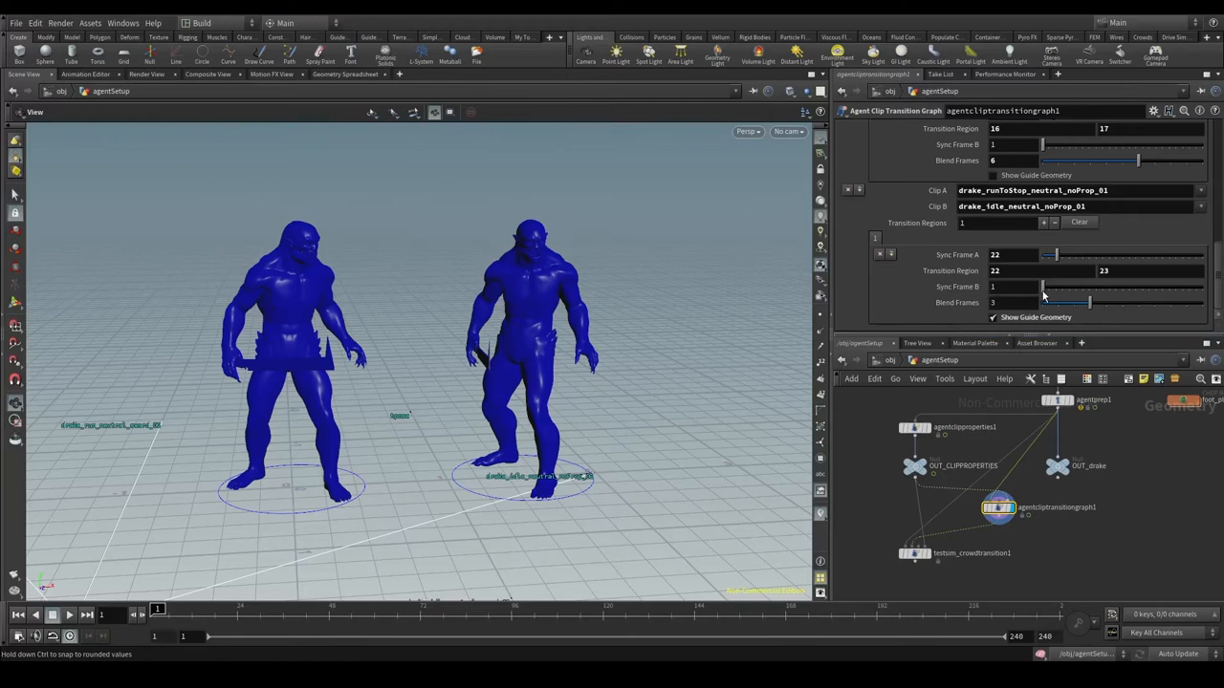
pyautogui.moveTo(1042, 302); pyautogui.dragTo(1195, 303)
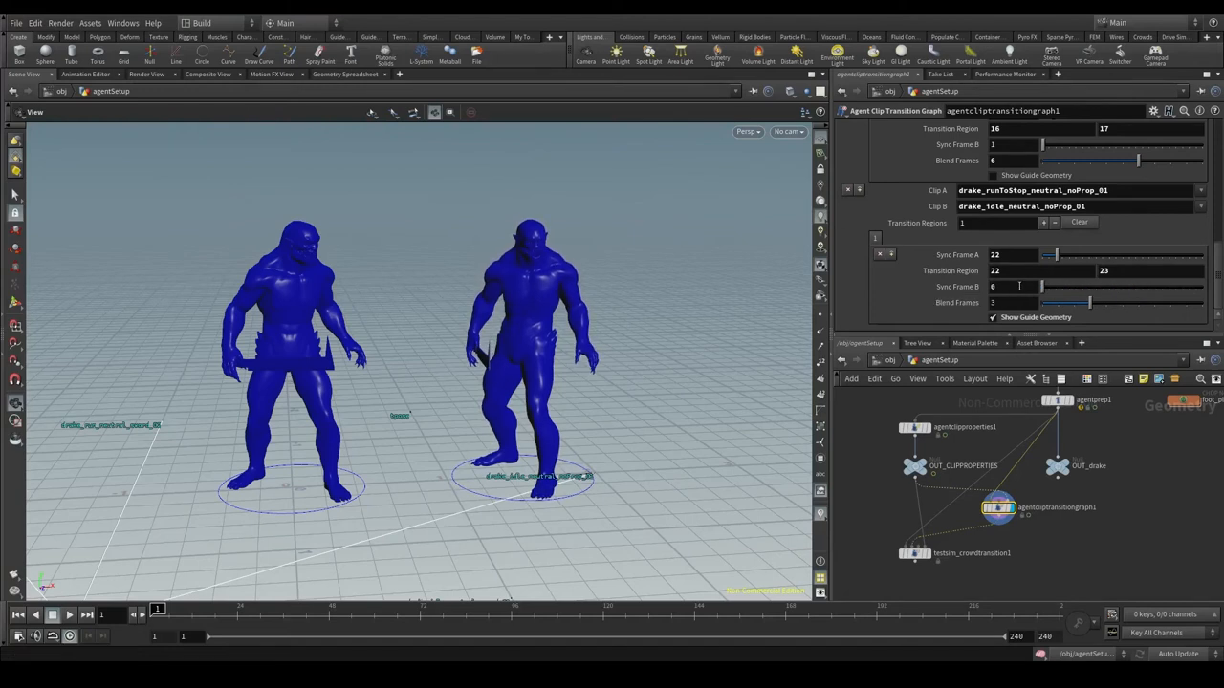
pyautogui.click(1013, 287)
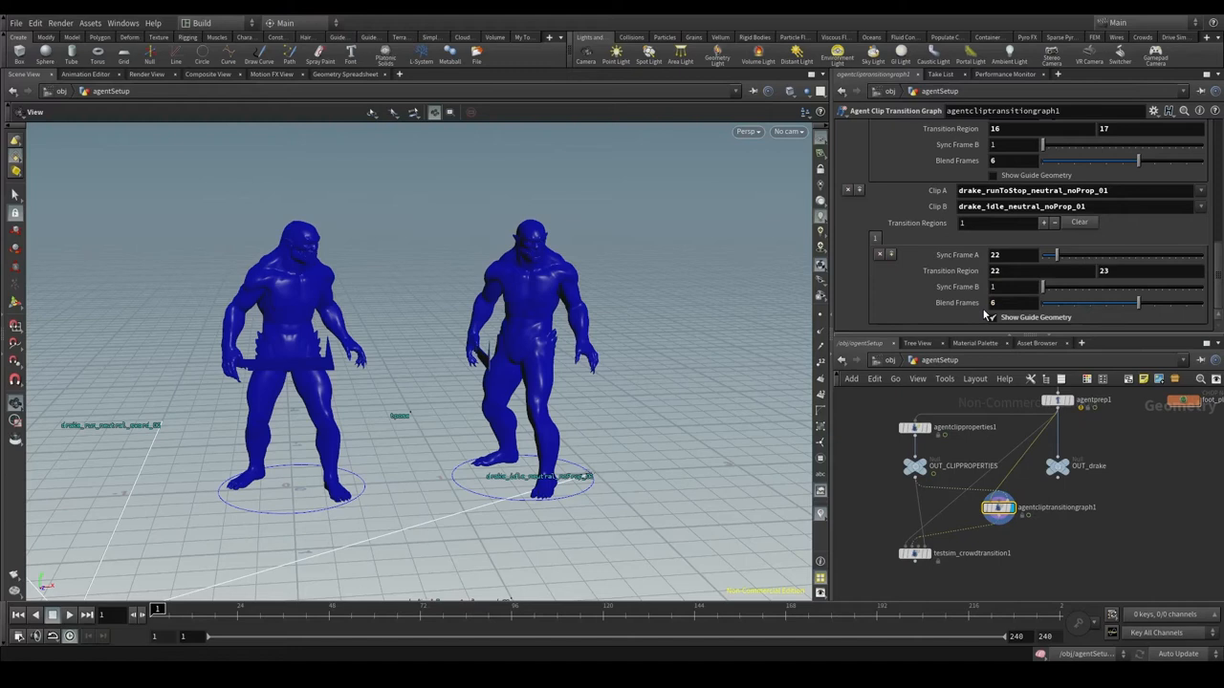
pyautogui.moveTo(631, 310)
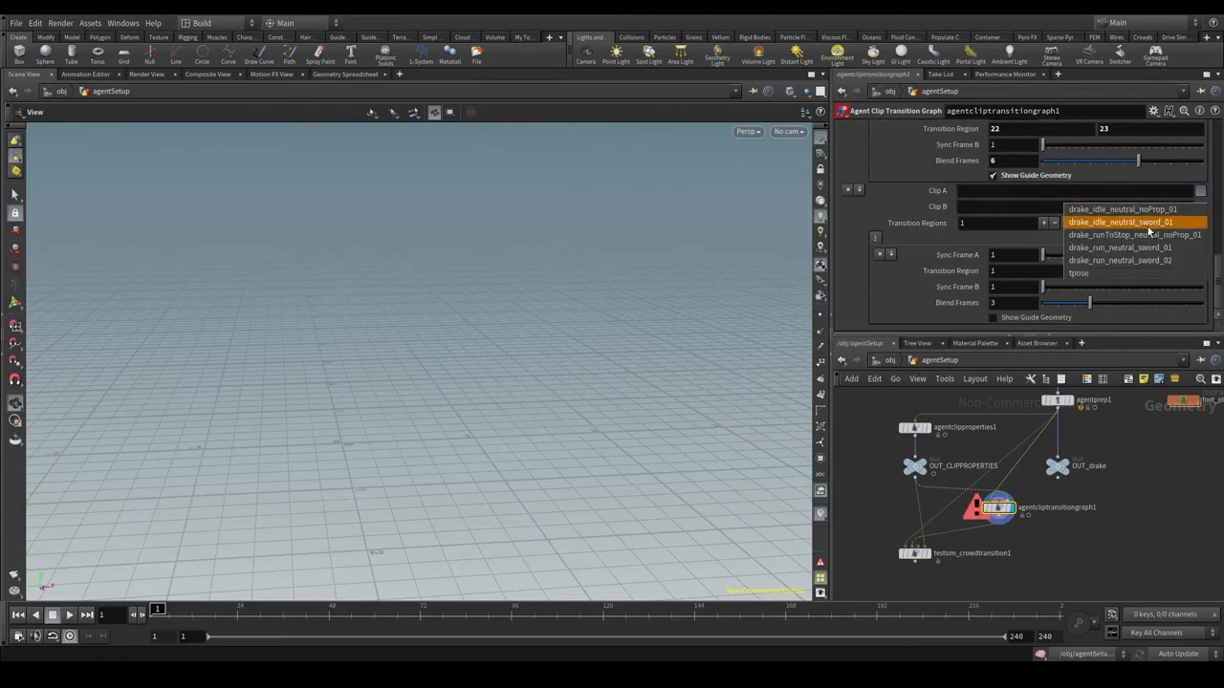
# - Add a transition from the run-to-stop clip to drake_idle_neutral_sword_01 with guide figures shown
pyautogui.click(1132, 234)
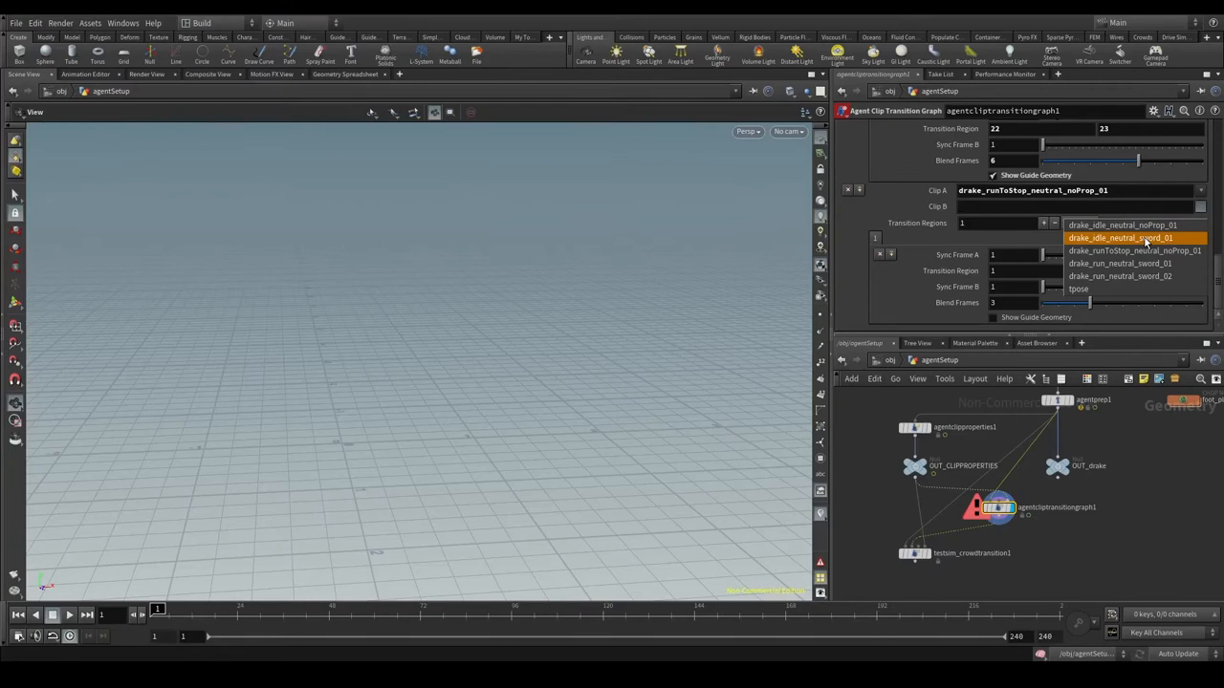
pyautogui.click(1120, 237)
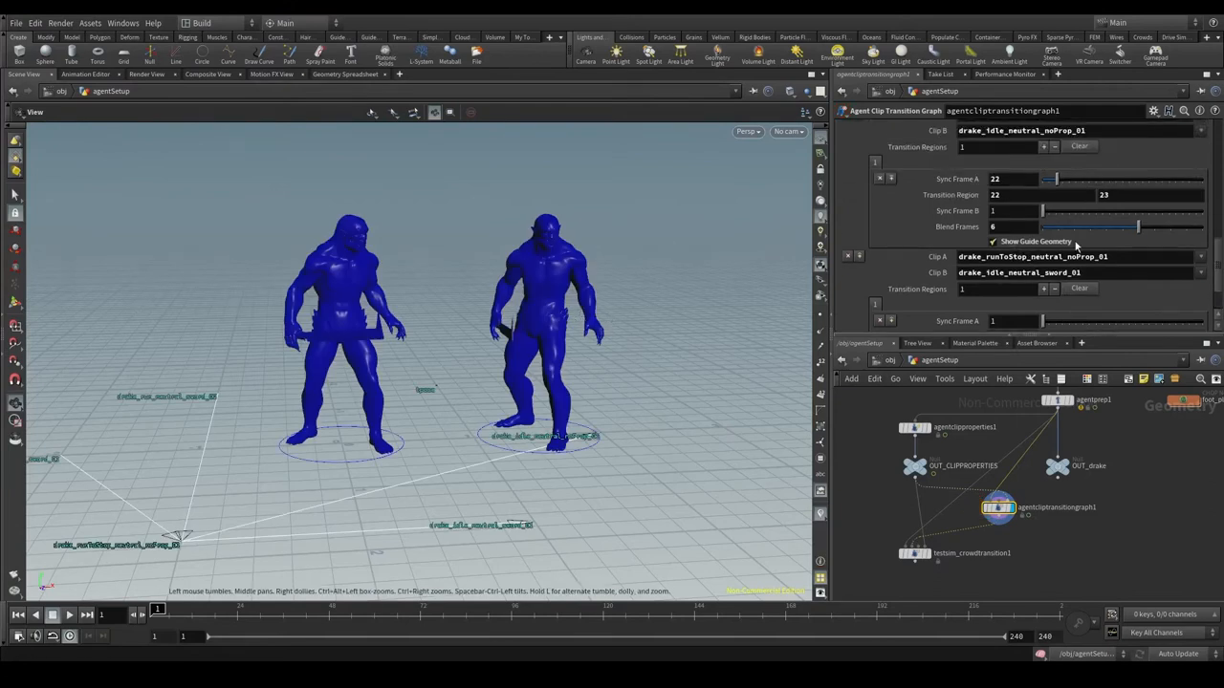
pyautogui.click(992, 241)
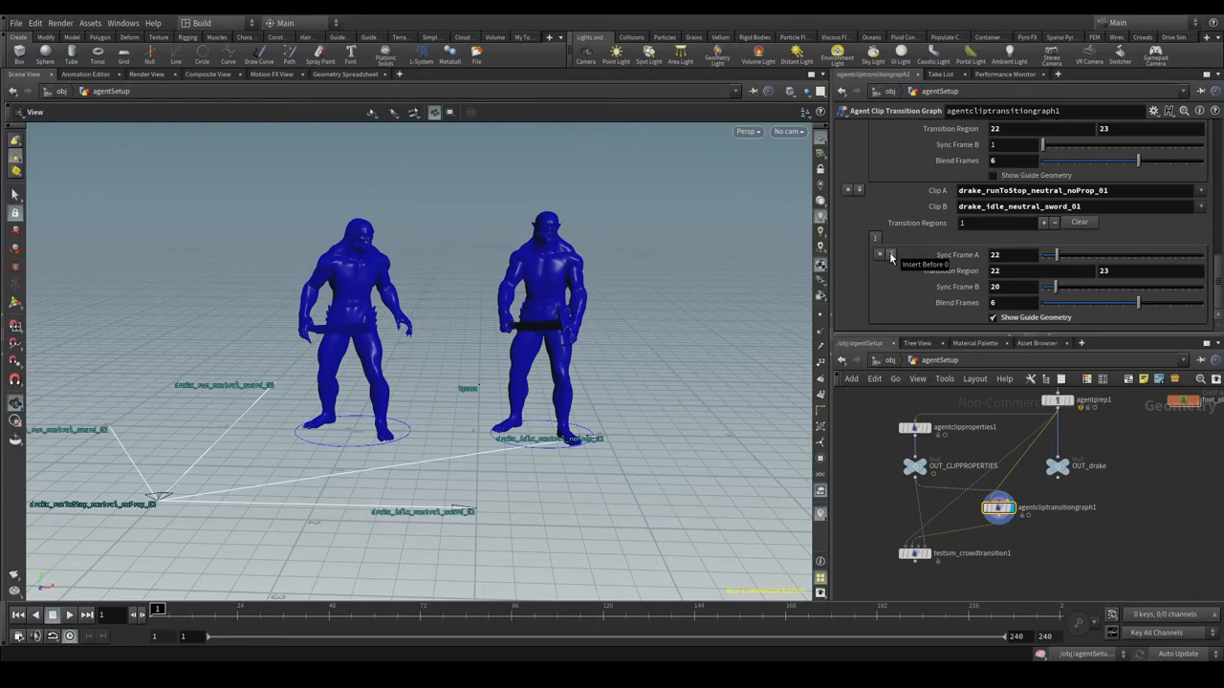
pyautogui.click(891, 254)
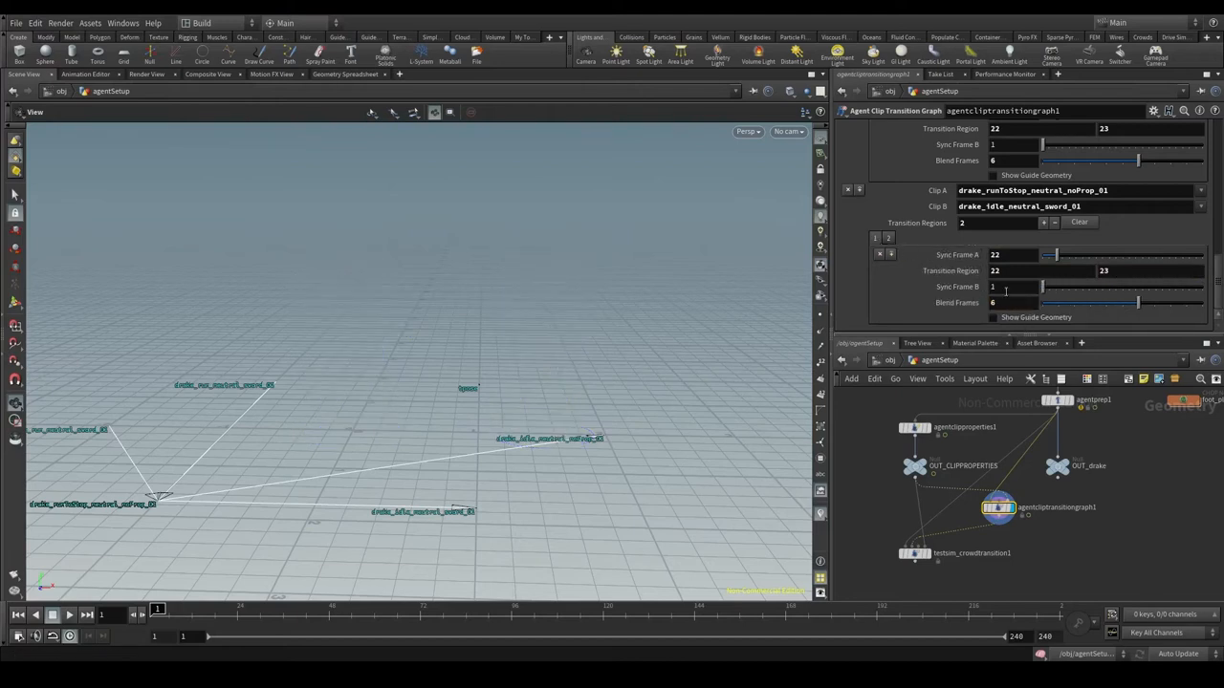
# - Set the sword idle clip's sync frame later until the transition poses line up
pyautogui.click(992, 317)
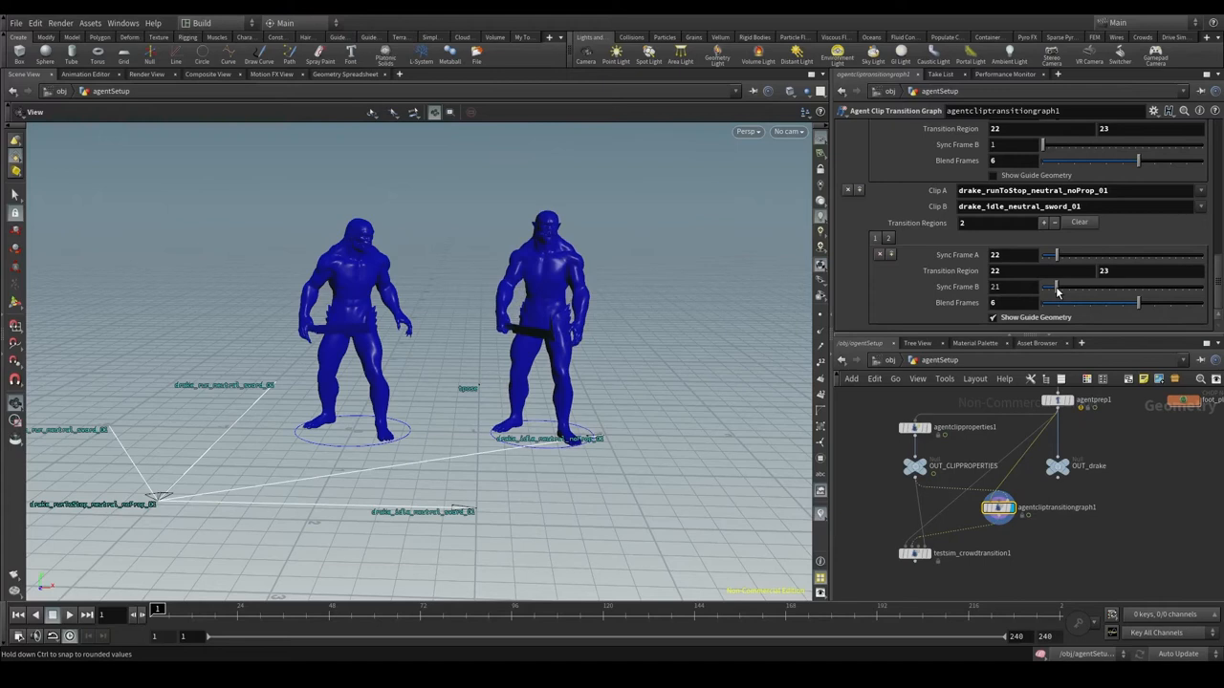
pyautogui.moveTo(1051, 287); pyautogui.dragTo(1069, 287)
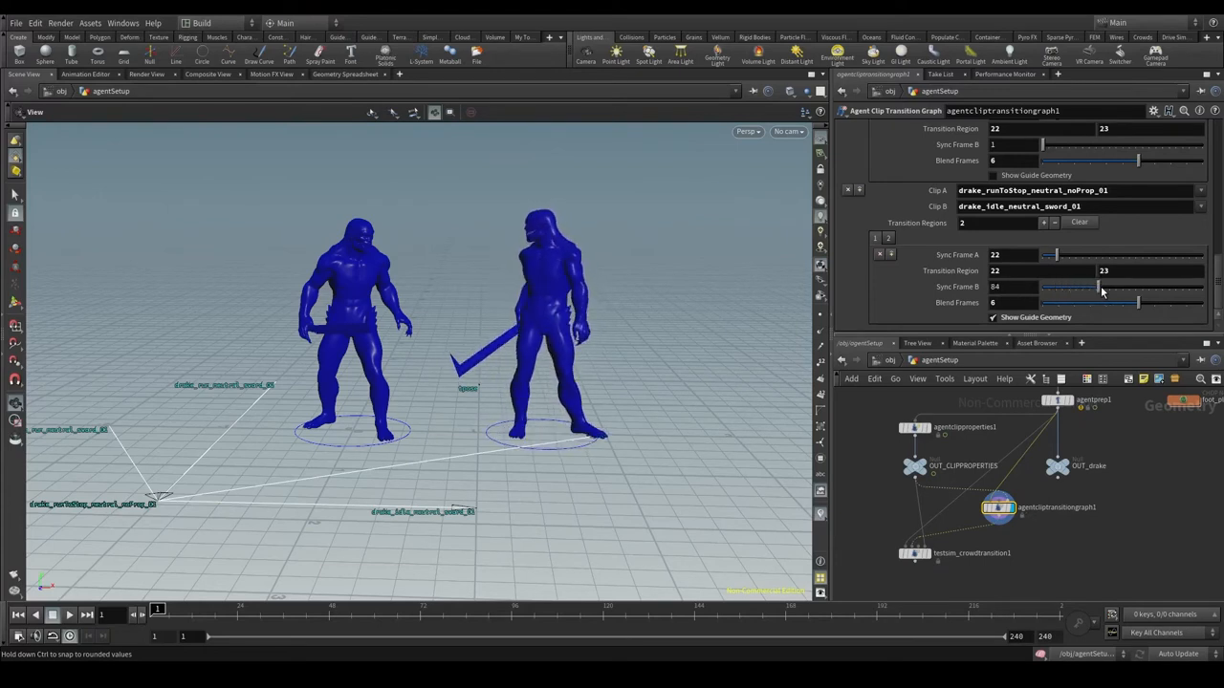
pyautogui.moveTo(1071, 287); pyautogui.dragTo(1132, 286)
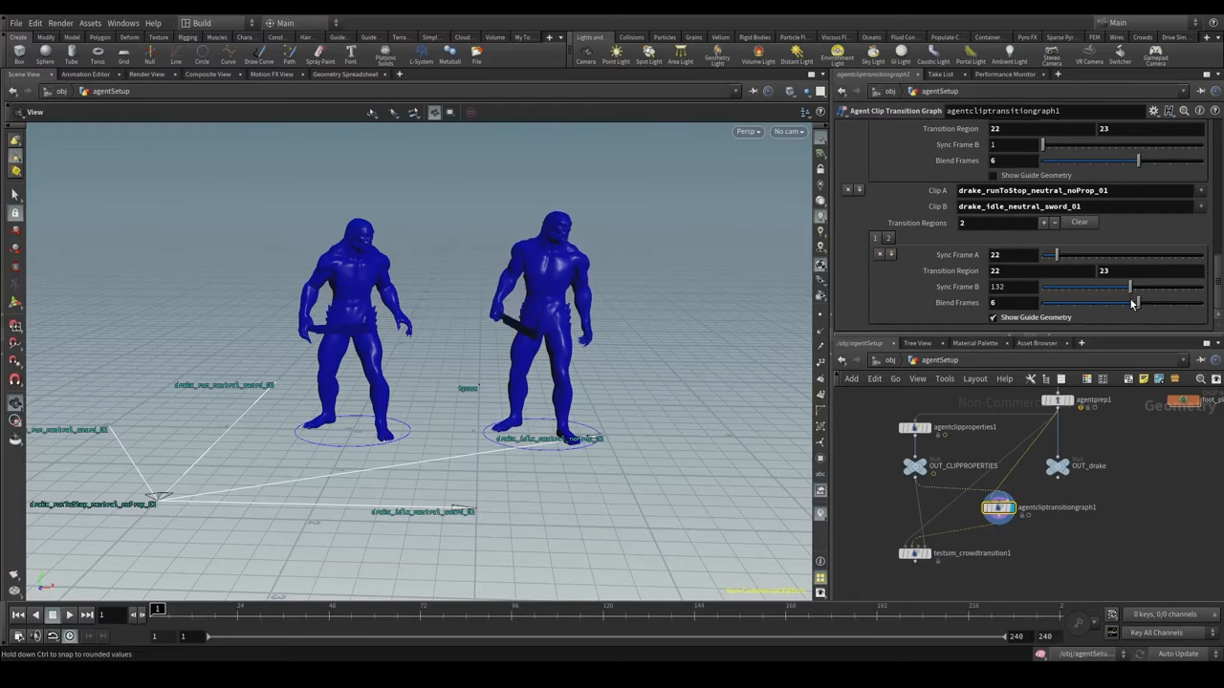
pyautogui.moveTo(1128, 287); pyautogui.dragTo(1130, 287)
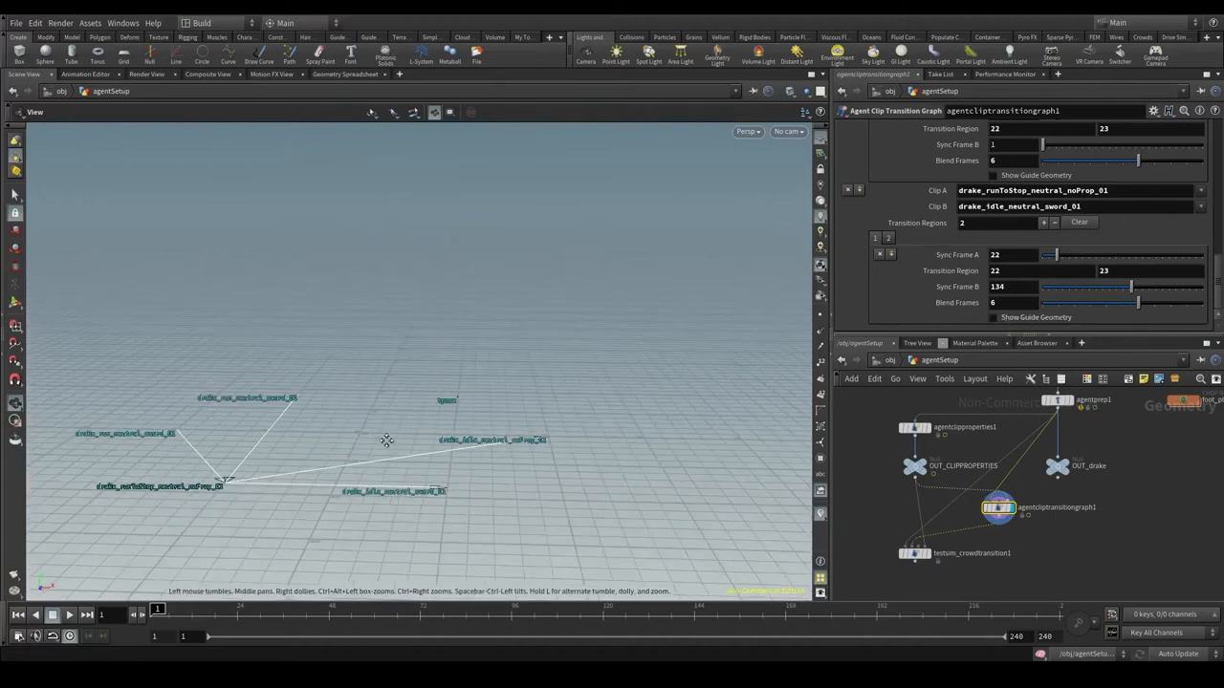
# - Orbit around the transition graph, then show the testsim_crowdtransition1 node's settings
pyautogui.moveTo(386, 440); pyautogui.dragTo(515, 442)
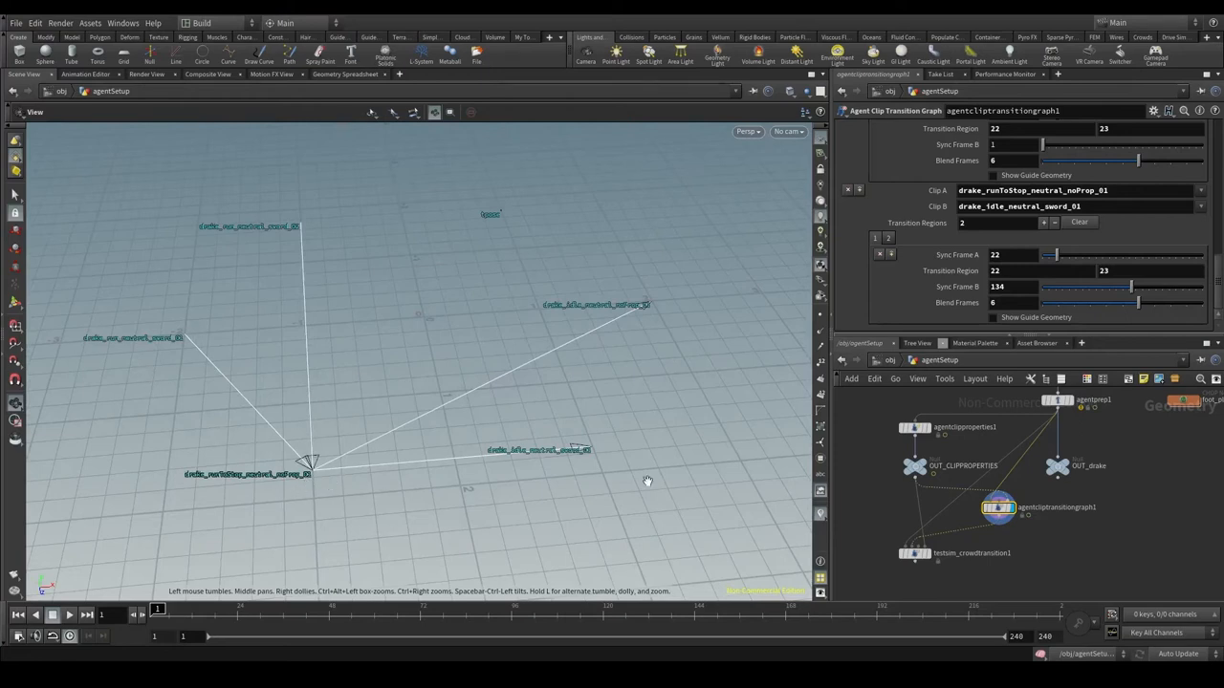
pyautogui.moveTo(627, 344)
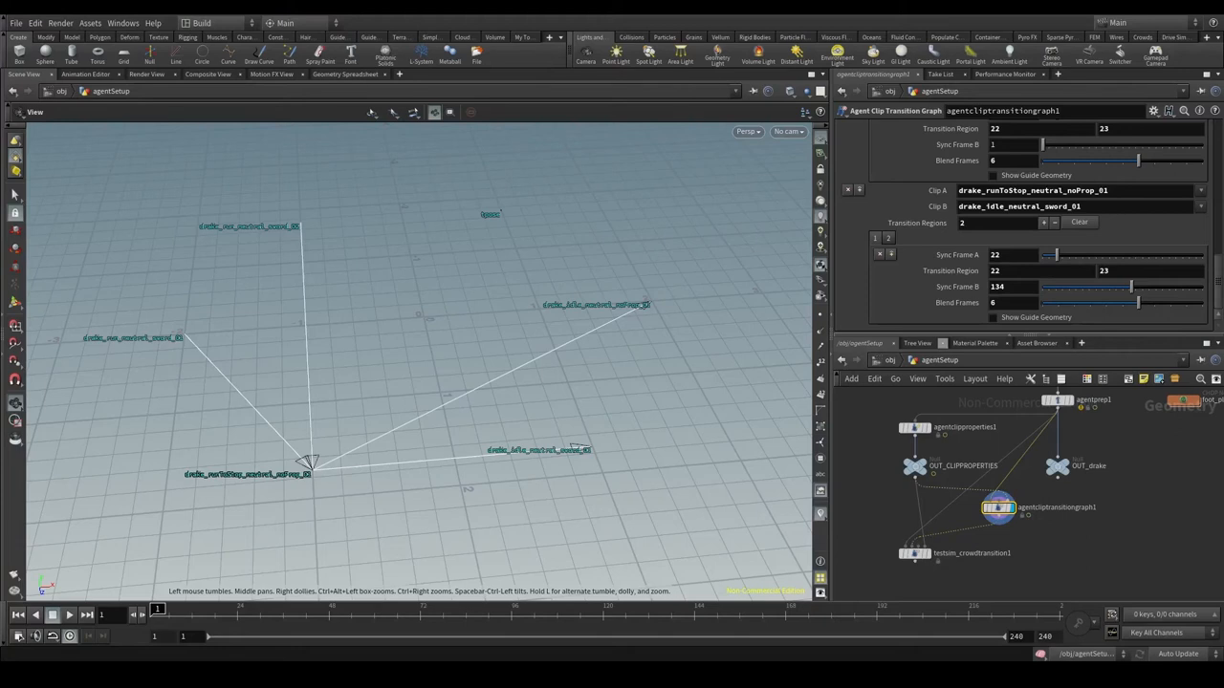
pyautogui.moveTo(241, 253)
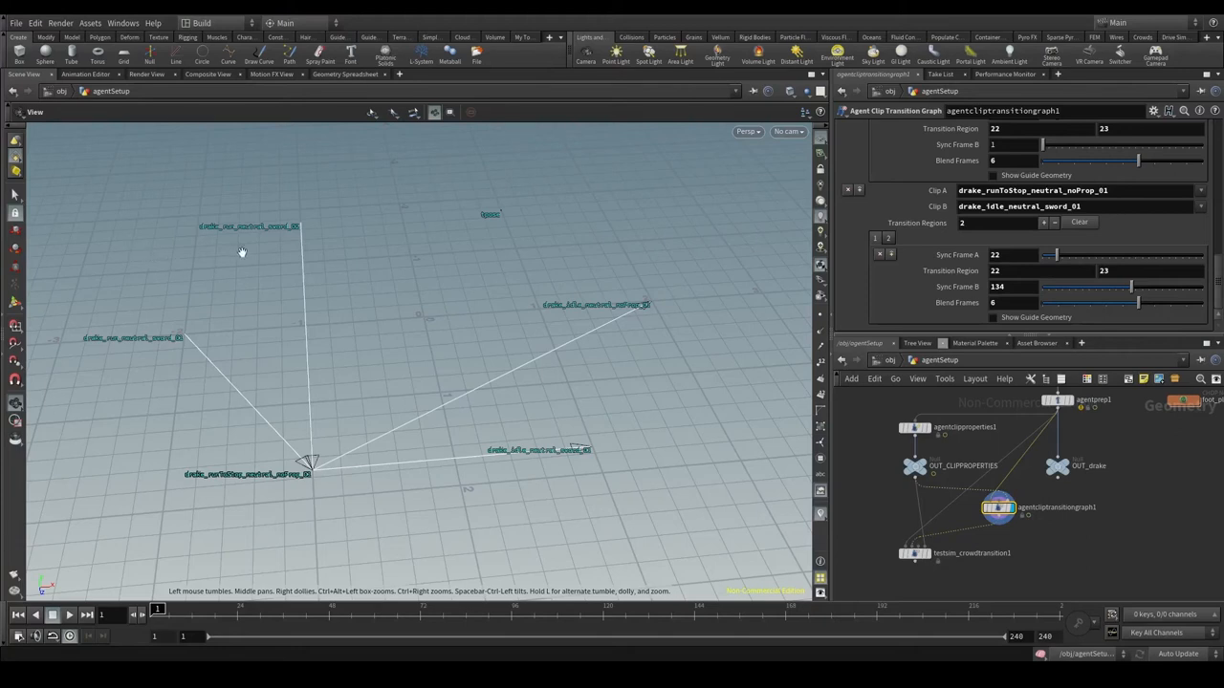
pyautogui.moveTo(292, 484)
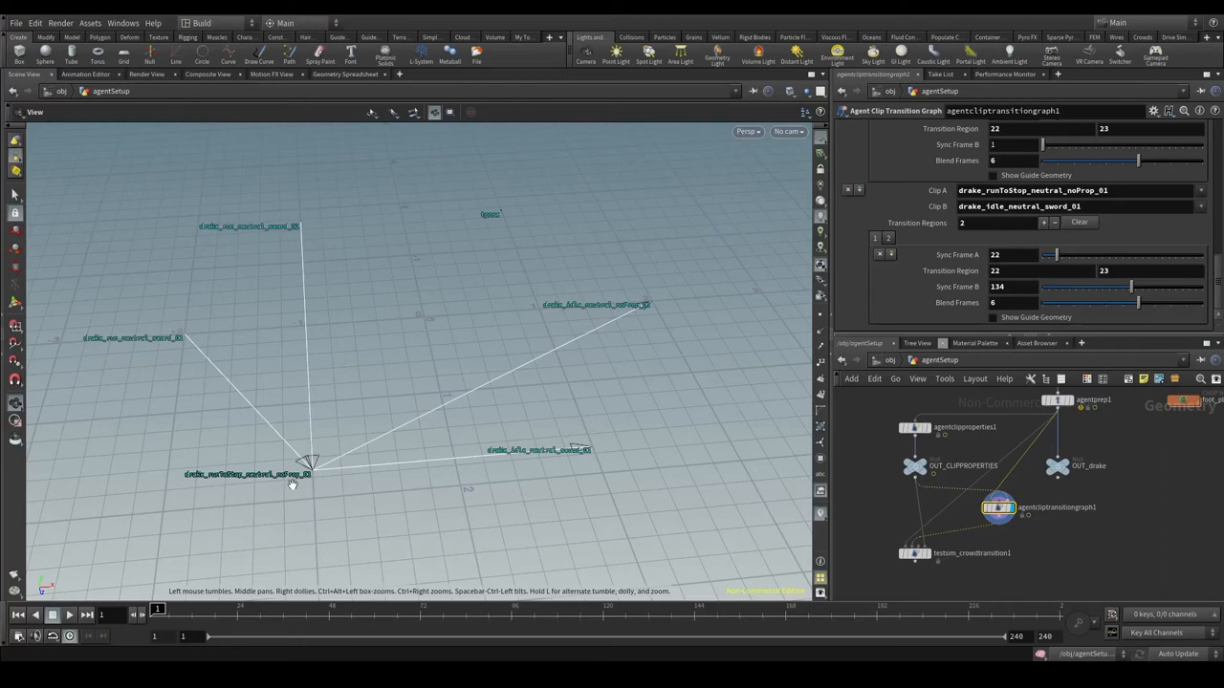
pyautogui.moveTo(528, 448)
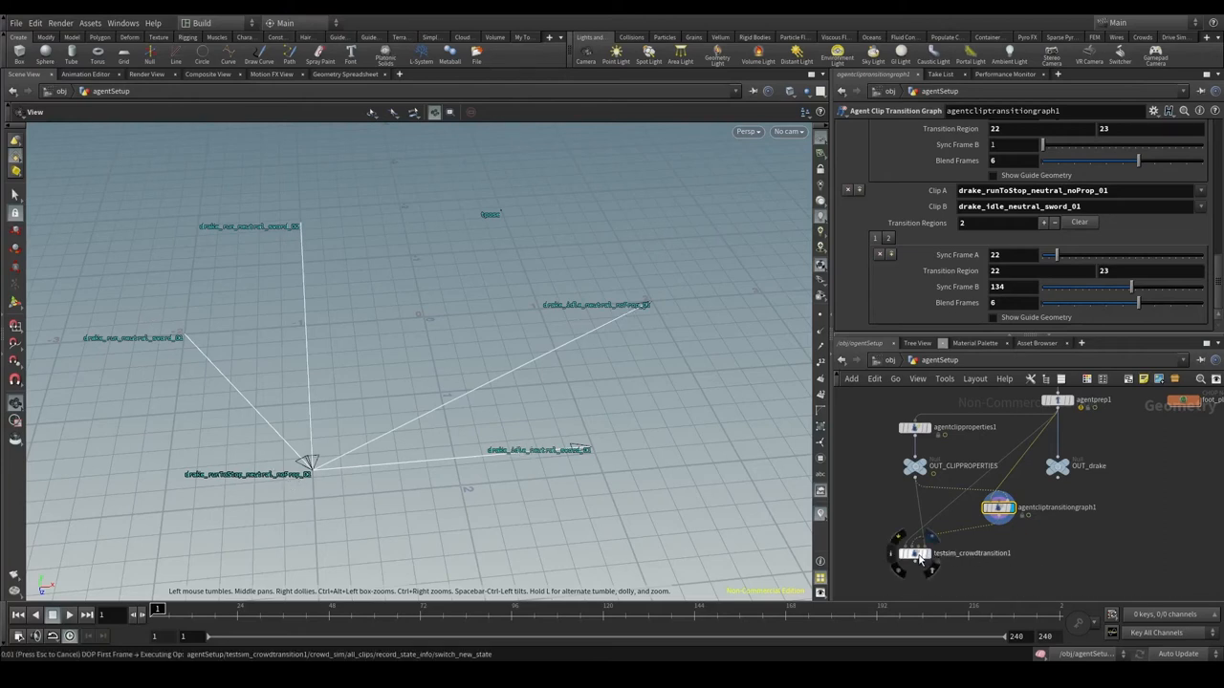
pyautogui.click(914, 553)
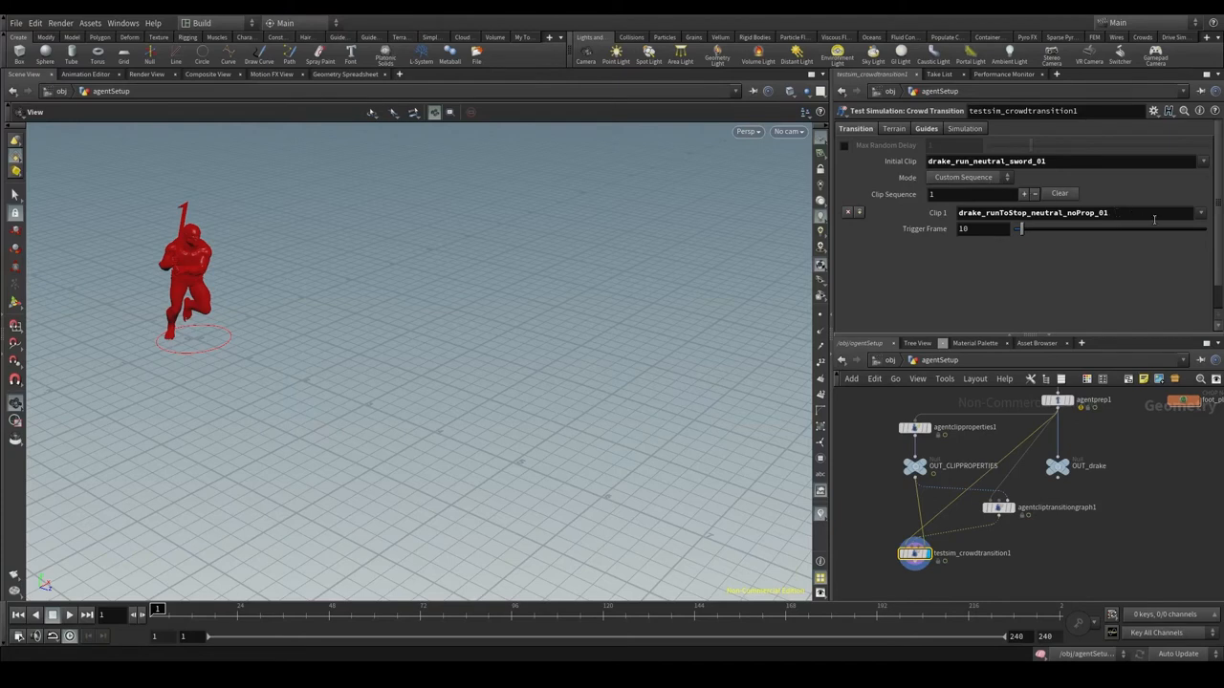
# - Set the test transition's Clip 2 to drake_idle_neutral_noProp_01
pyautogui.click(1201, 212)
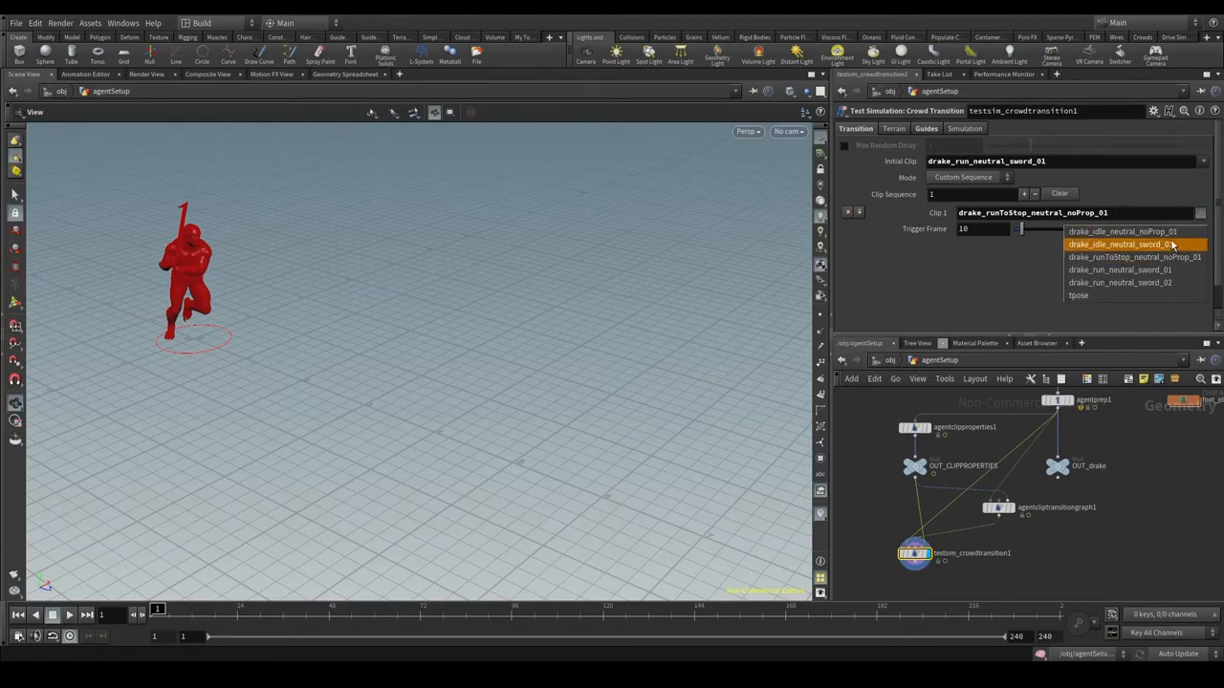
pyautogui.click(1120, 231)
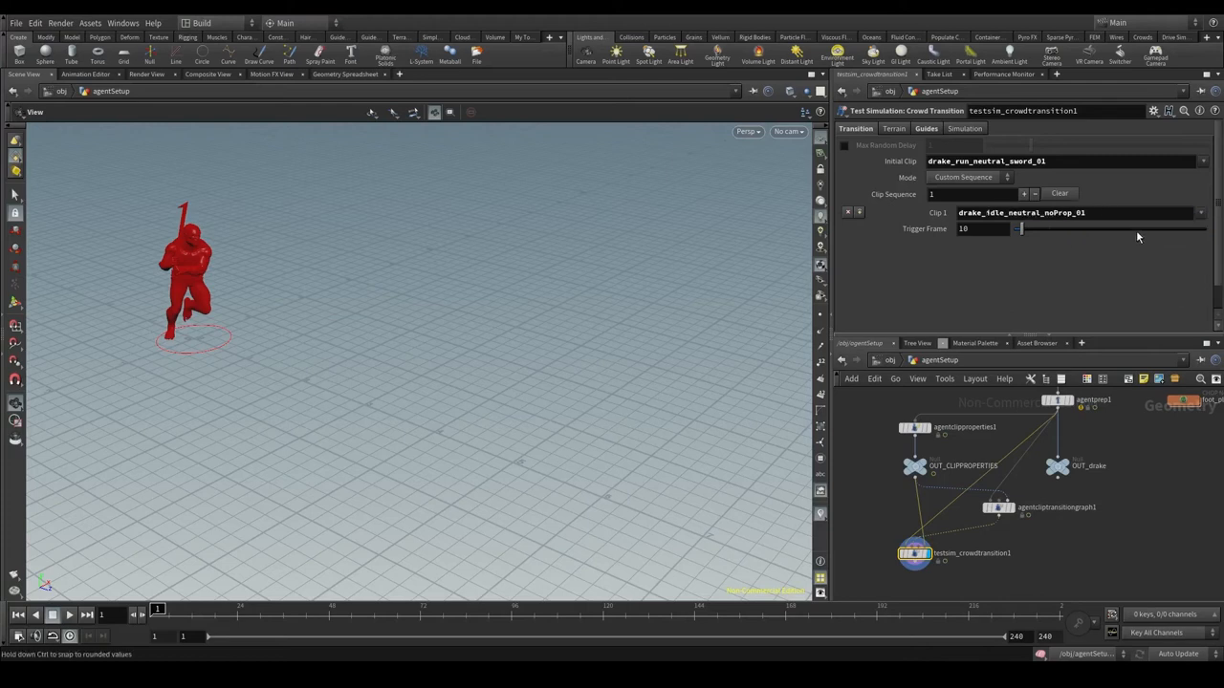
pyautogui.click(998, 507)
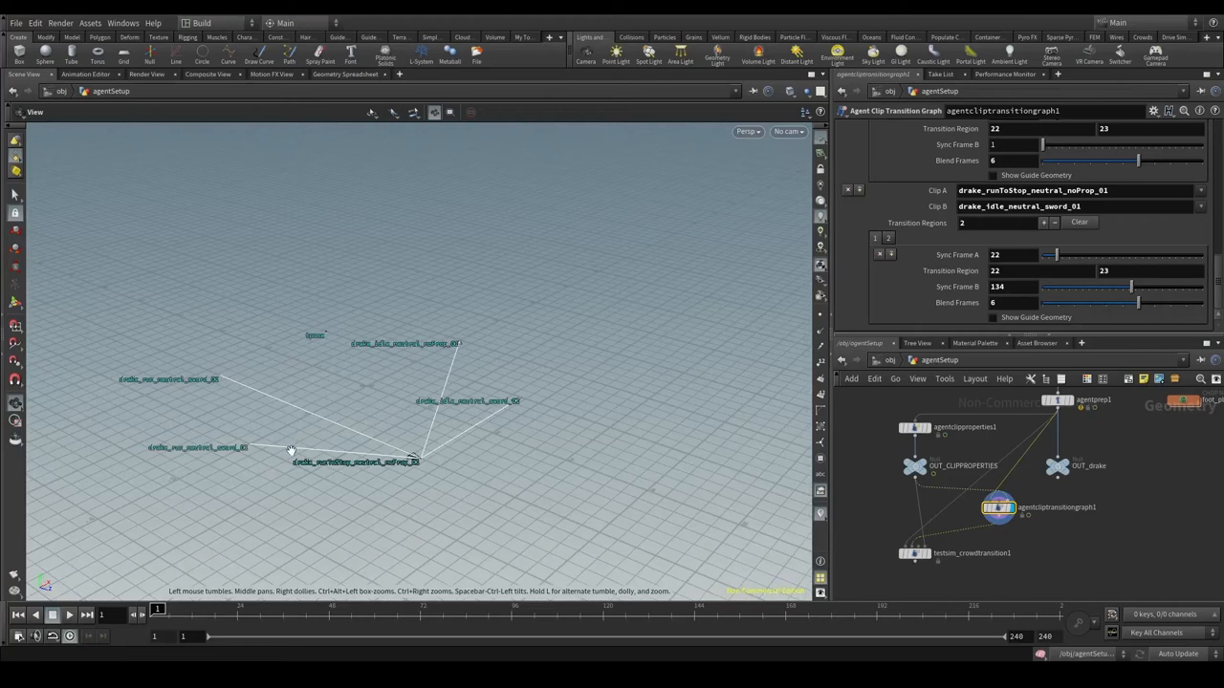
pyautogui.moveTo(329, 438)
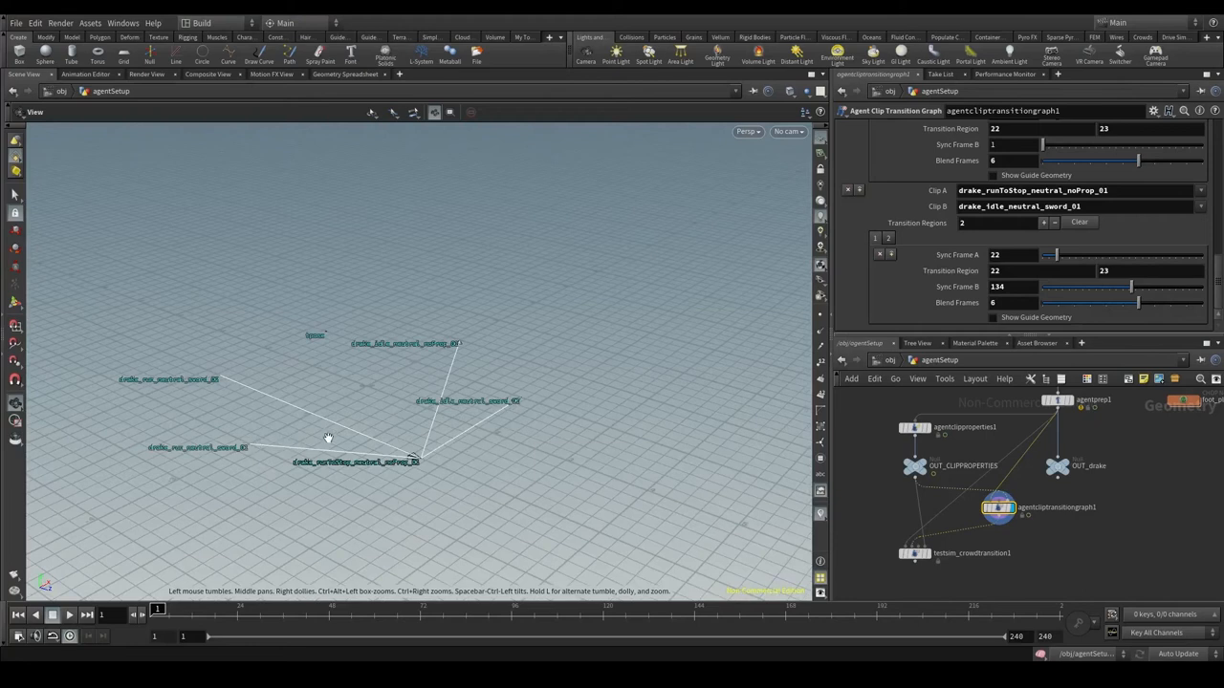
pyautogui.click(914, 552)
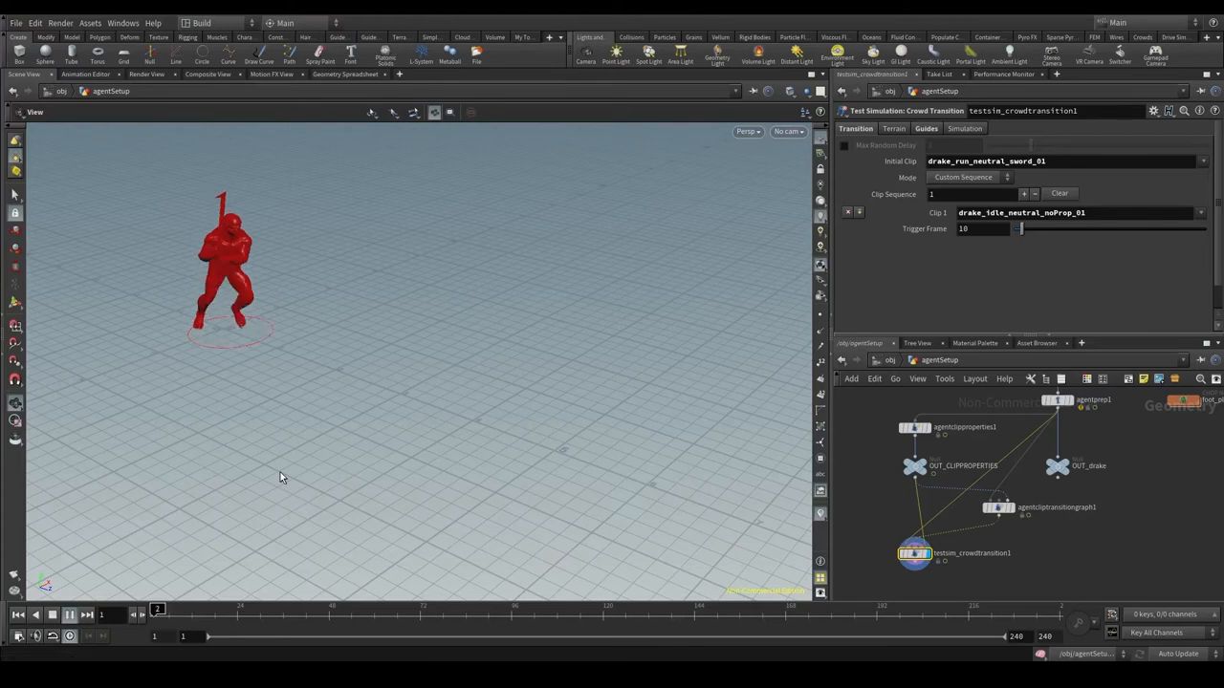
# - Play and step through the simulation to watch the agent stop and settle into idle
pyautogui.click(69, 616)
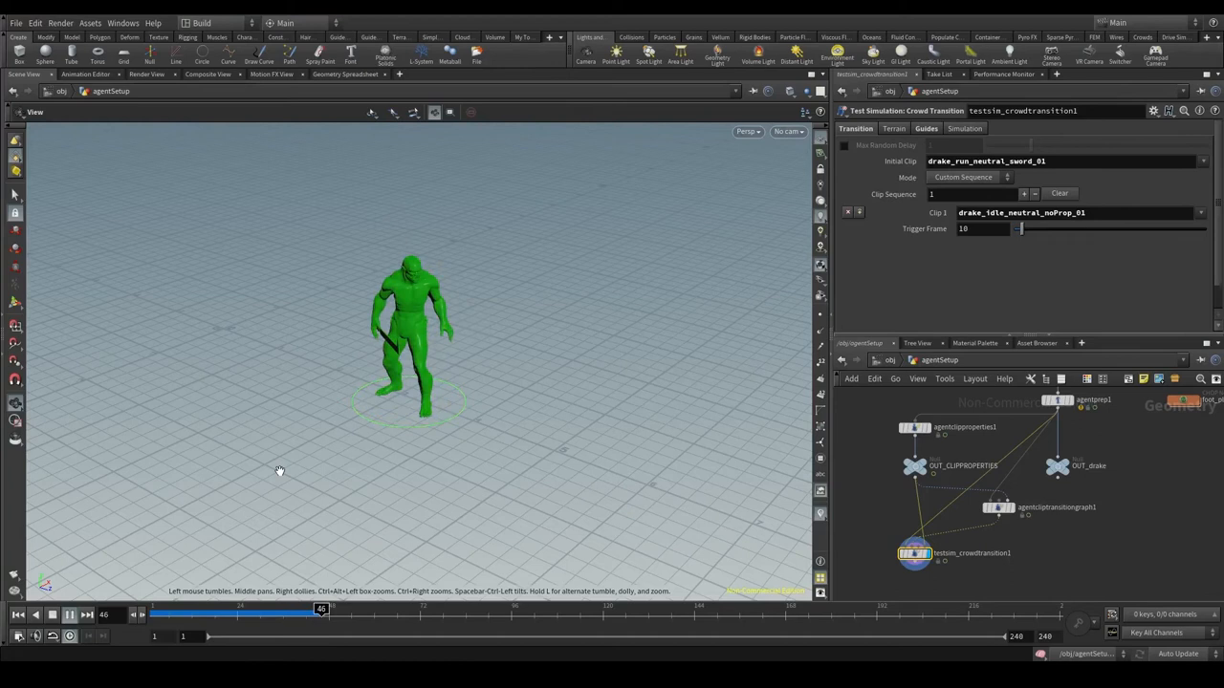
pyautogui.click(69, 615)
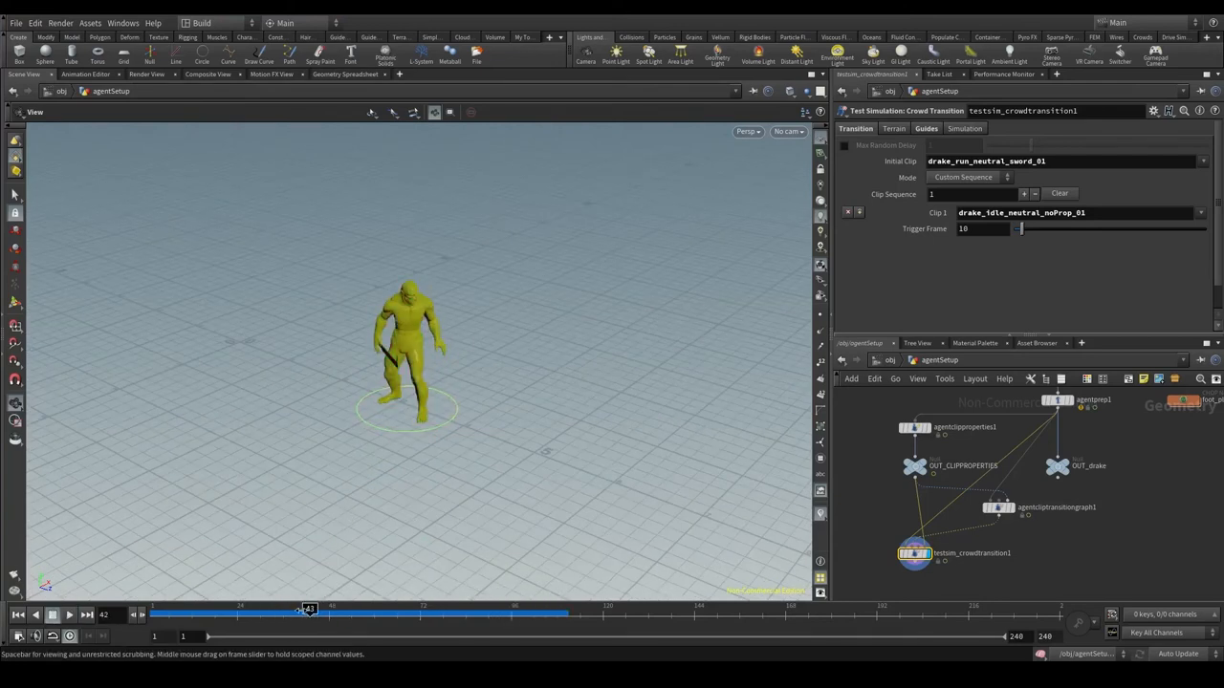
pyautogui.moveTo(310, 609); pyautogui.dragTo(302, 610)
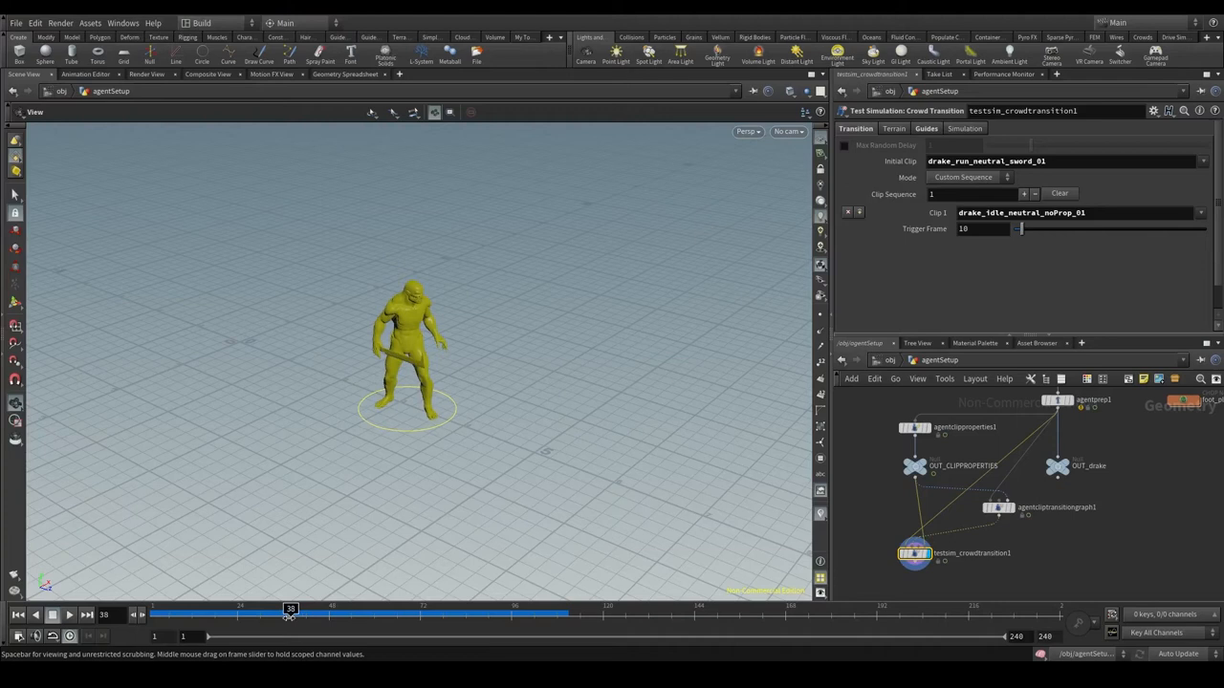
pyautogui.moveTo(291, 608); pyautogui.dragTo(283, 608)
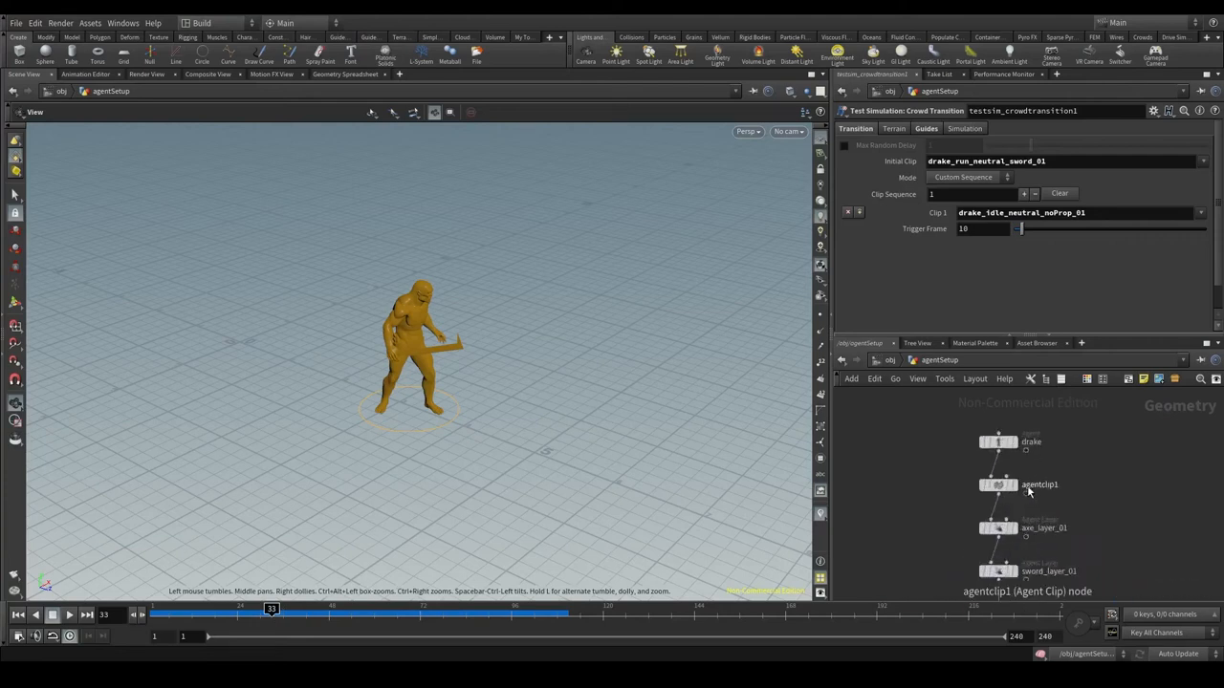
# - Preview drake_idle_neutral_sword_01 as the current clip on the agentclip1 node
pyautogui.click(998, 485)
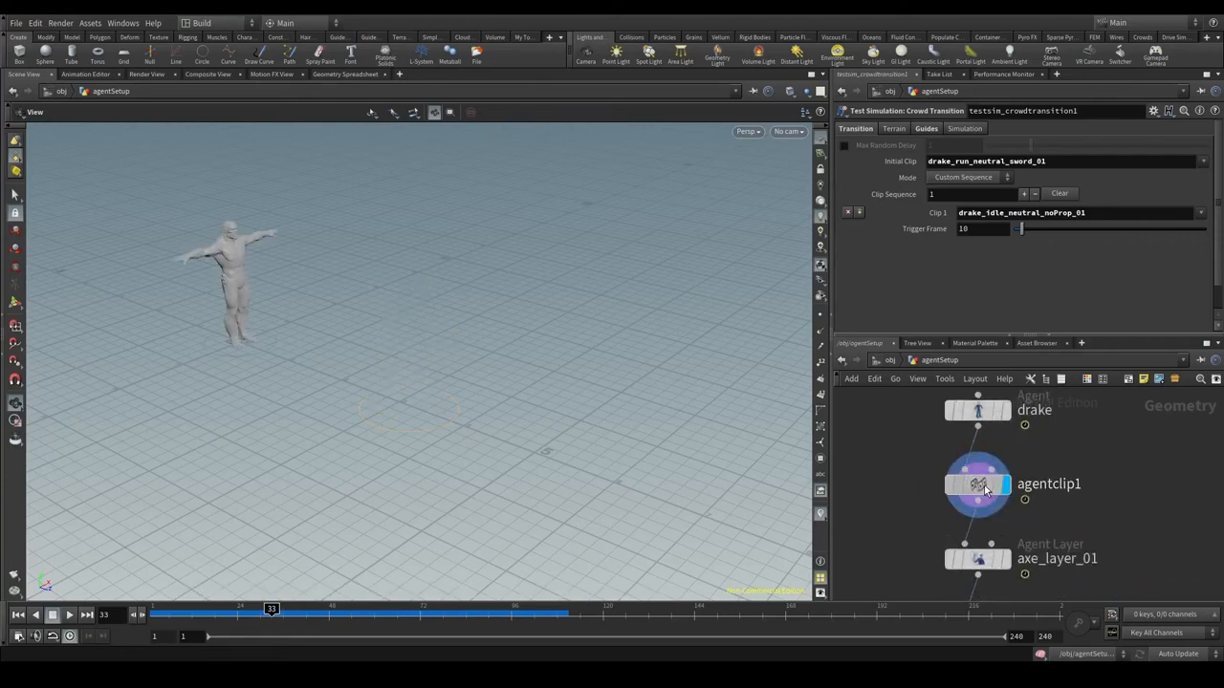
pyautogui.click(977, 483)
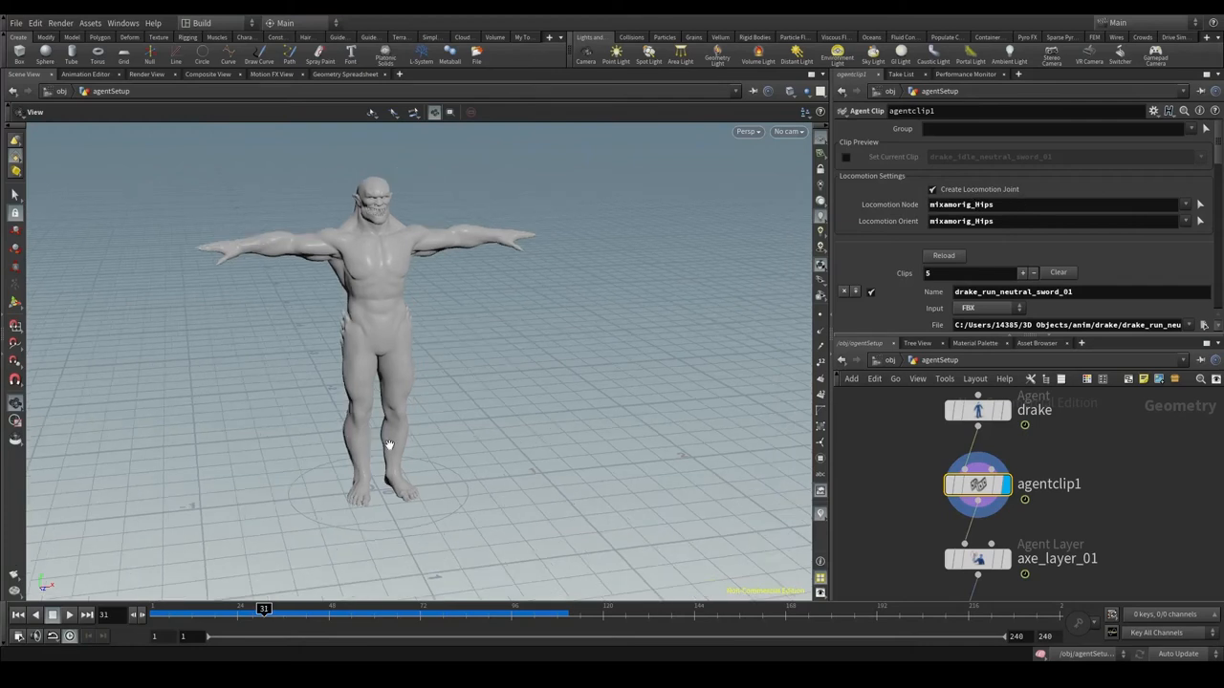
pyautogui.moveTo(409, 420)
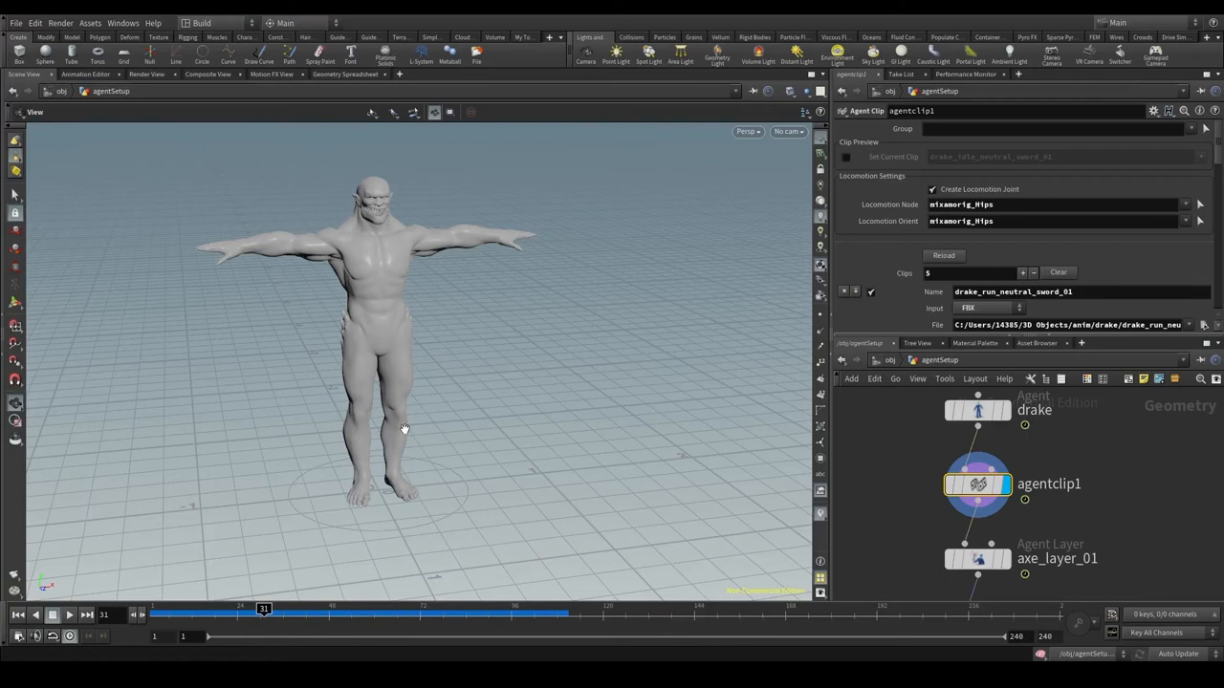
pyautogui.moveTo(394, 438)
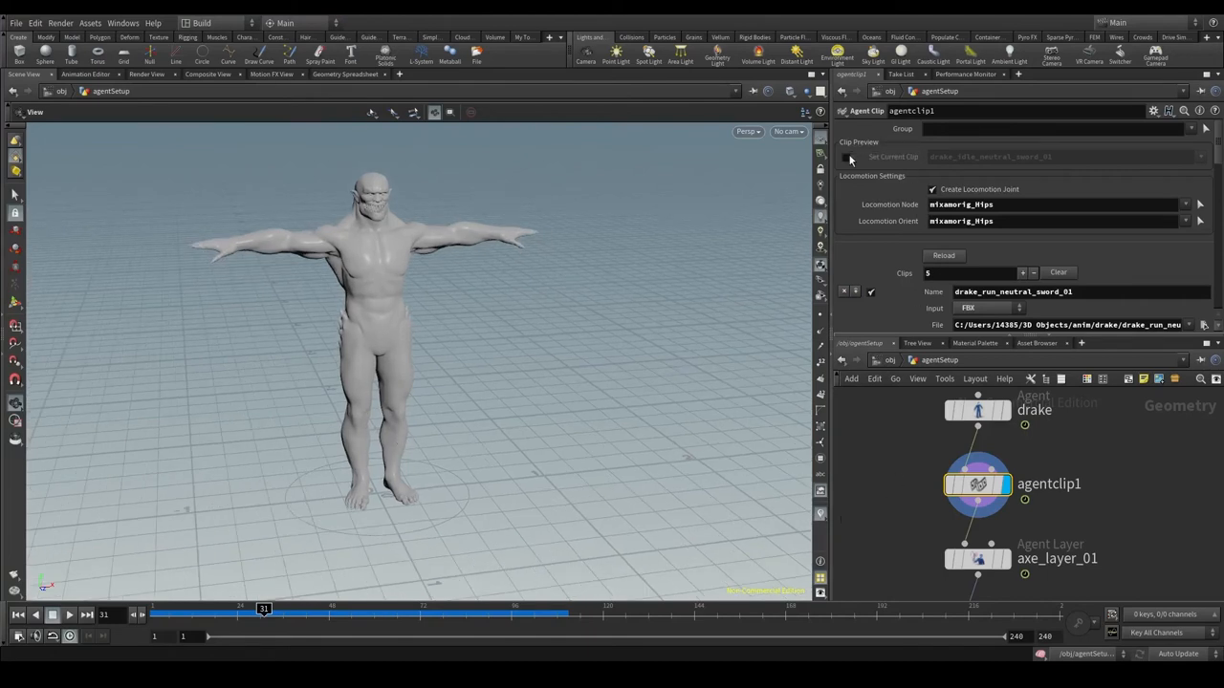
pyautogui.click(847, 156)
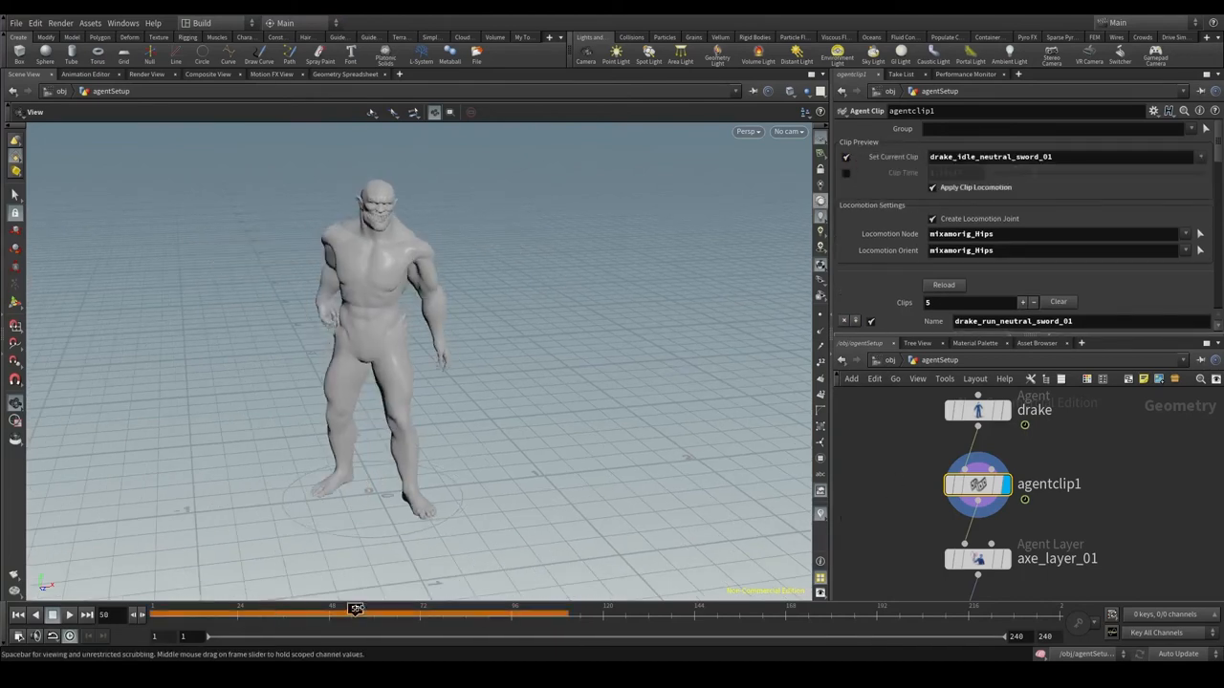
# - Scrub the sword idle clip's frames and orbit the agent to inspect its motion
pyautogui.moveTo(356, 608); pyautogui.dragTo(352, 608)
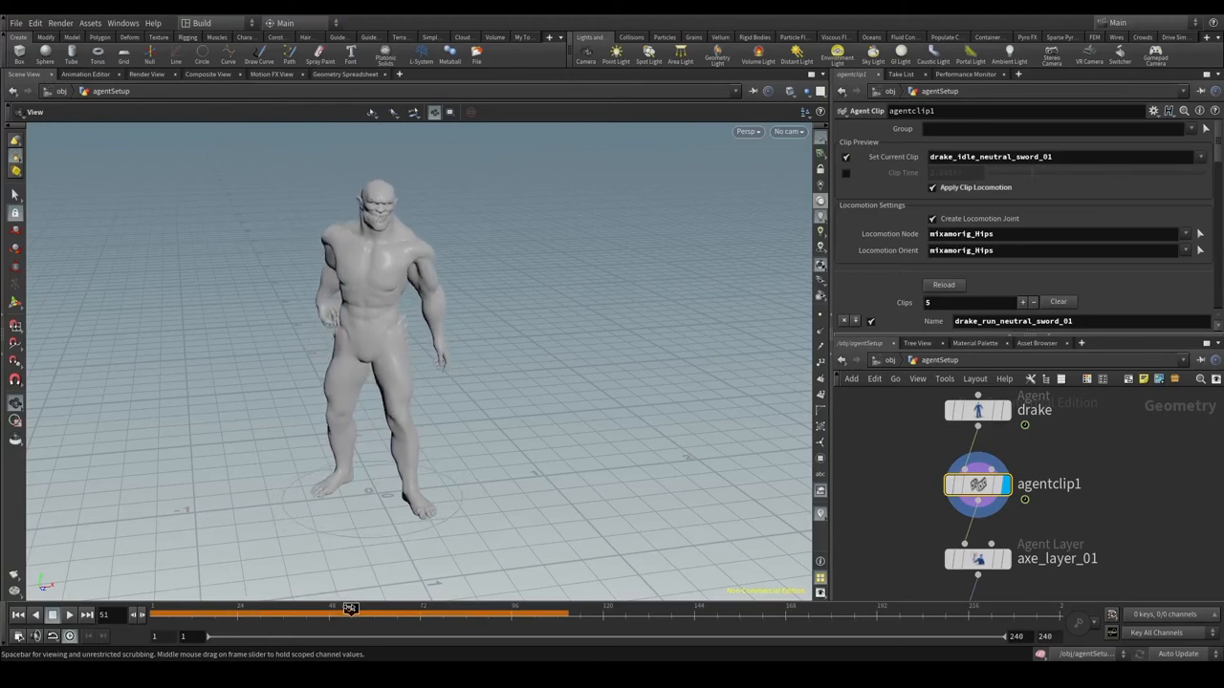
pyautogui.moveTo(352, 606); pyautogui.dragTo(400, 606)
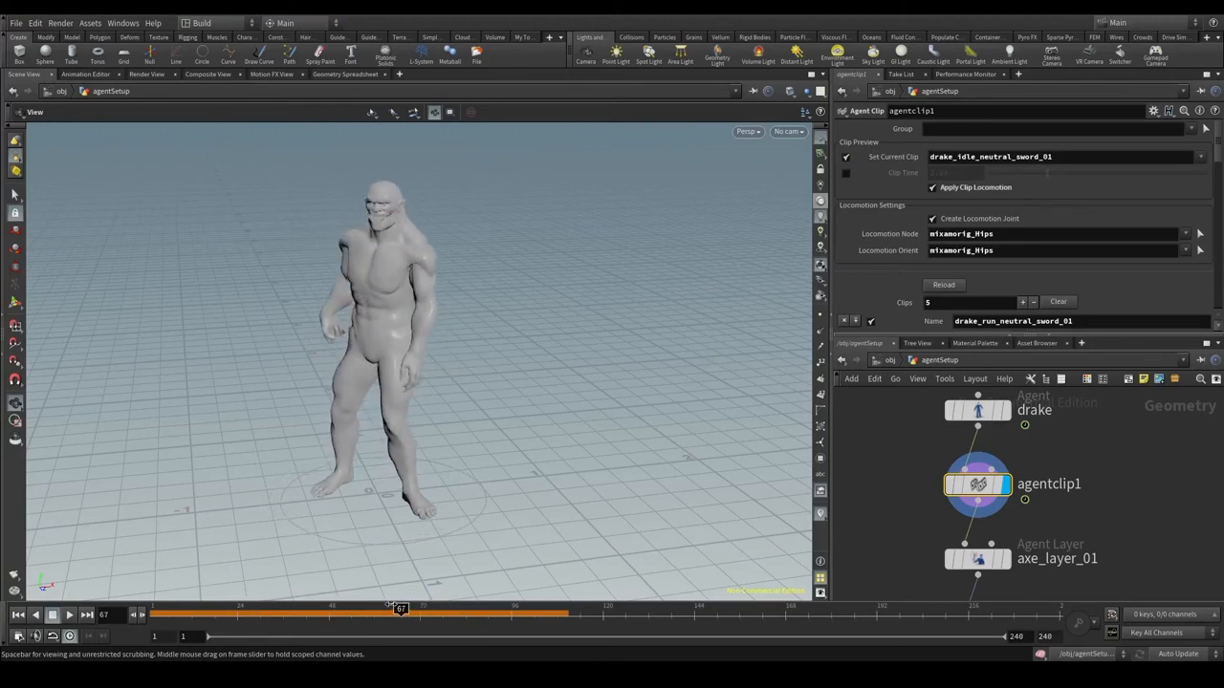
pyautogui.moveTo(399, 608); pyautogui.dragTo(455, 608)
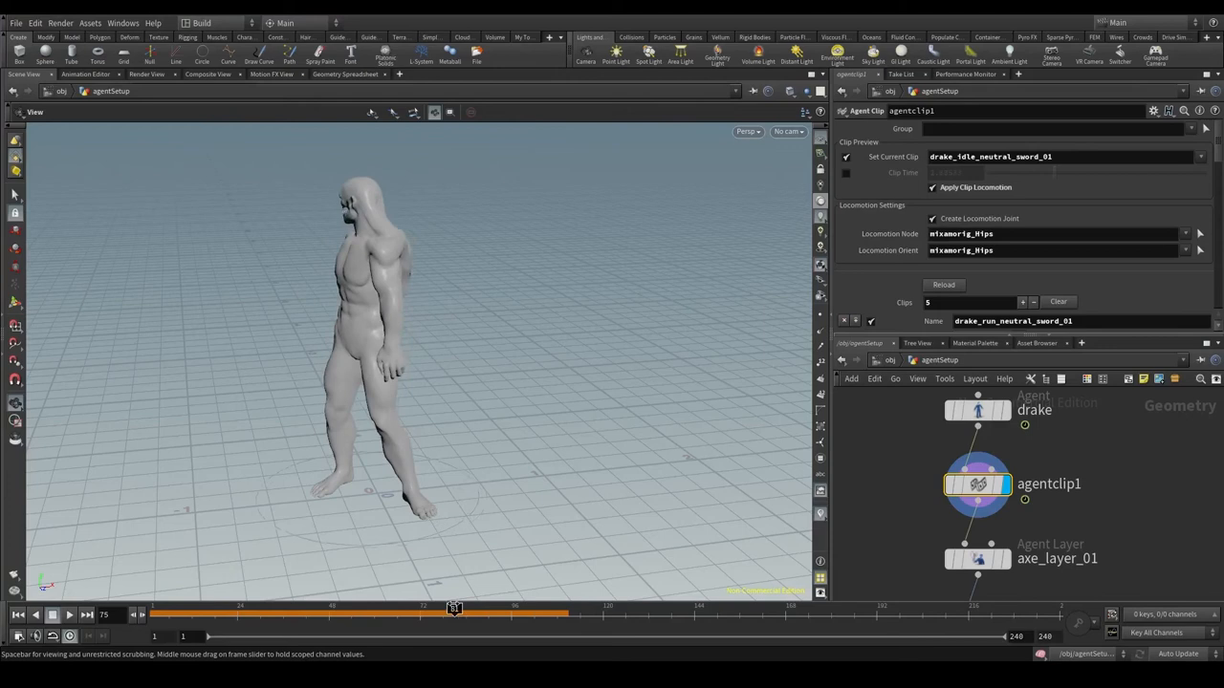
pyautogui.moveTo(455, 612); pyautogui.dragTo(214, 611)
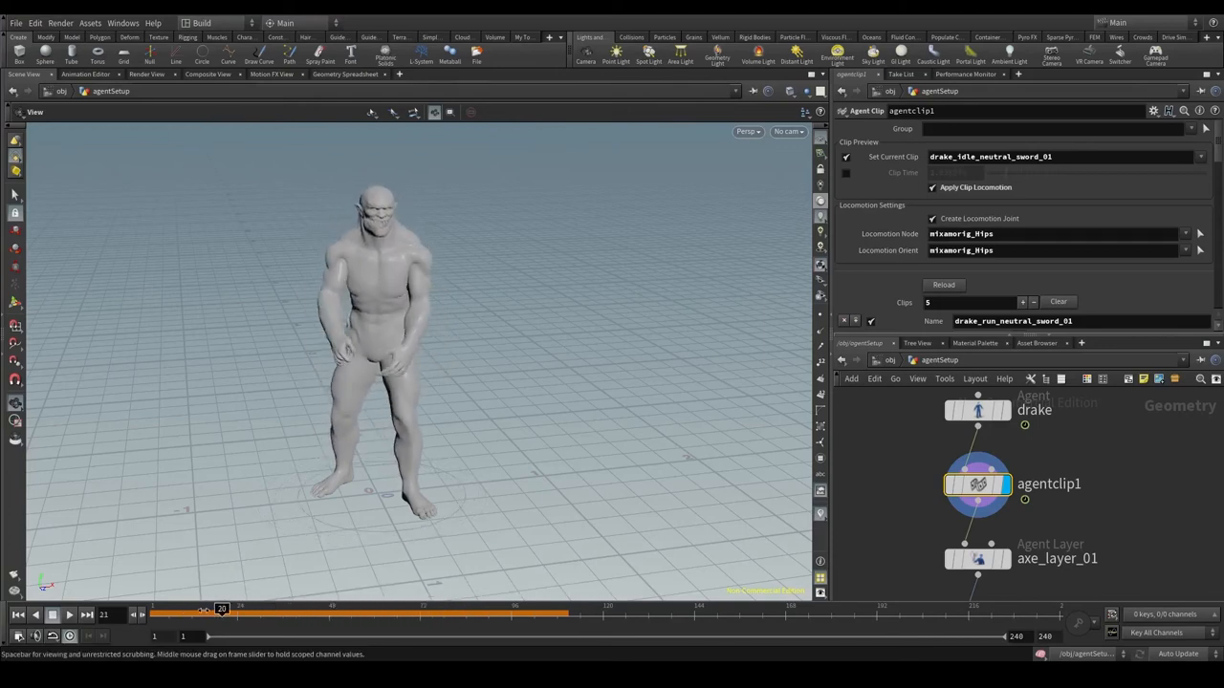
pyautogui.moveTo(222, 608); pyautogui.dragTo(191, 608)
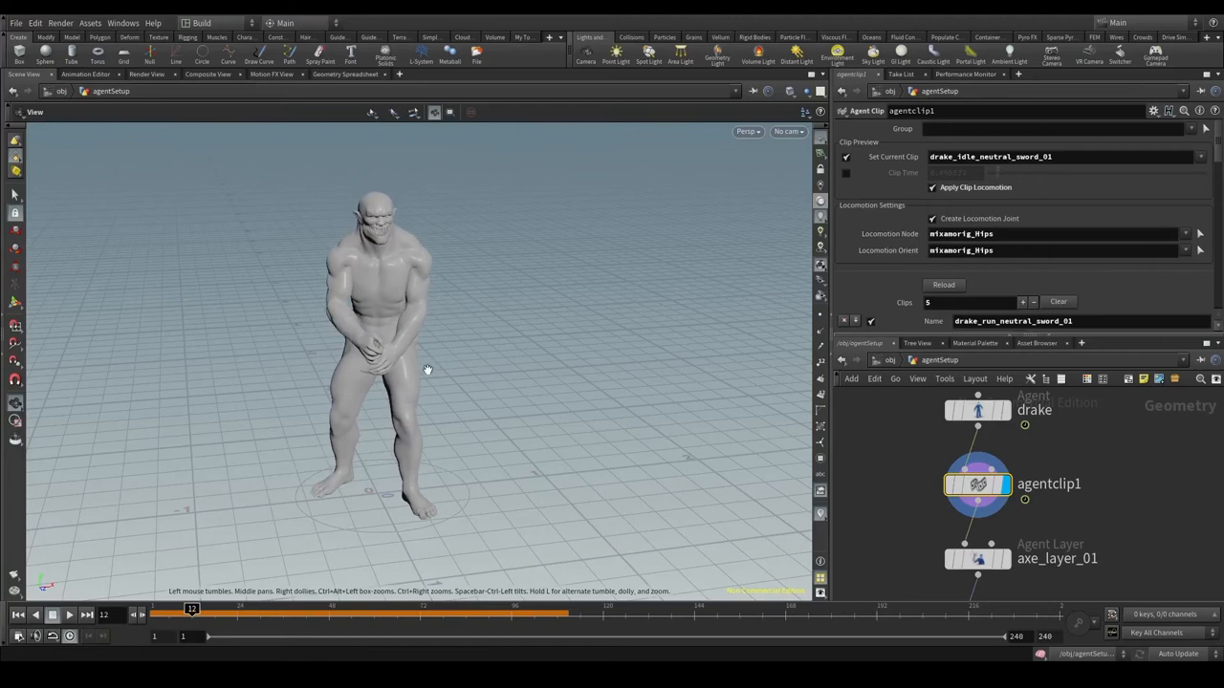
pyautogui.moveTo(191, 608); pyautogui.dragTo(396, 608)
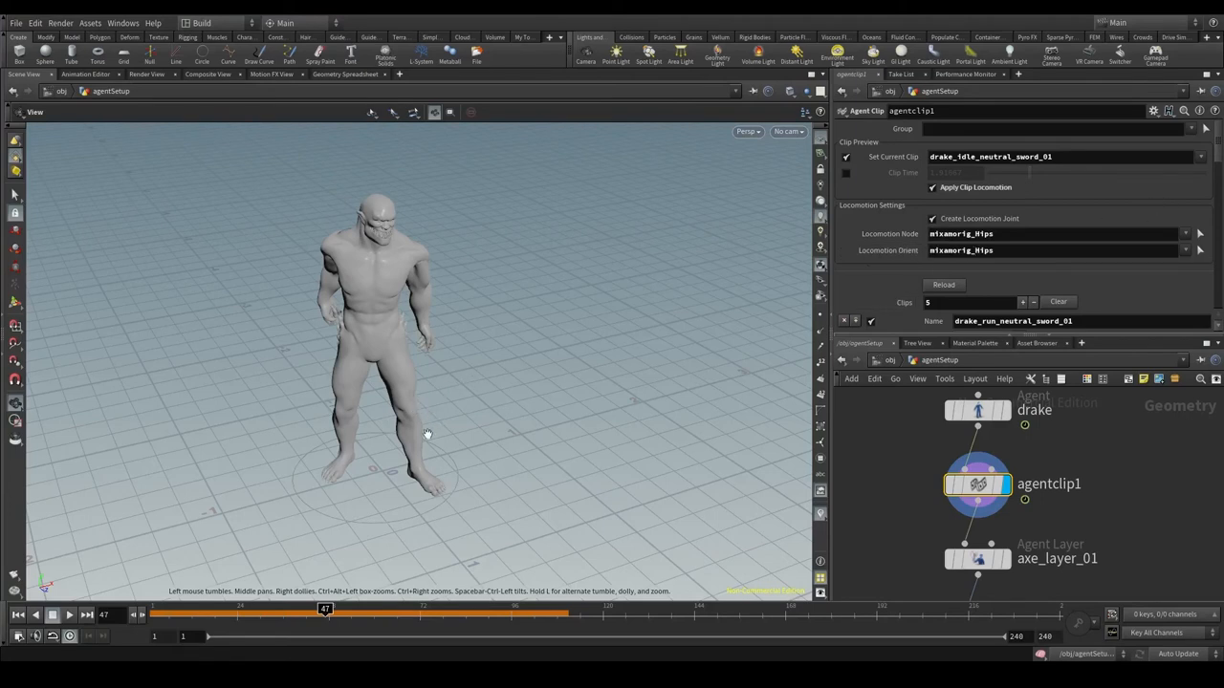
pyautogui.moveTo(325, 608); pyautogui.dragTo(344, 608)
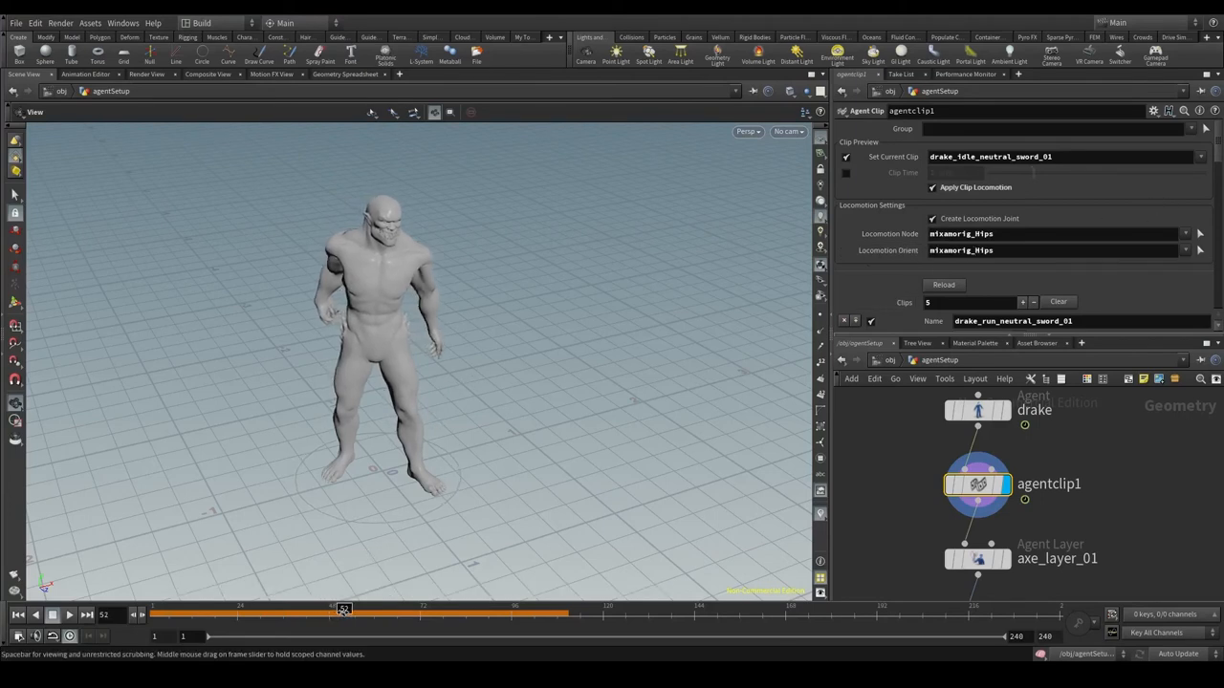
pyautogui.moveTo(344, 612); pyautogui.dragTo(419, 611)
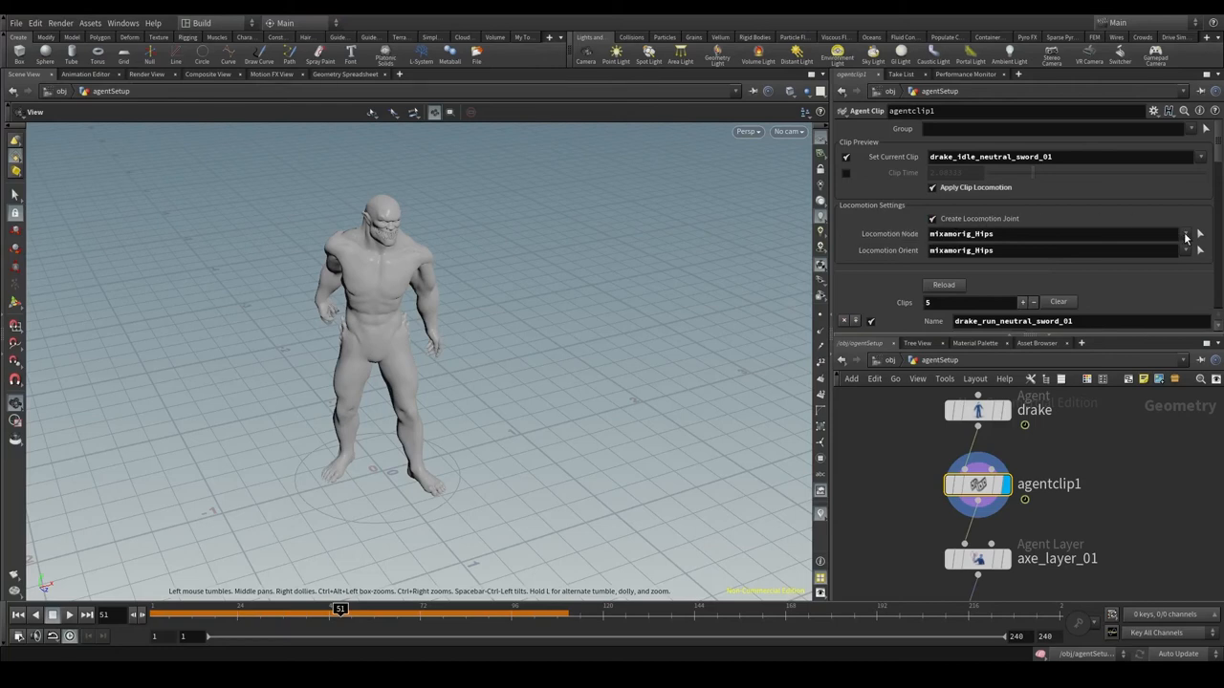
# - Set the agent clip's Locomotion Node to the mixamorig_Head joint
pyautogui.click(1186, 249)
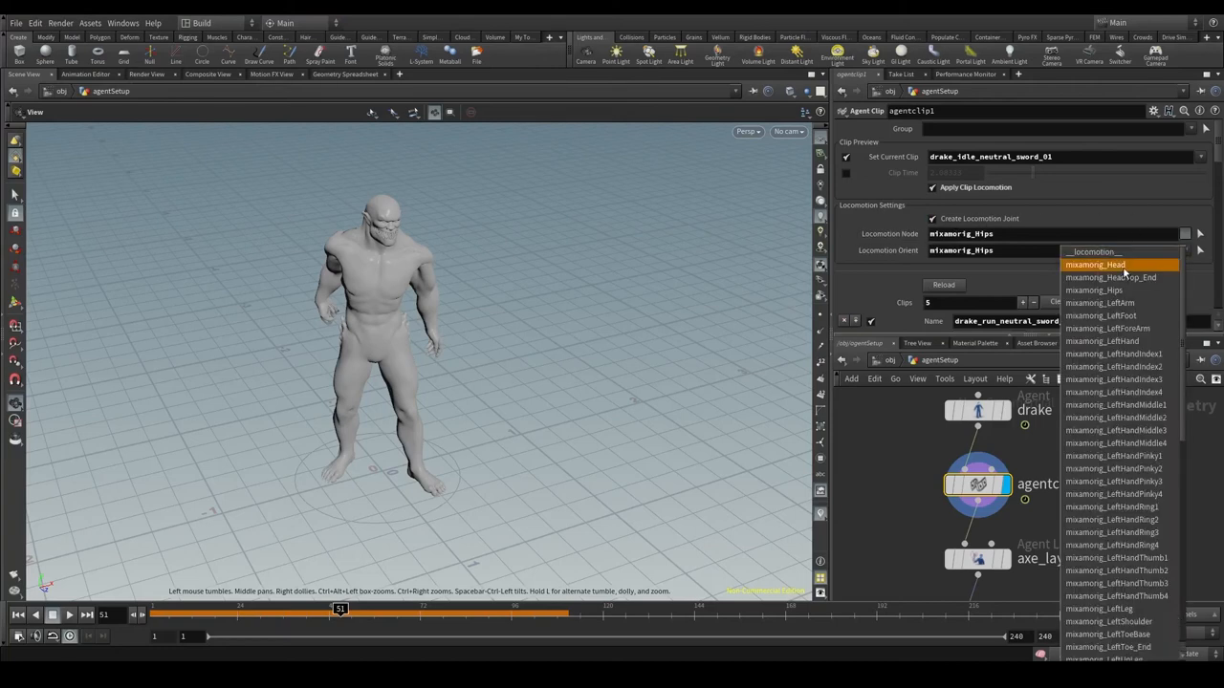
pyautogui.click(1094, 264)
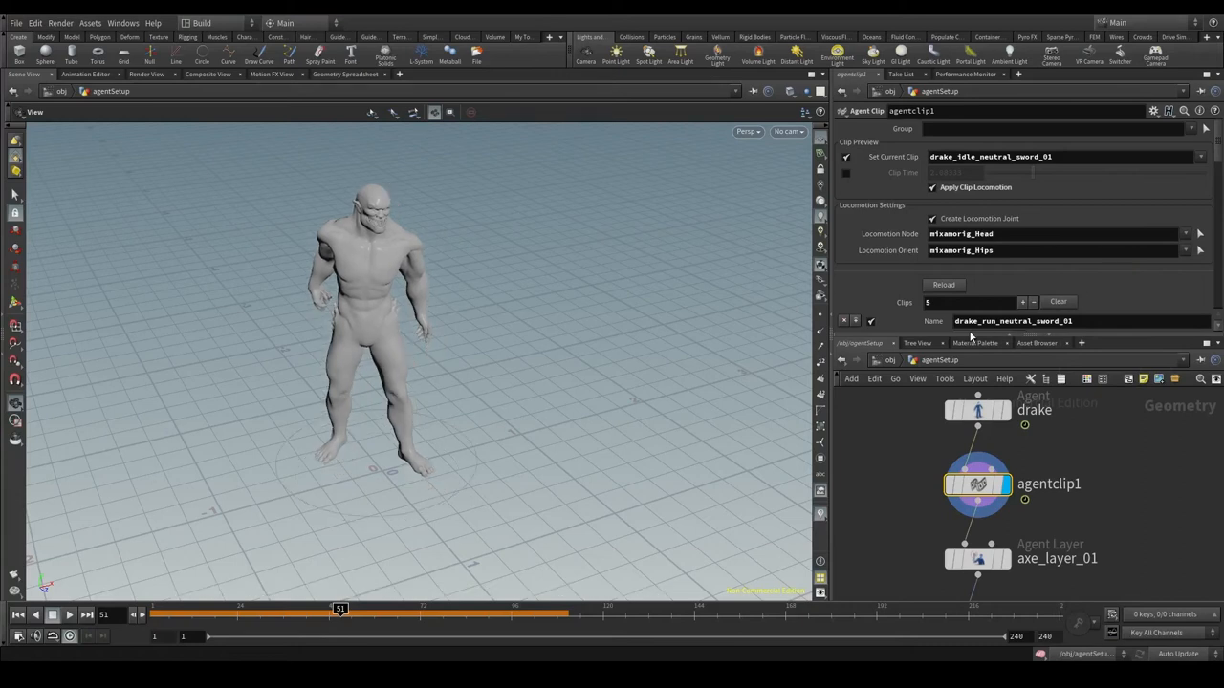
pyautogui.click(1186, 250)
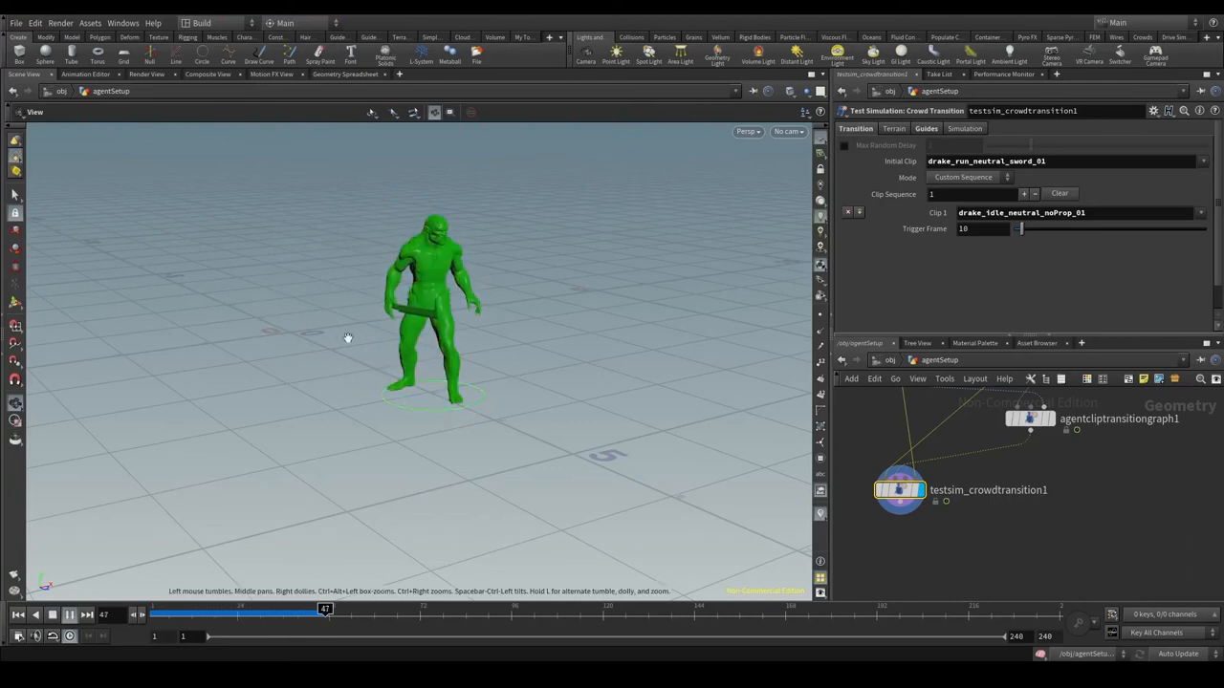
pyautogui.click(69, 615)
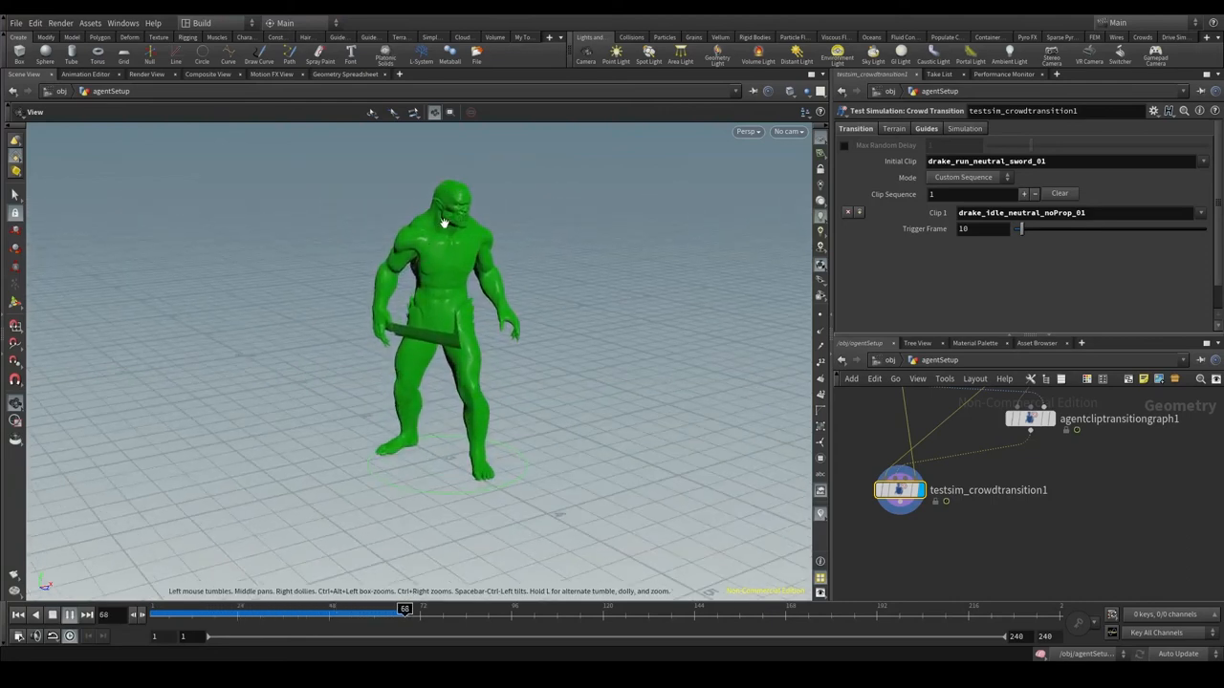
pyautogui.click(71, 615)
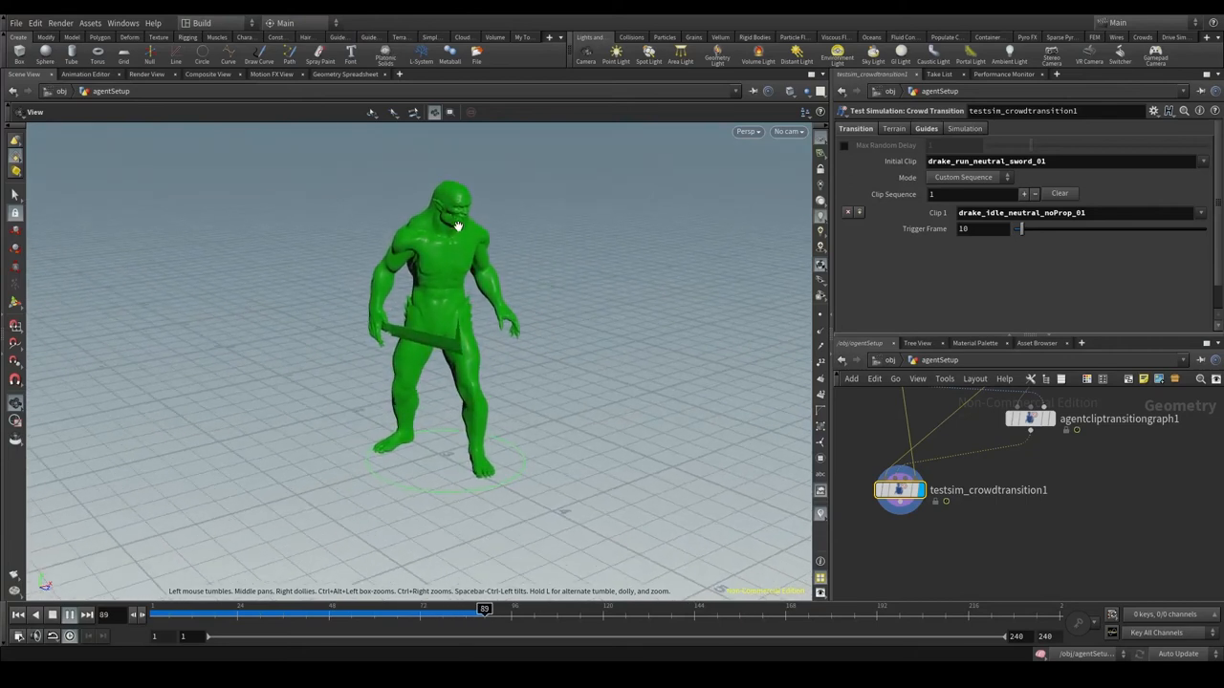
pyautogui.click(69, 616)
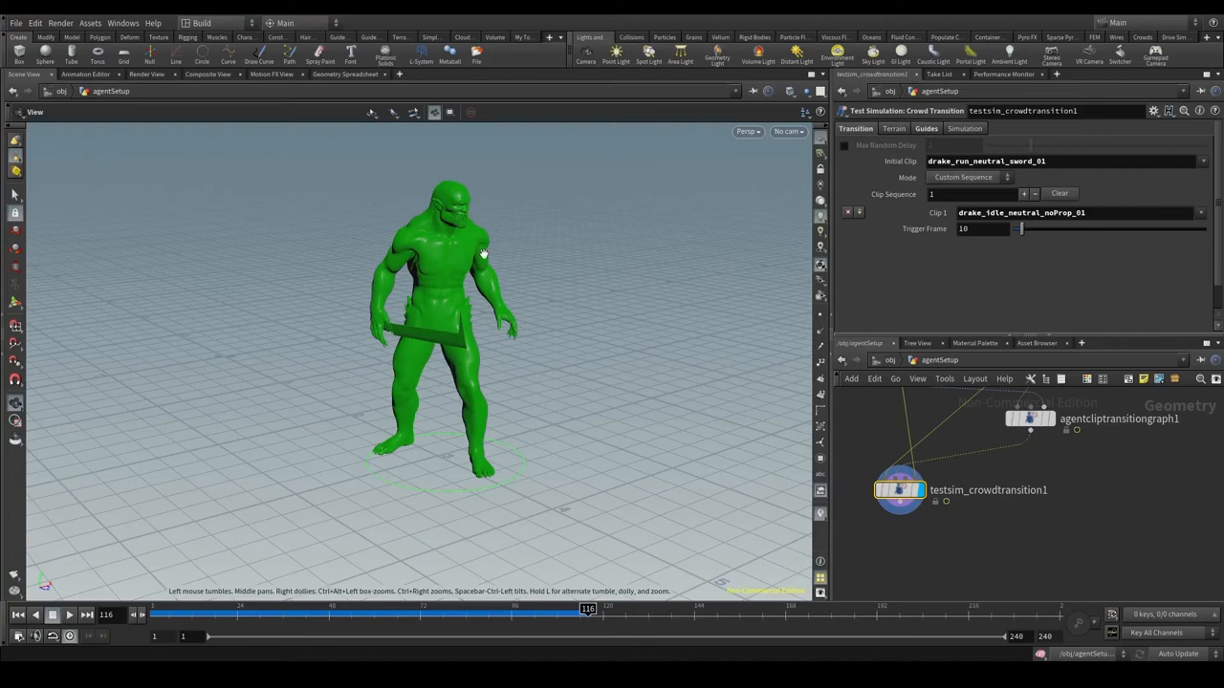
pyautogui.moveTo(391, 327)
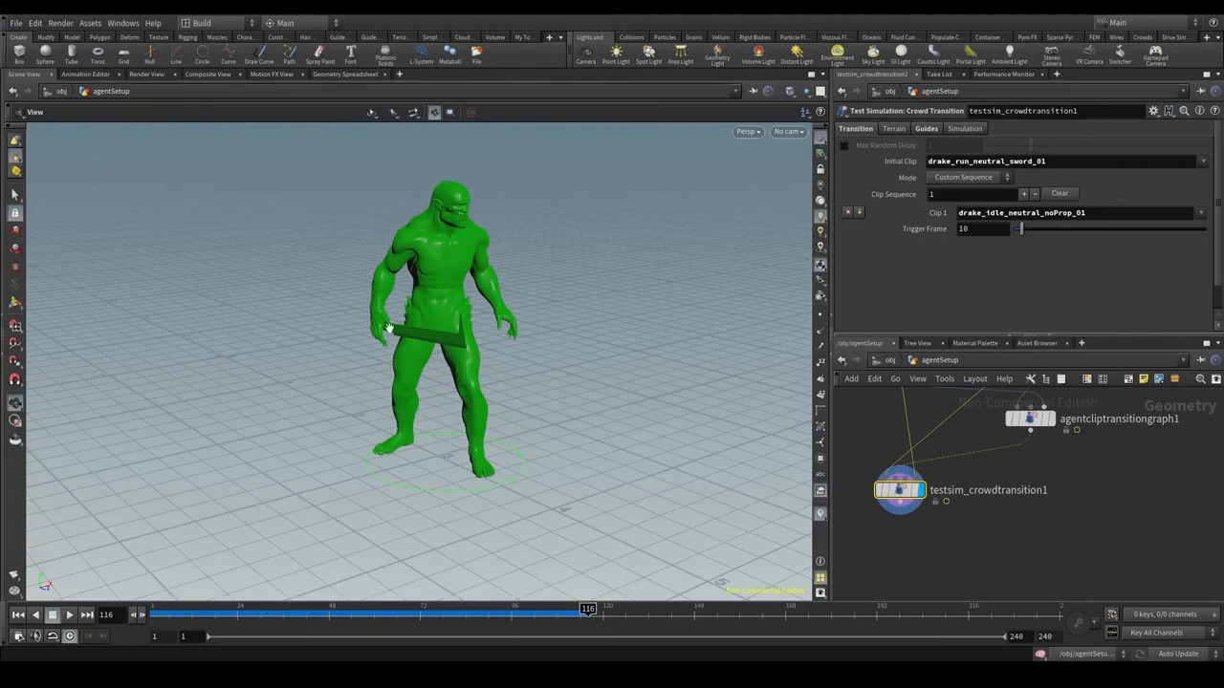
pyautogui.click(19, 616)
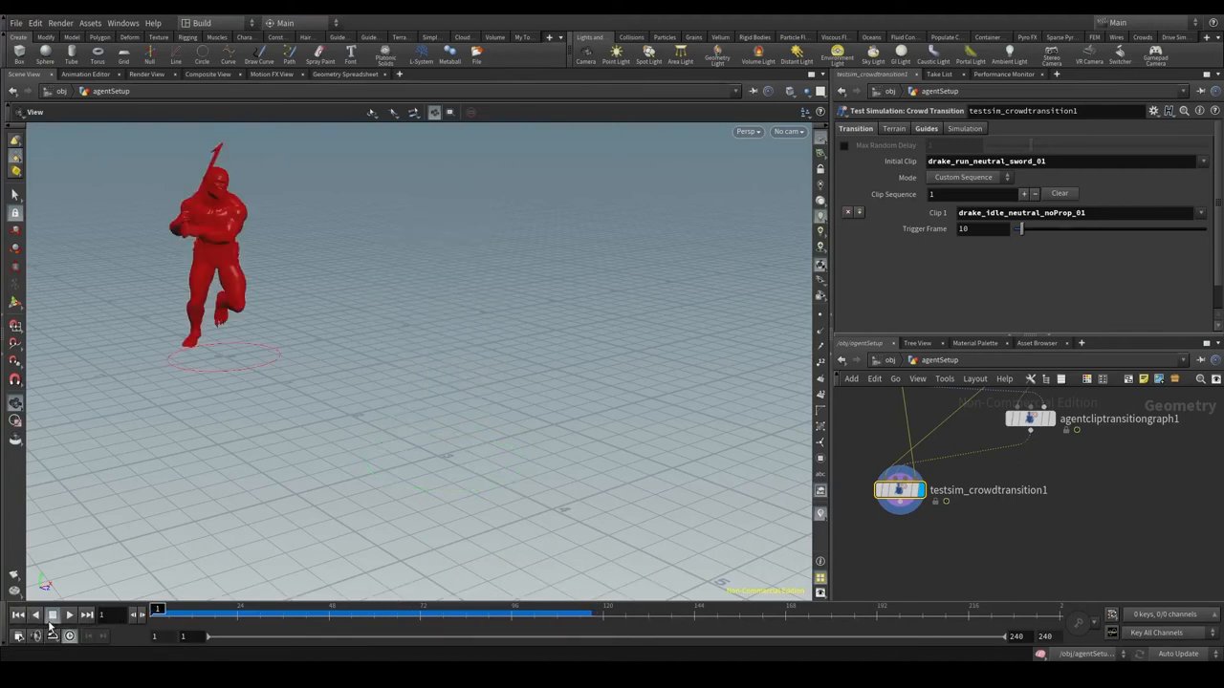
pyautogui.click(51, 615)
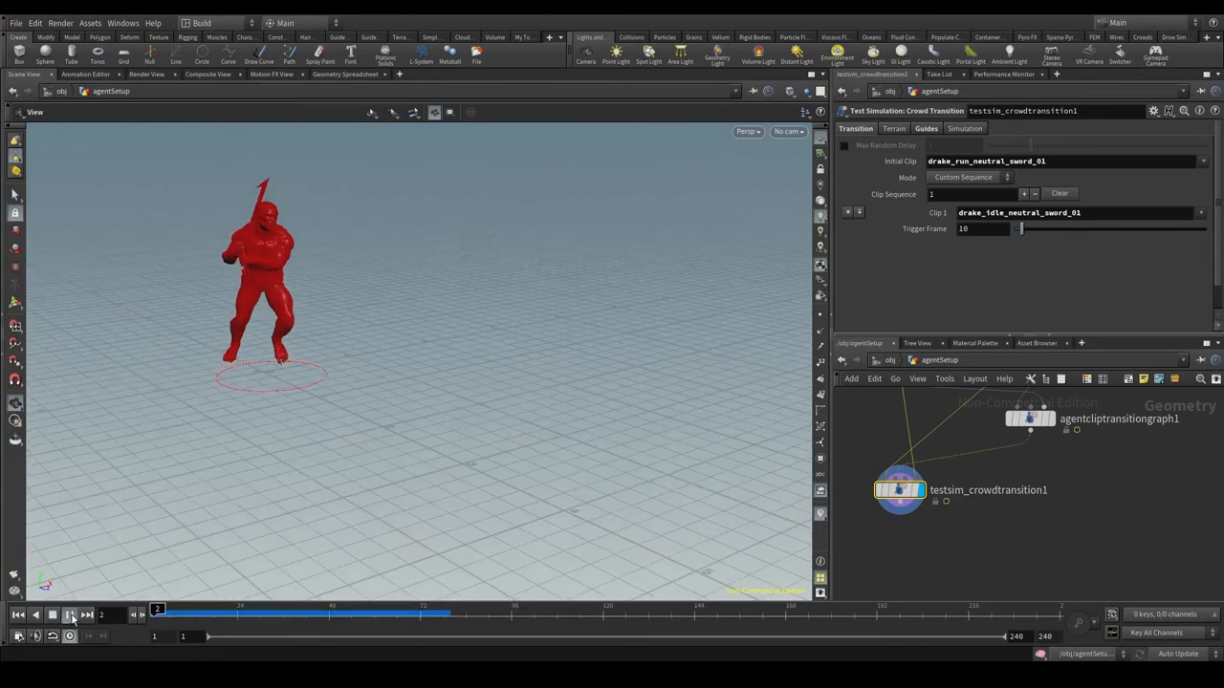
pyautogui.click(71, 616)
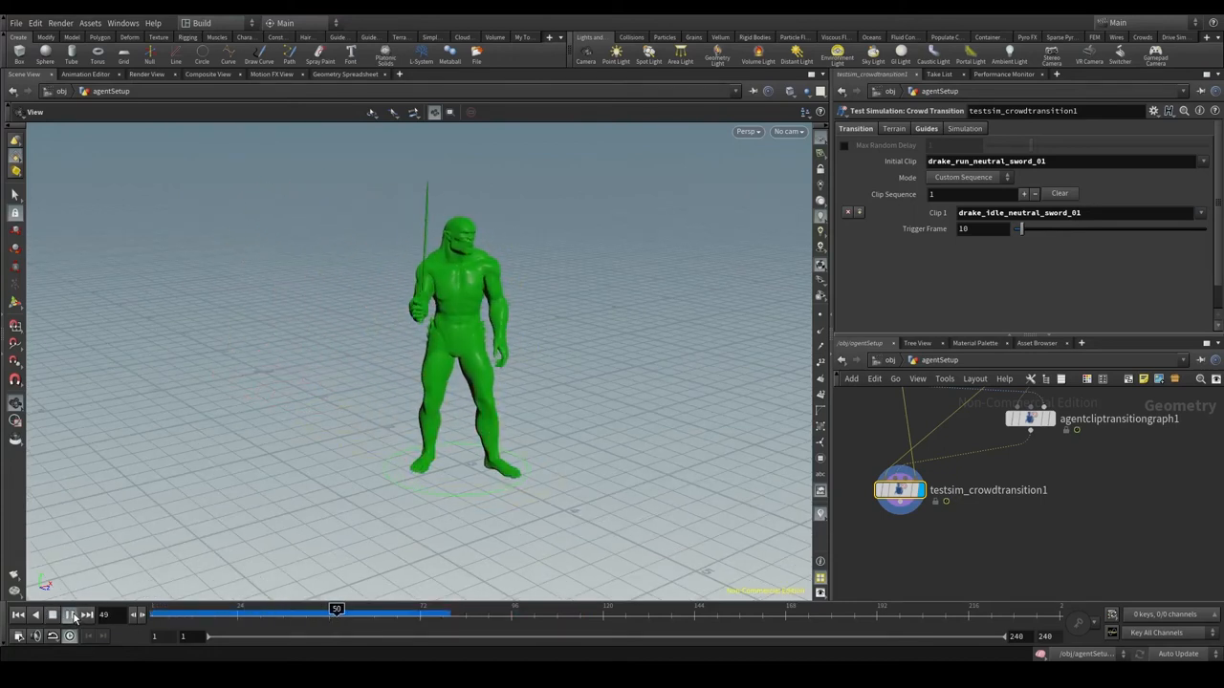
pyautogui.click(69, 616)
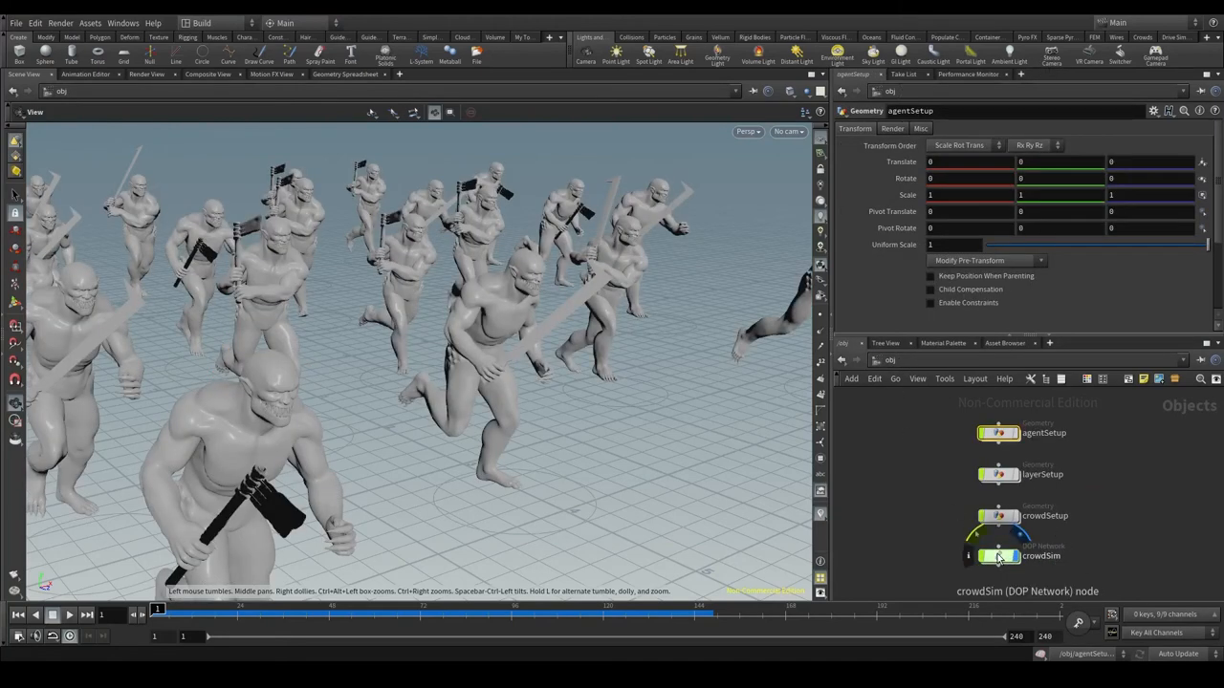
# - Dive into crowdSim and rename the duplicated crowd state to drake_idle_neutral_sword_01
pyautogui.doubleClick(998, 555)
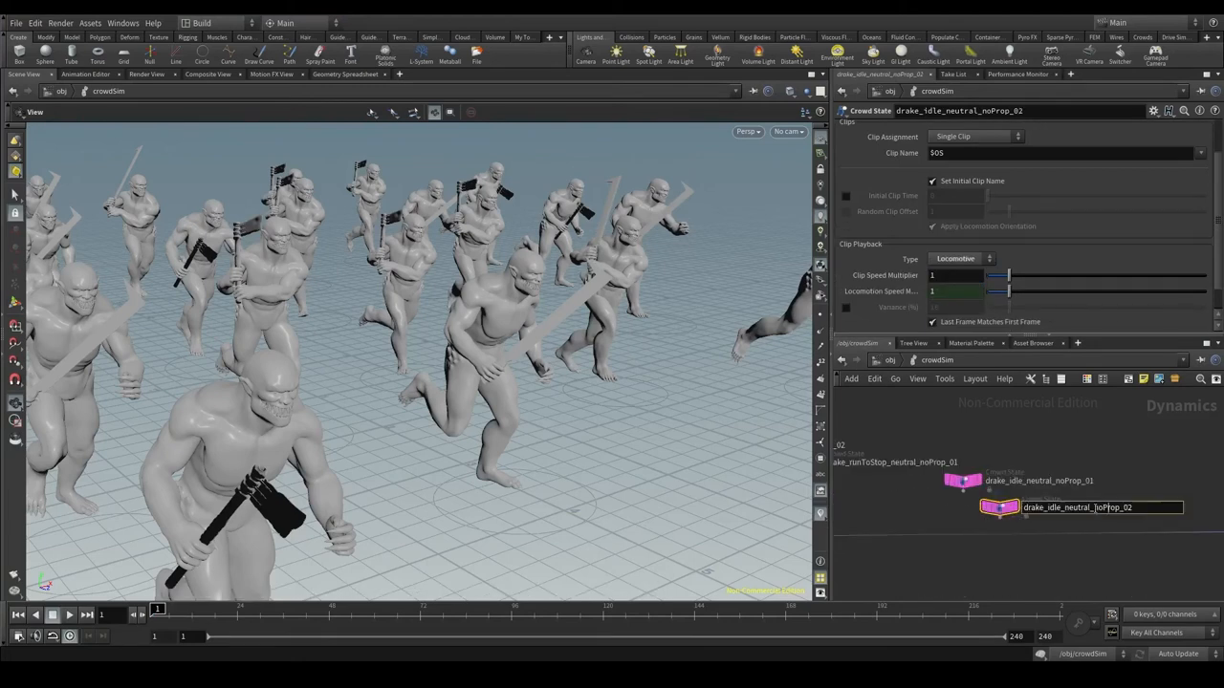
pyautogui.write('drake_idle_neutral_sword_')
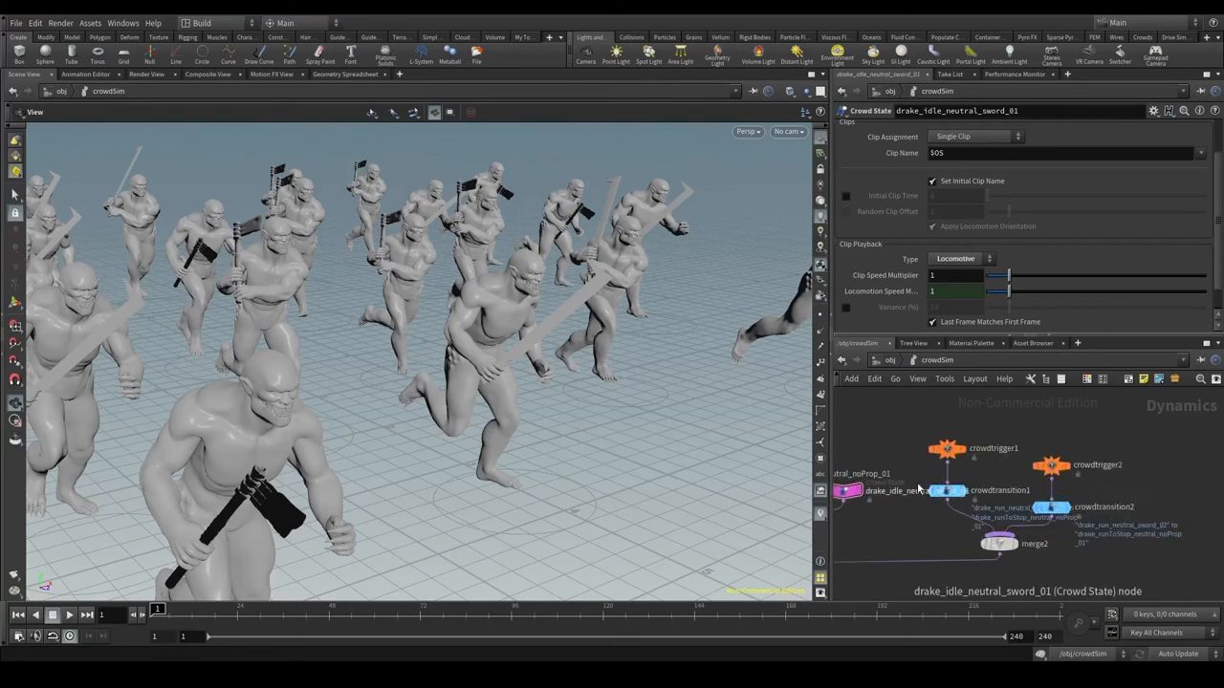
# - Set the first crowd transition's output state to the idle state
pyautogui.click(947, 490)
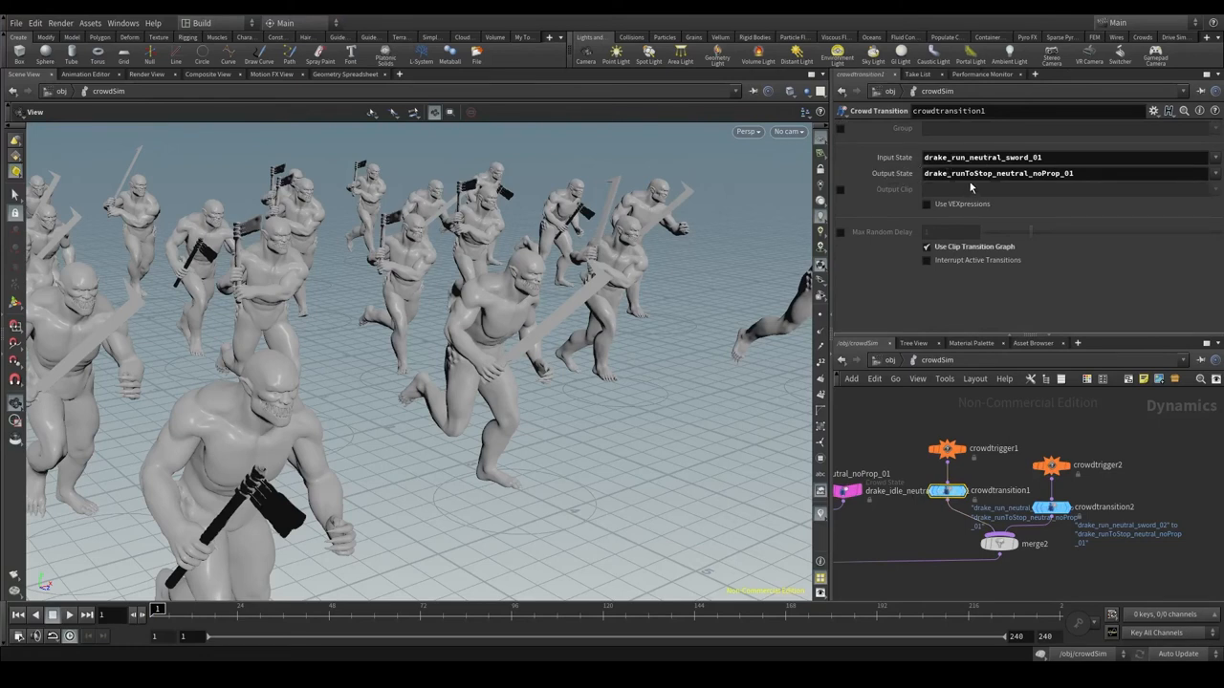
pyautogui.click(1216, 157)
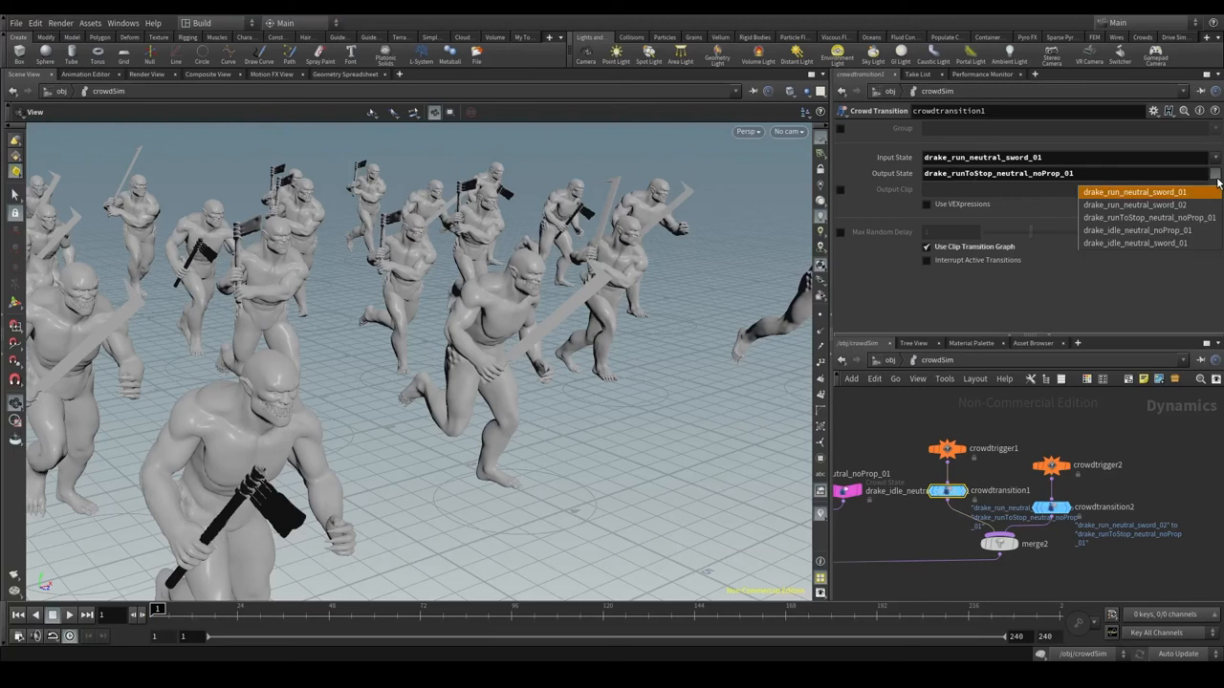
pyautogui.moveTo(1138, 230)
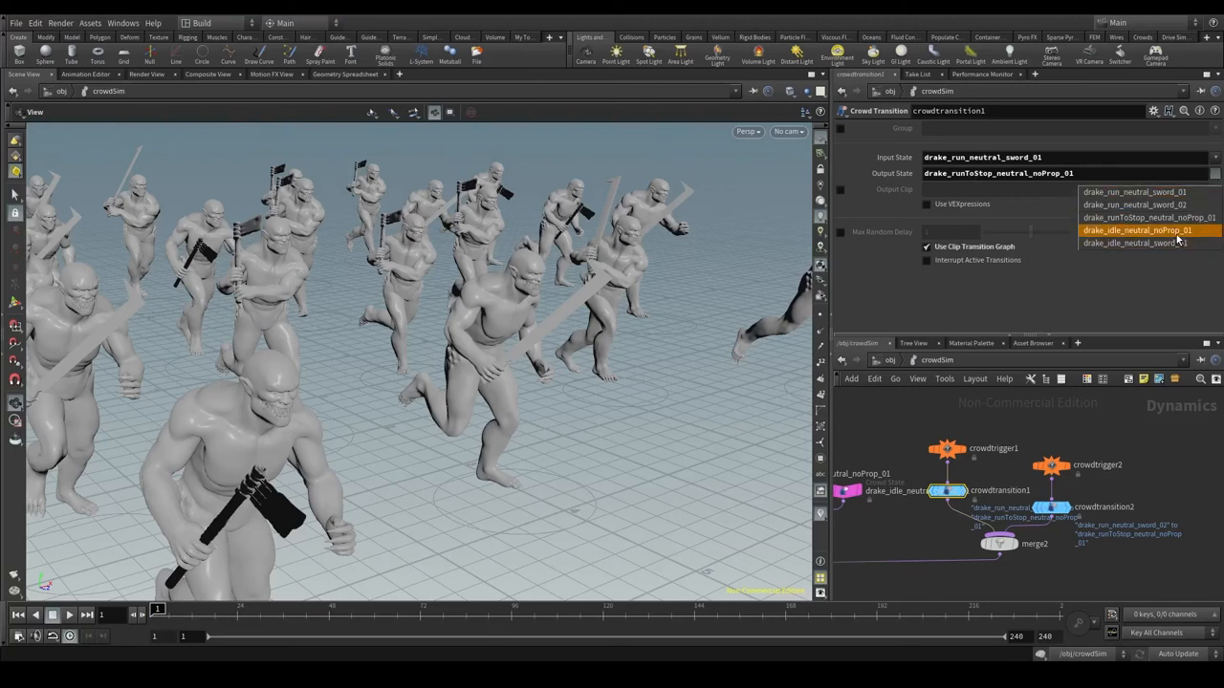
pyautogui.click(1136, 229)
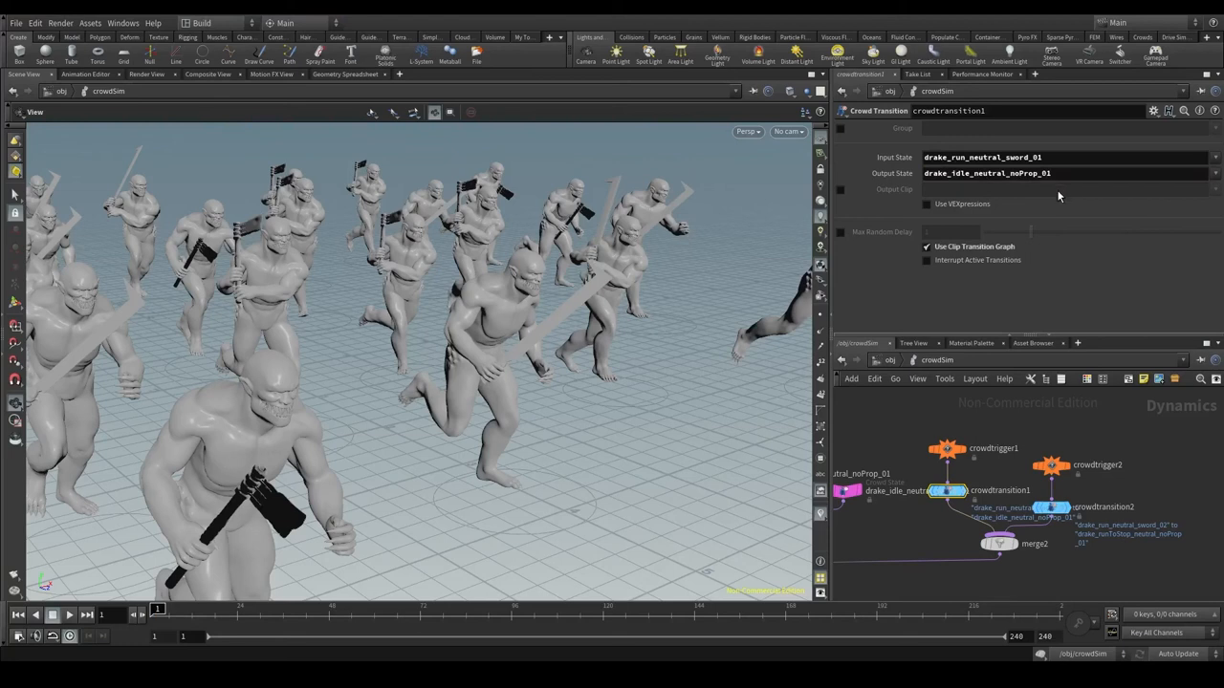
# - Set the other crowd transition's output state to drake_idle_neutral_sword_01
pyautogui.click(1216, 172)
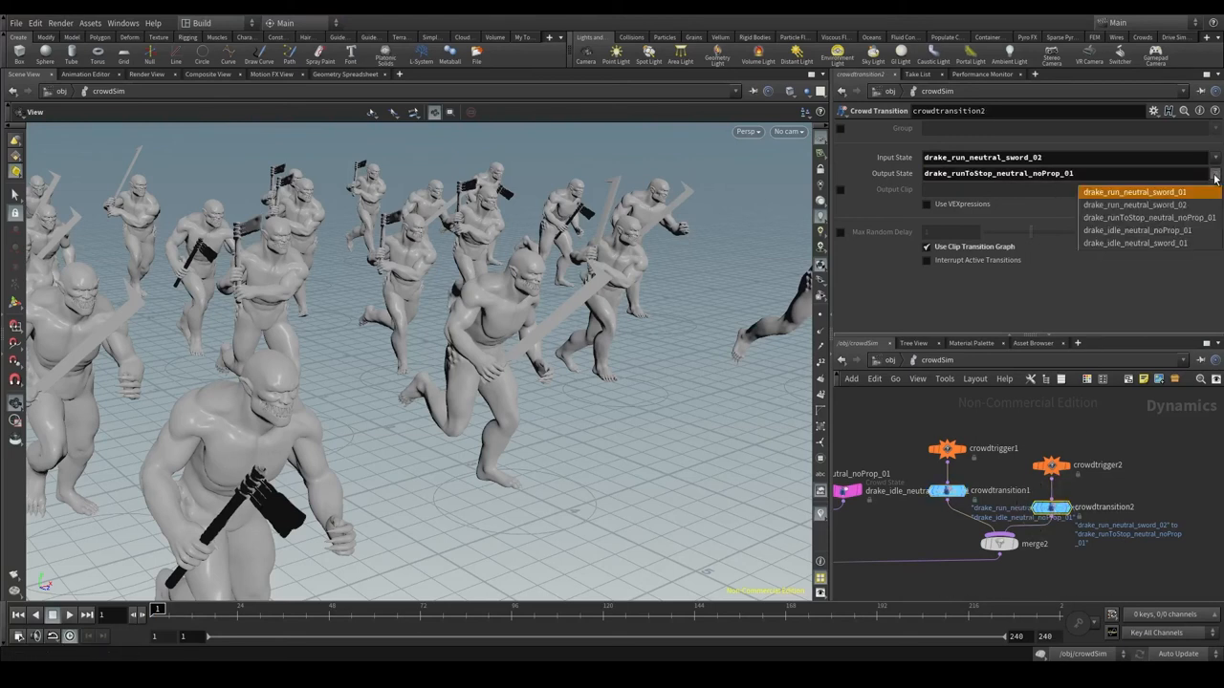
pyautogui.click(1136, 243)
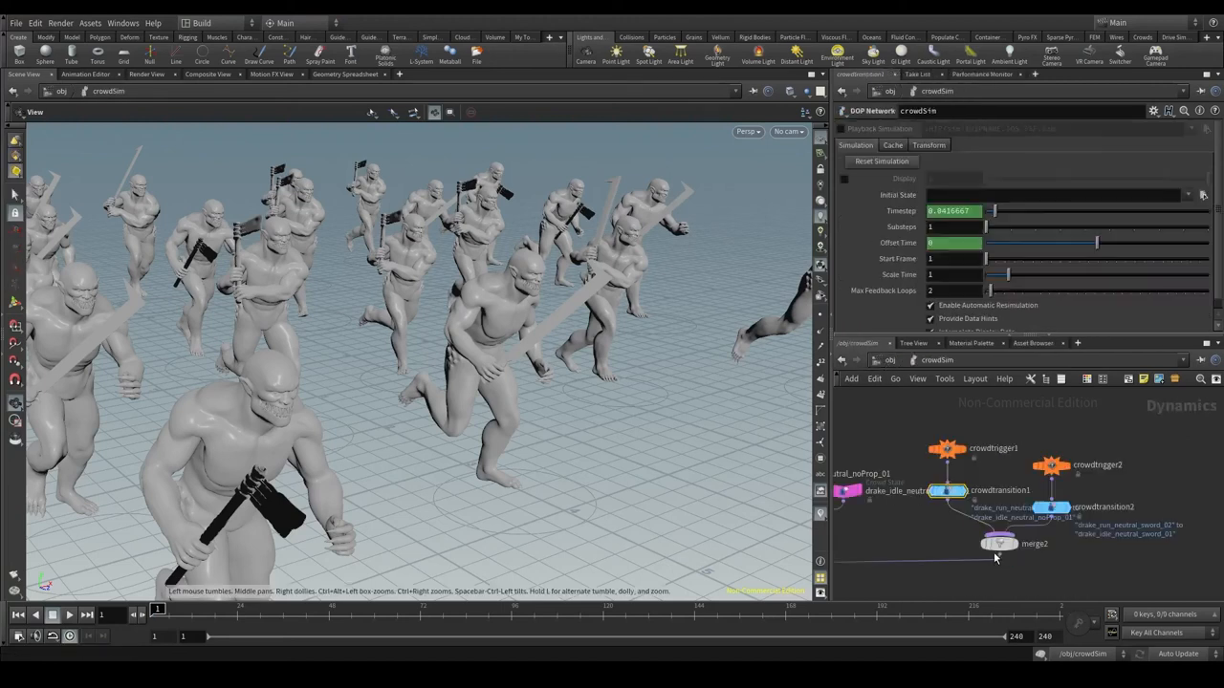
pyautogui.click(946, 489)
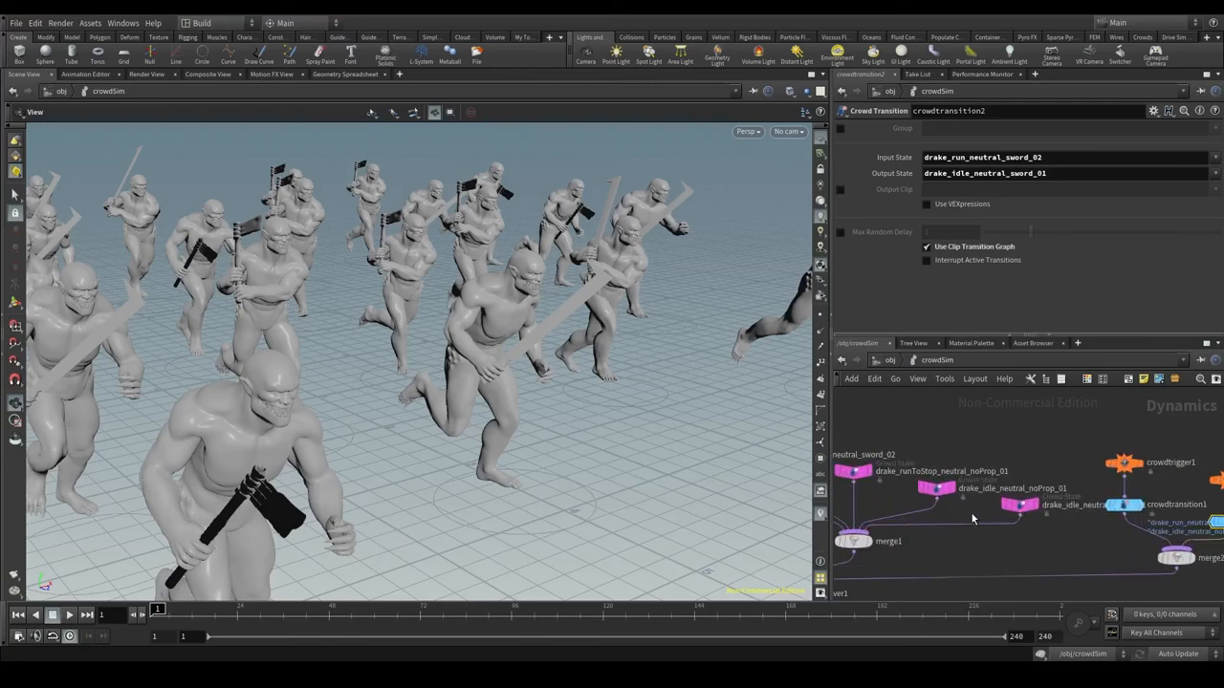
pyautogui.click(928, 481)
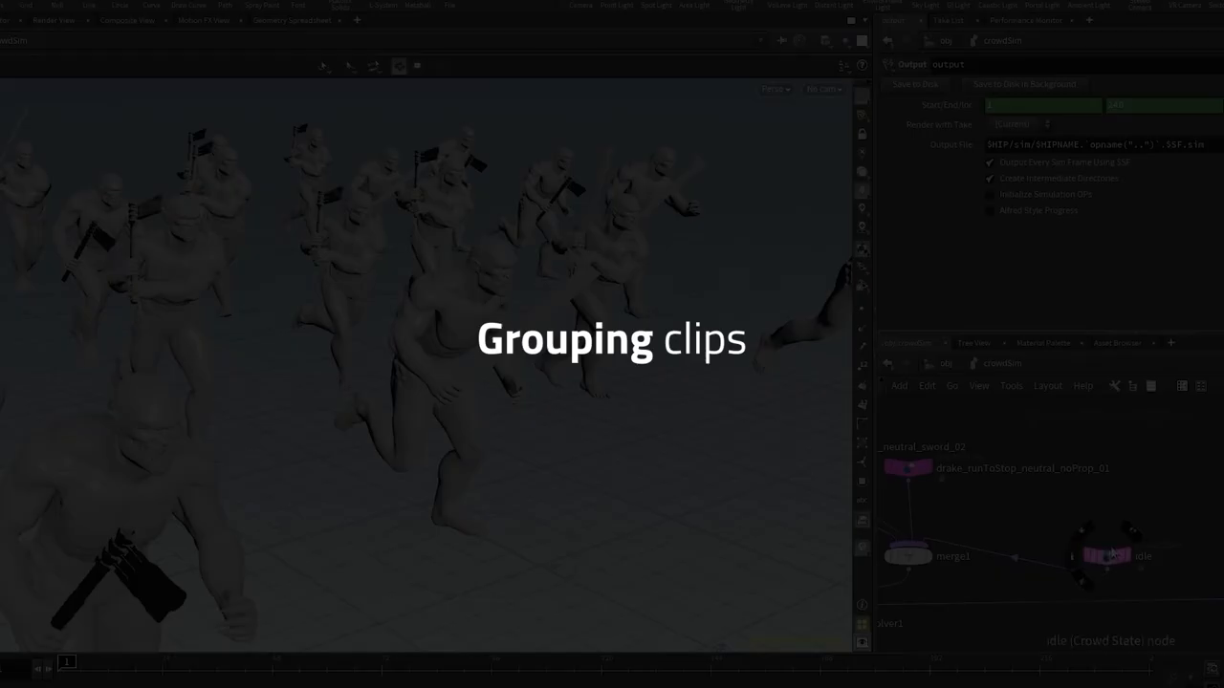
pyautogui.moveTo(1106, 554); pyautogui.dragTo(1004, 505)
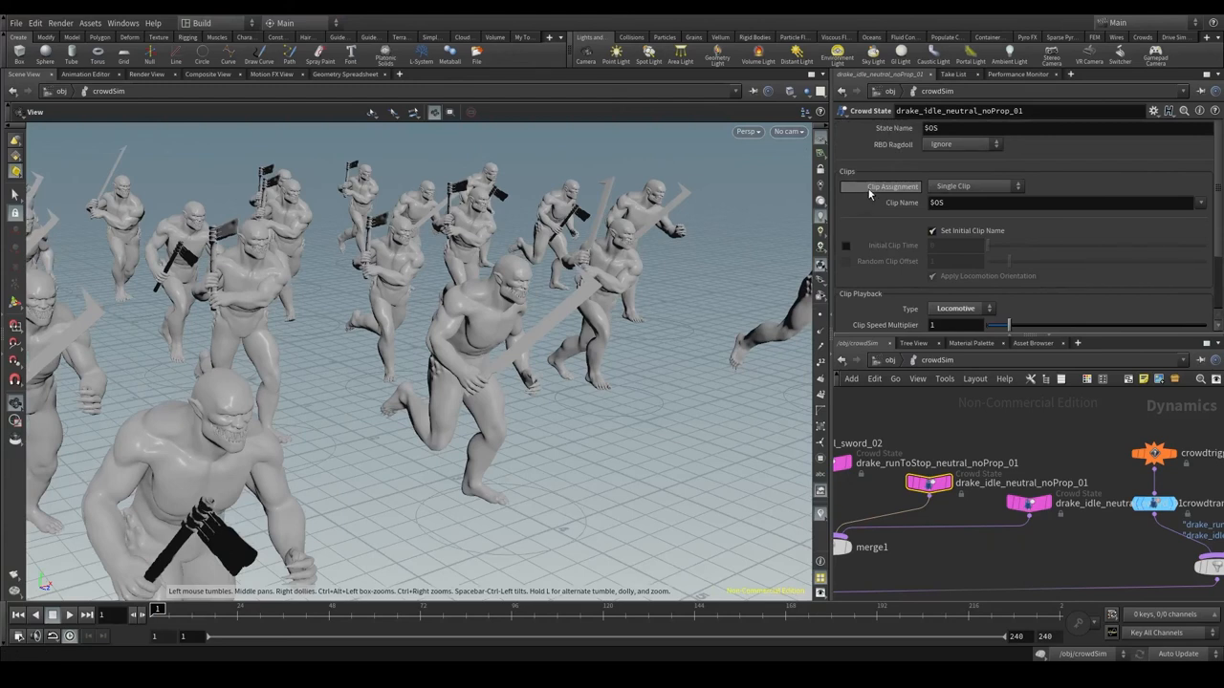
pyautogui.click(973, 186)
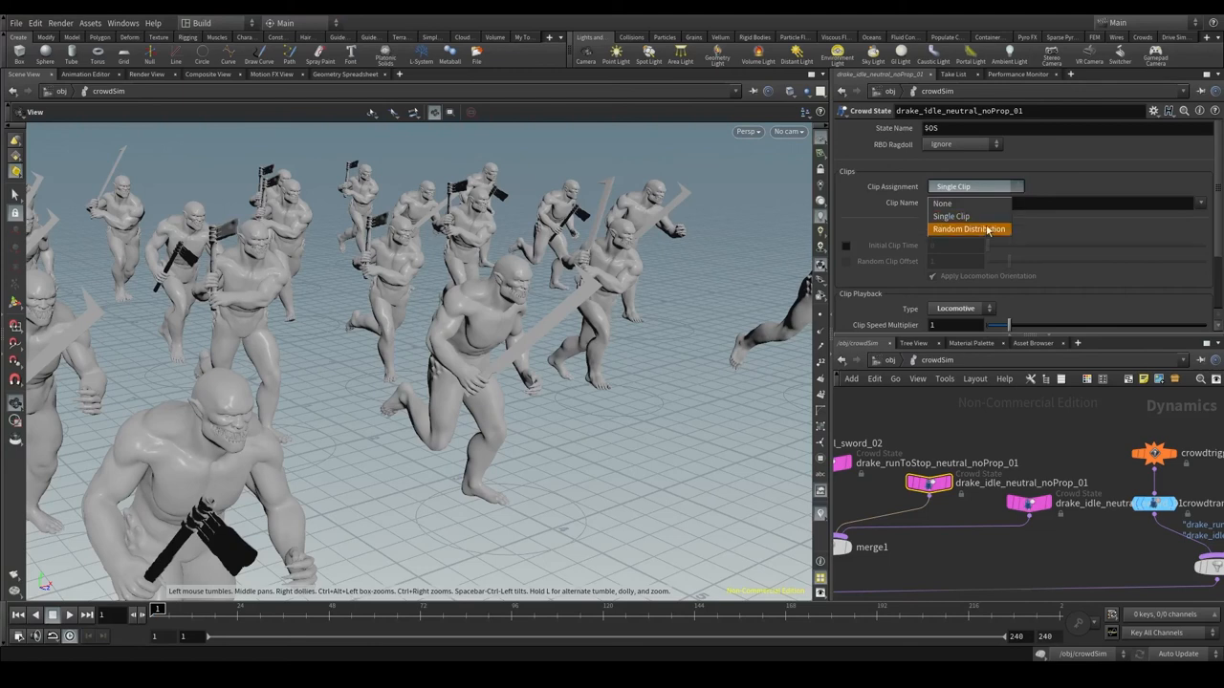
pyautogui.moveTo(921, 486)
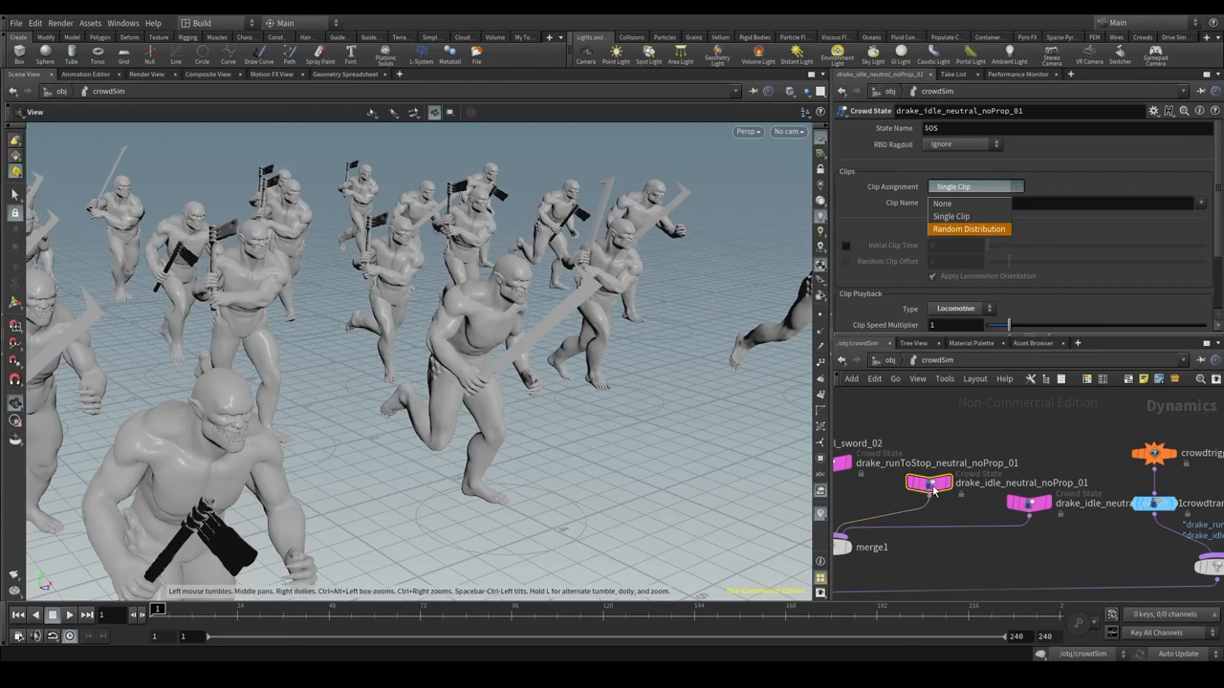
pyautogui.click(967, 202)
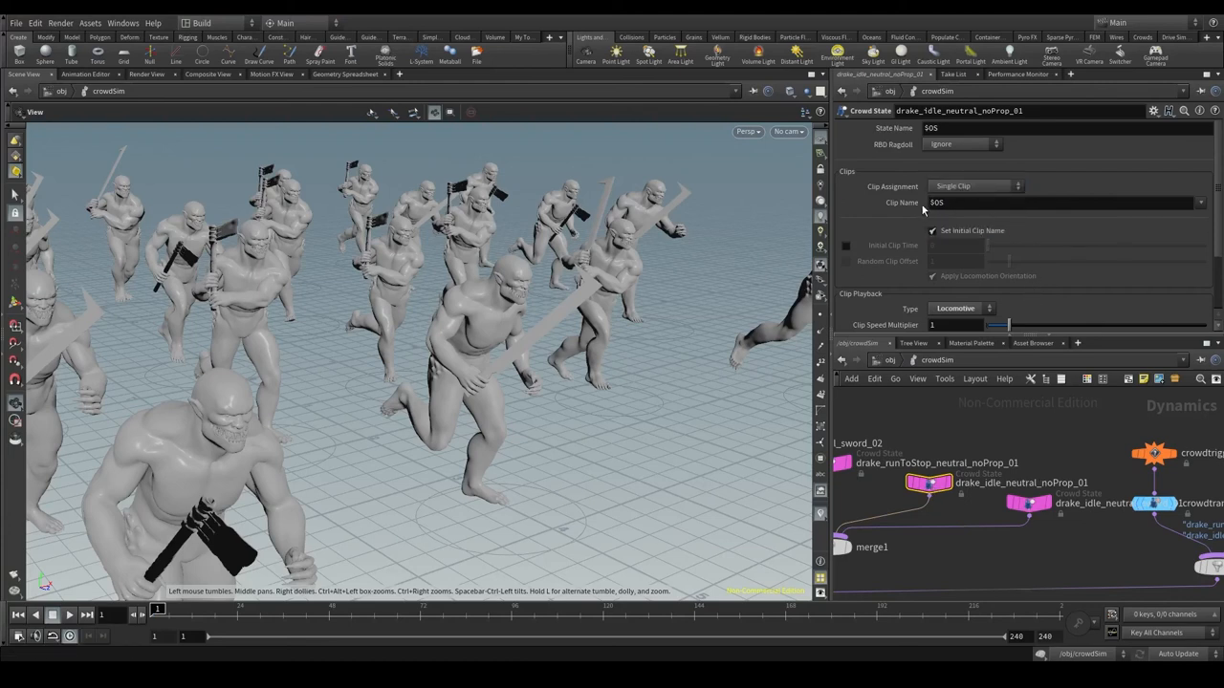
pyautogui.click(948, 202)
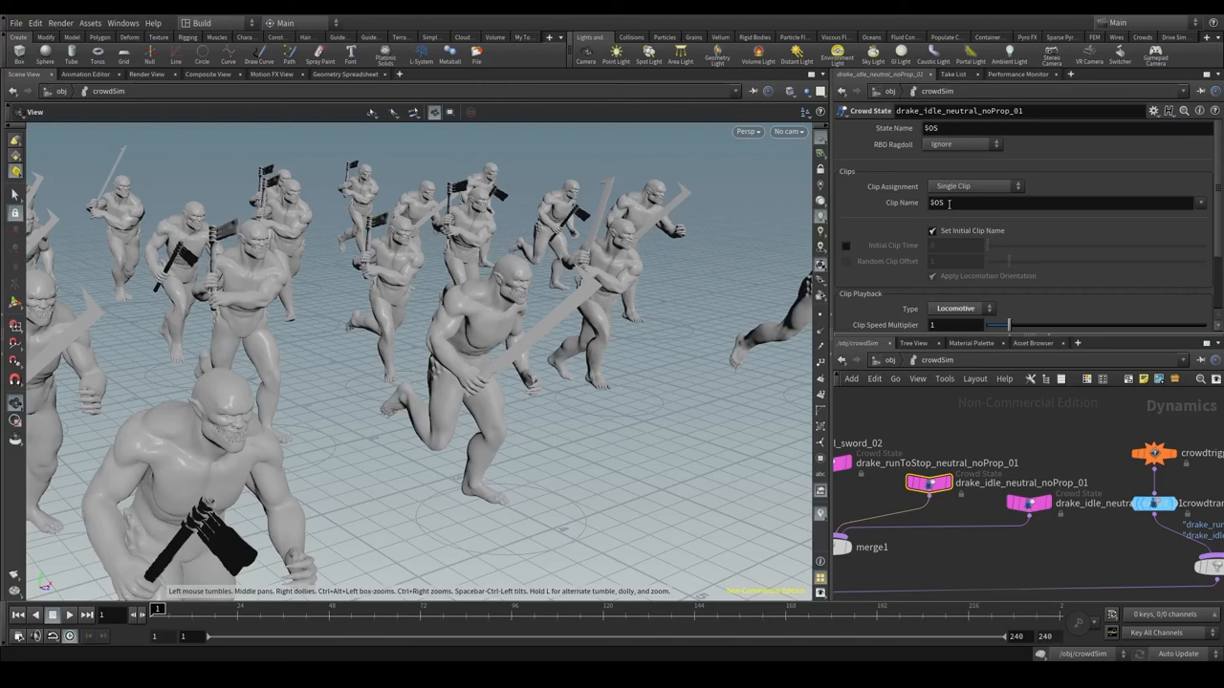
pyautogui.write('drake_idle_neutral_noProp_01')
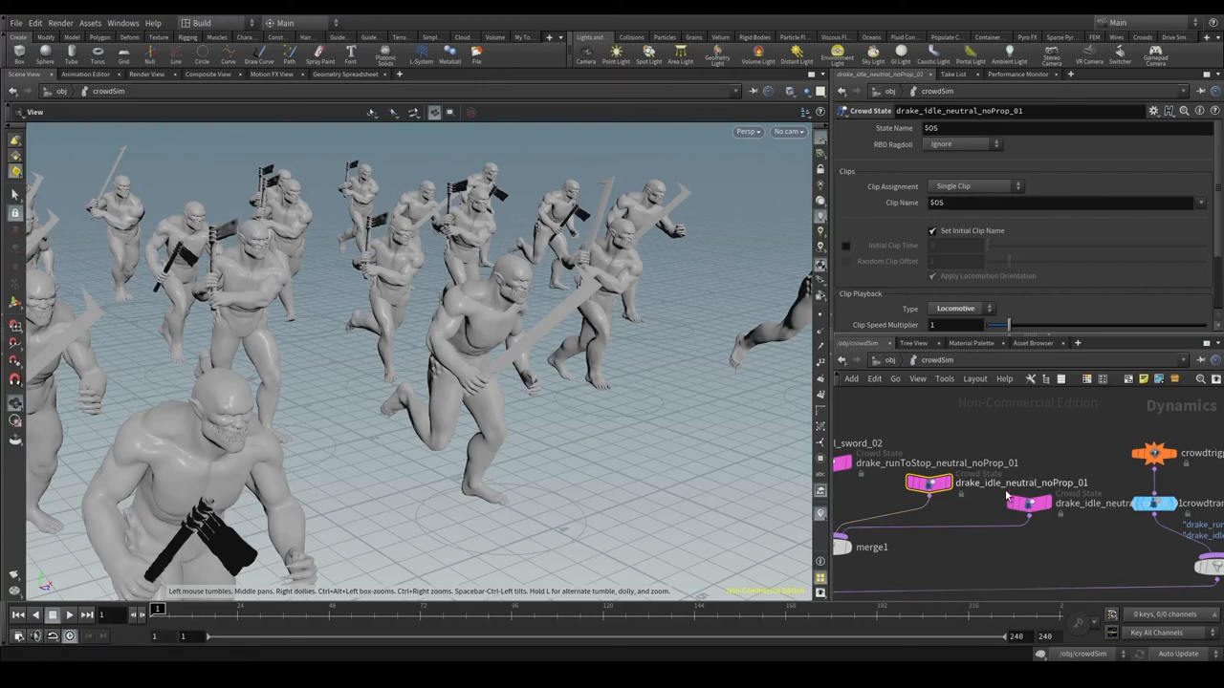
pyautogui.moveTo(956, 474)
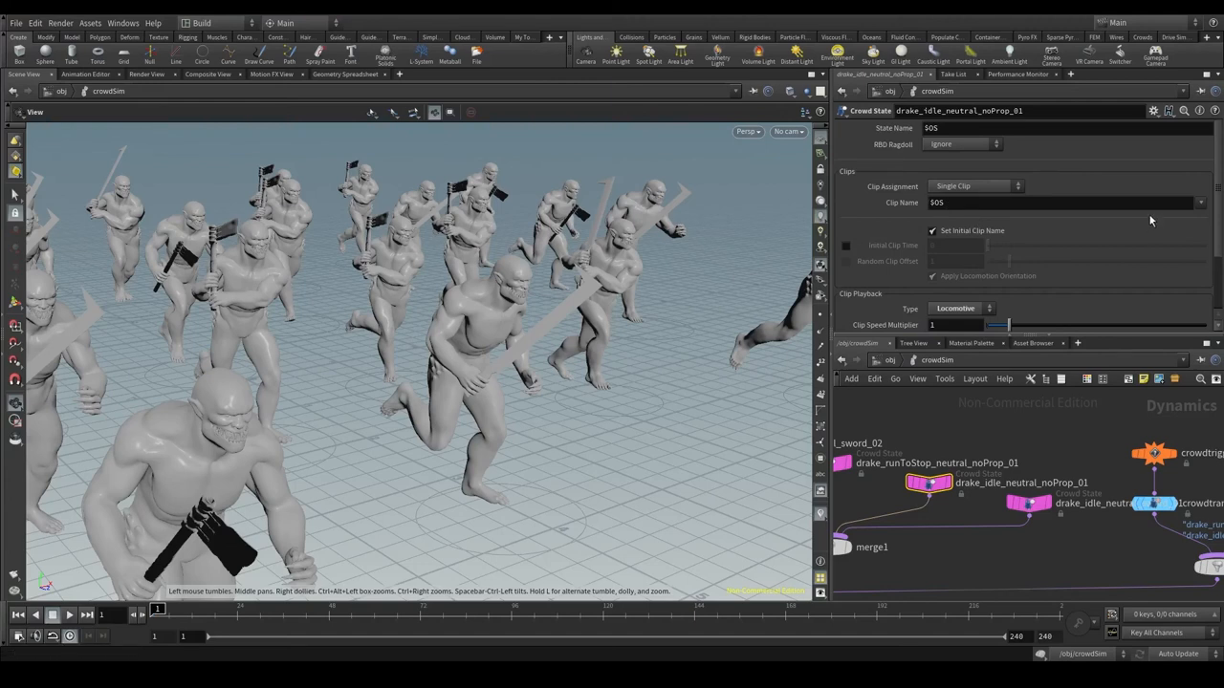
pyautogui.click(1199, 203)
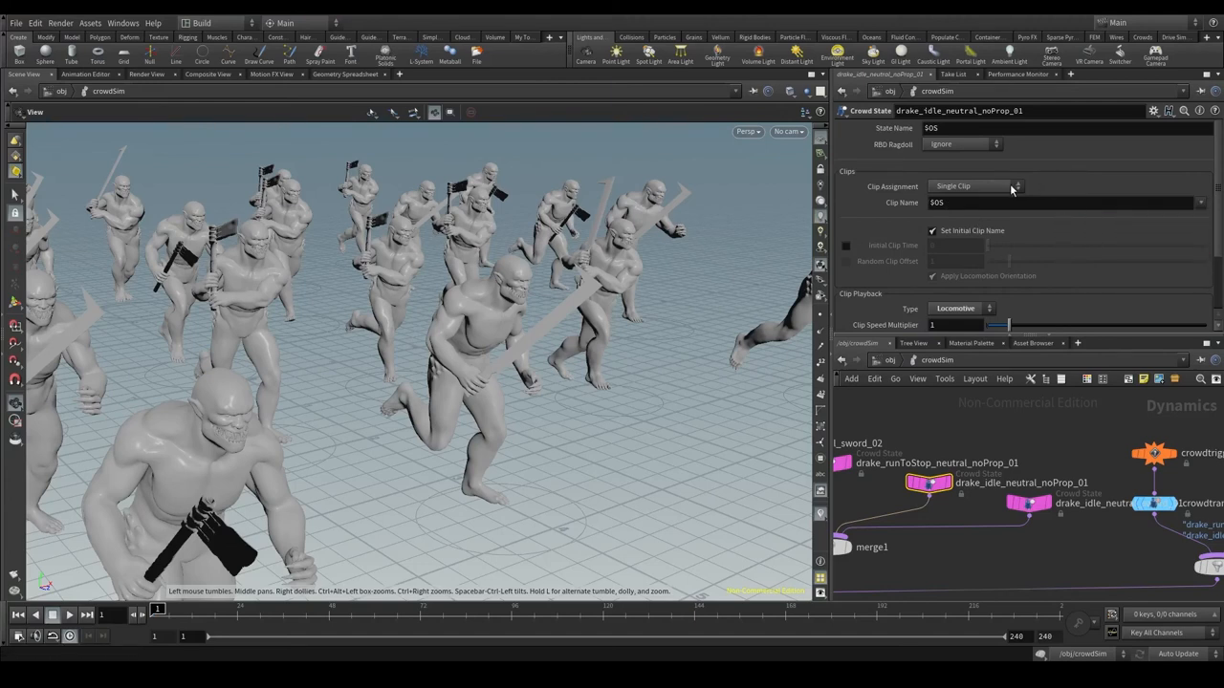
pyautogui.click(975, 187)
pyautogui.write('cr stat')
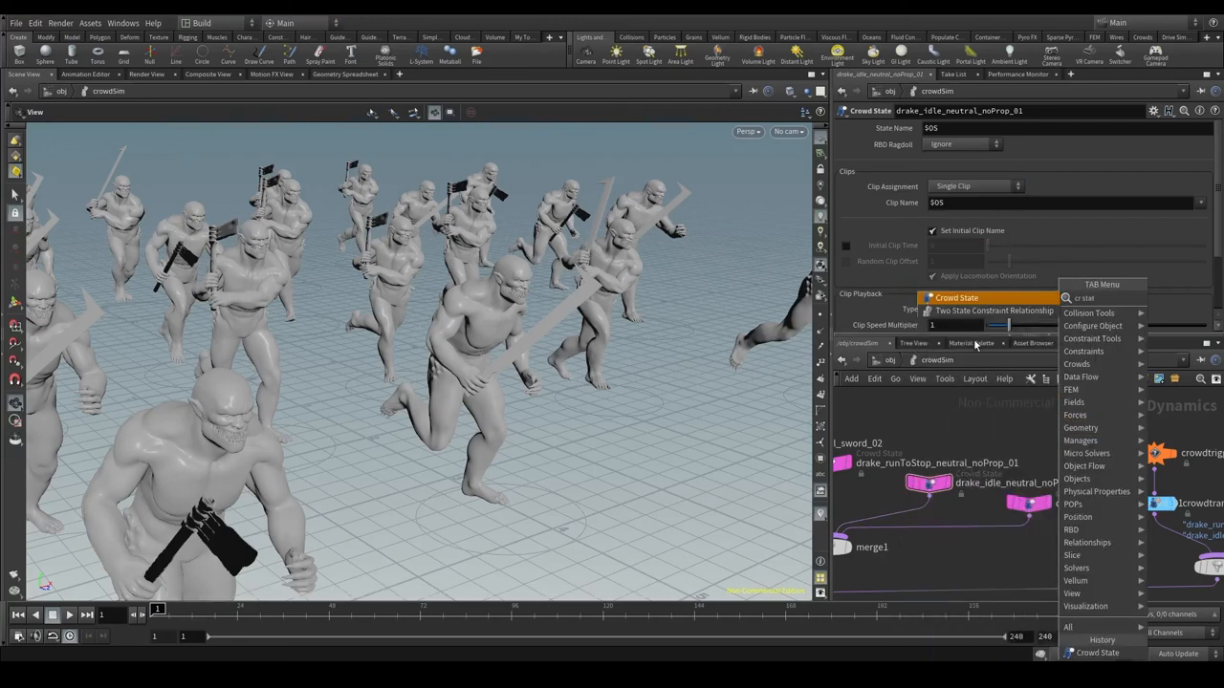
# - Add an idle crowd state with Random Distribution clip assignment and wire it into the transitions
pyautogui.click(956, 299)
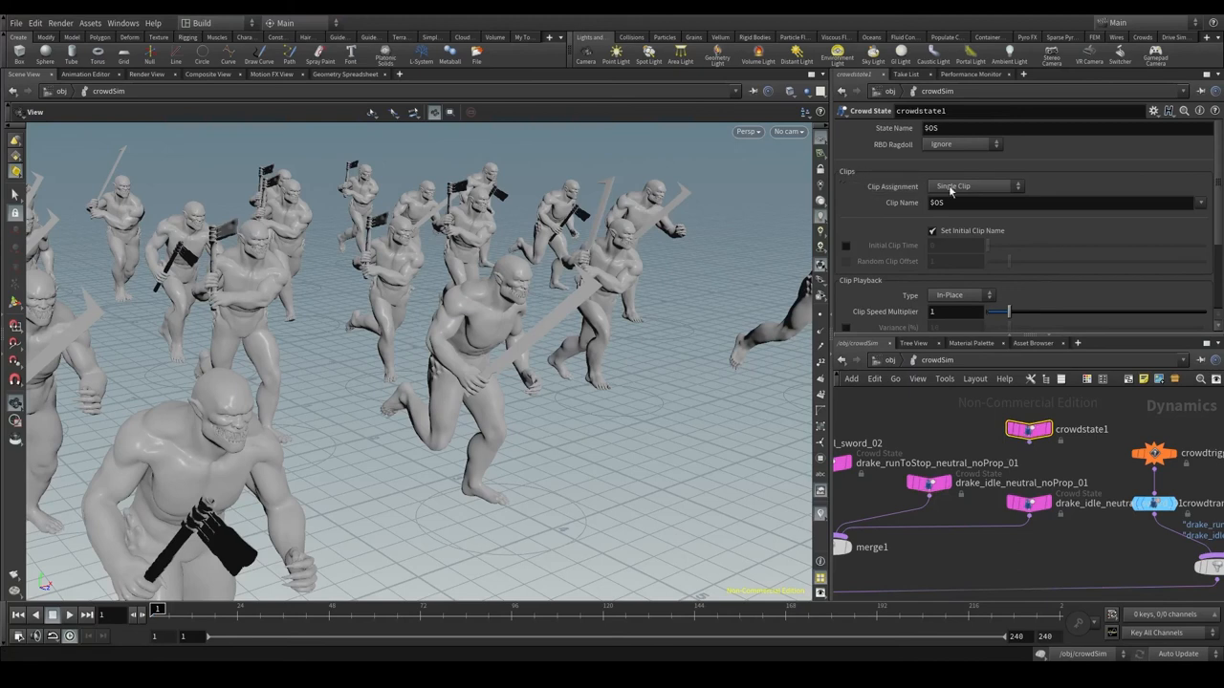
pyautogui.click(971, 188)
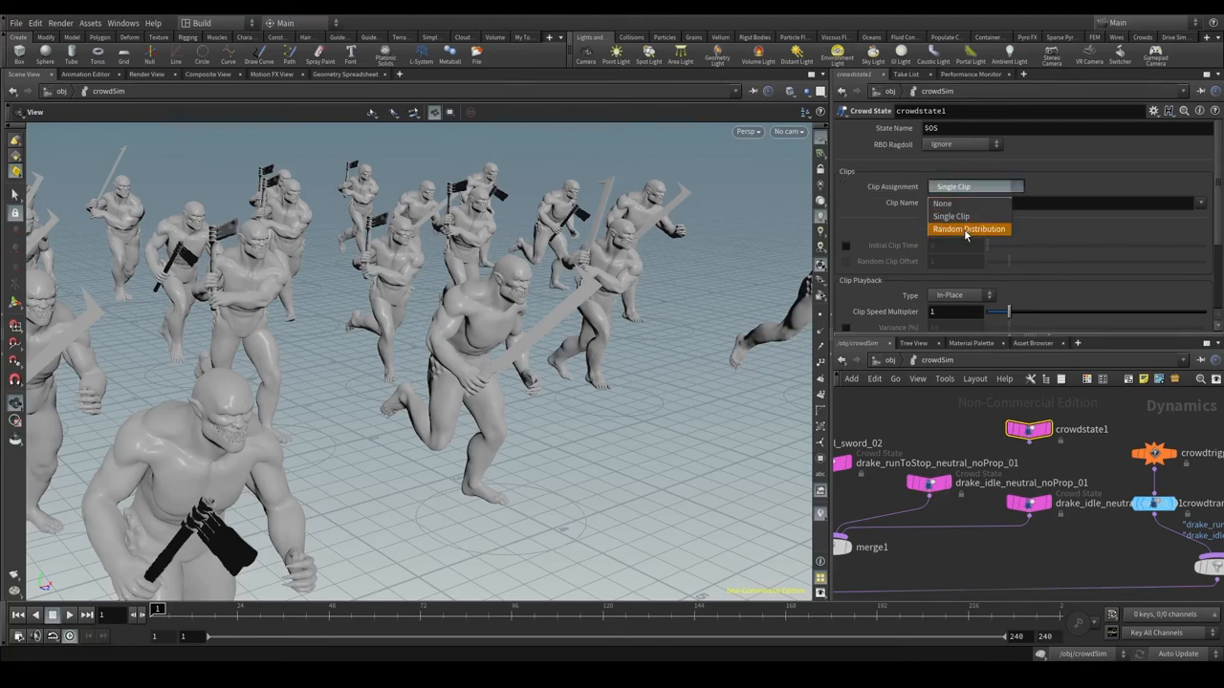
pyautogui.click(968, 230)
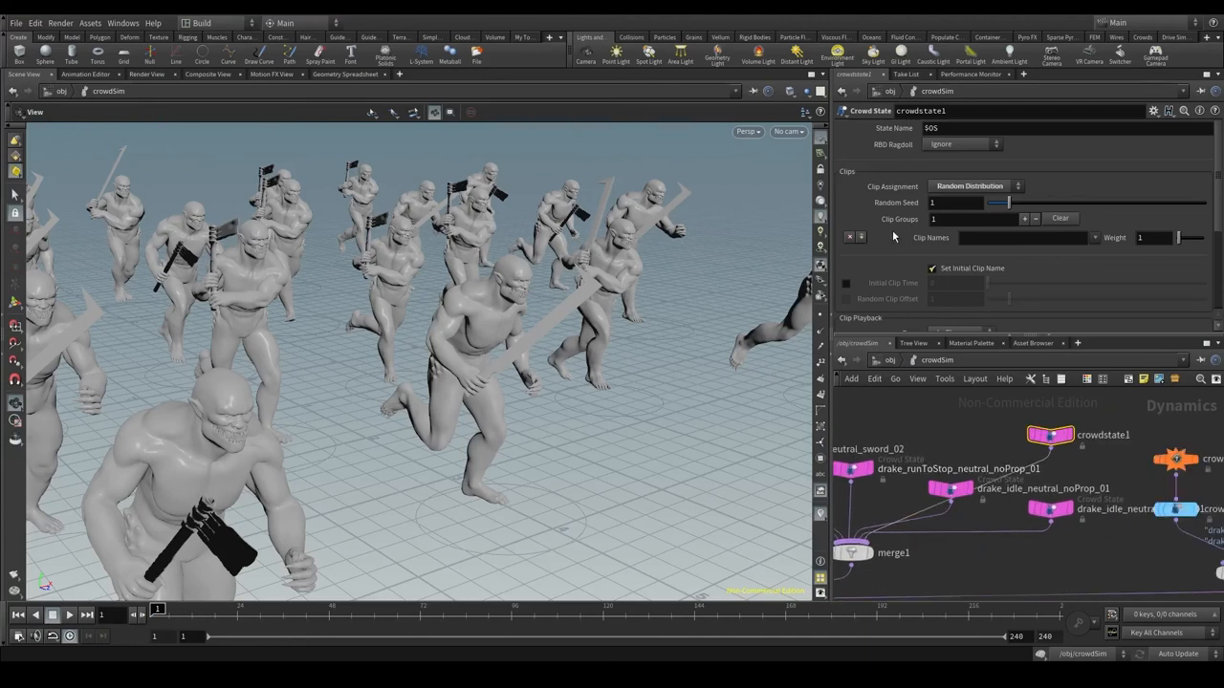
pyautogui.moveTo(1093, 249)
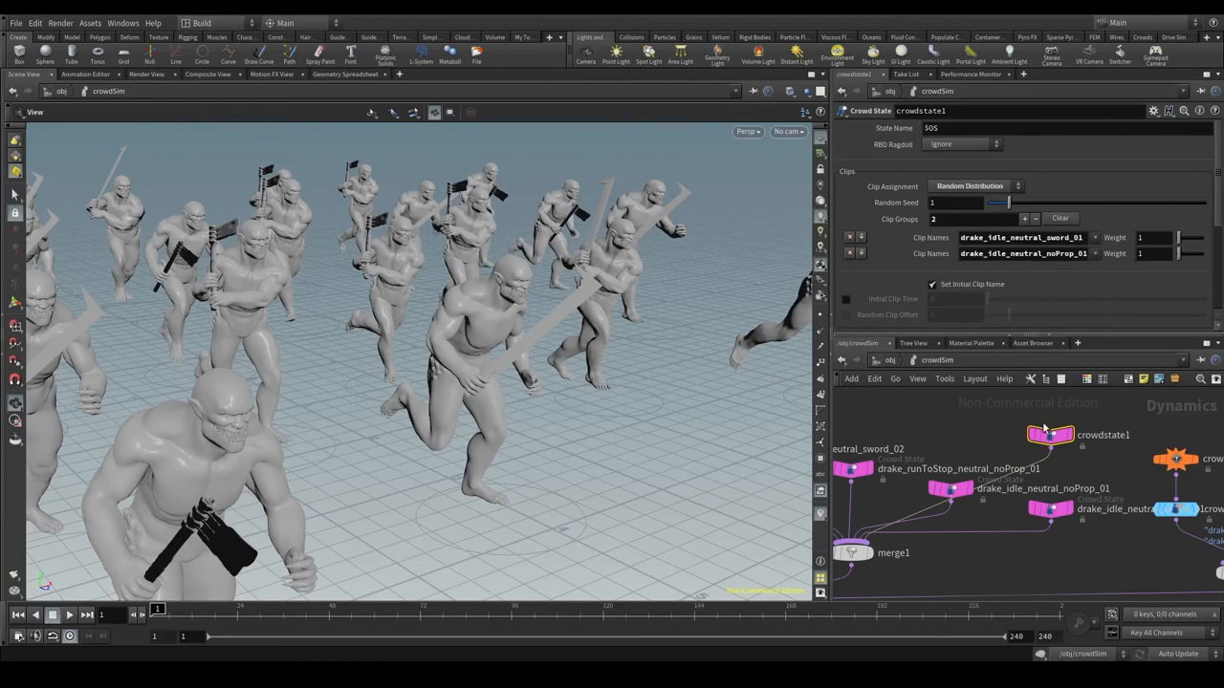
pyautogui.moveTo(1049, 436); pyautogui.dragTo(1009, 526)
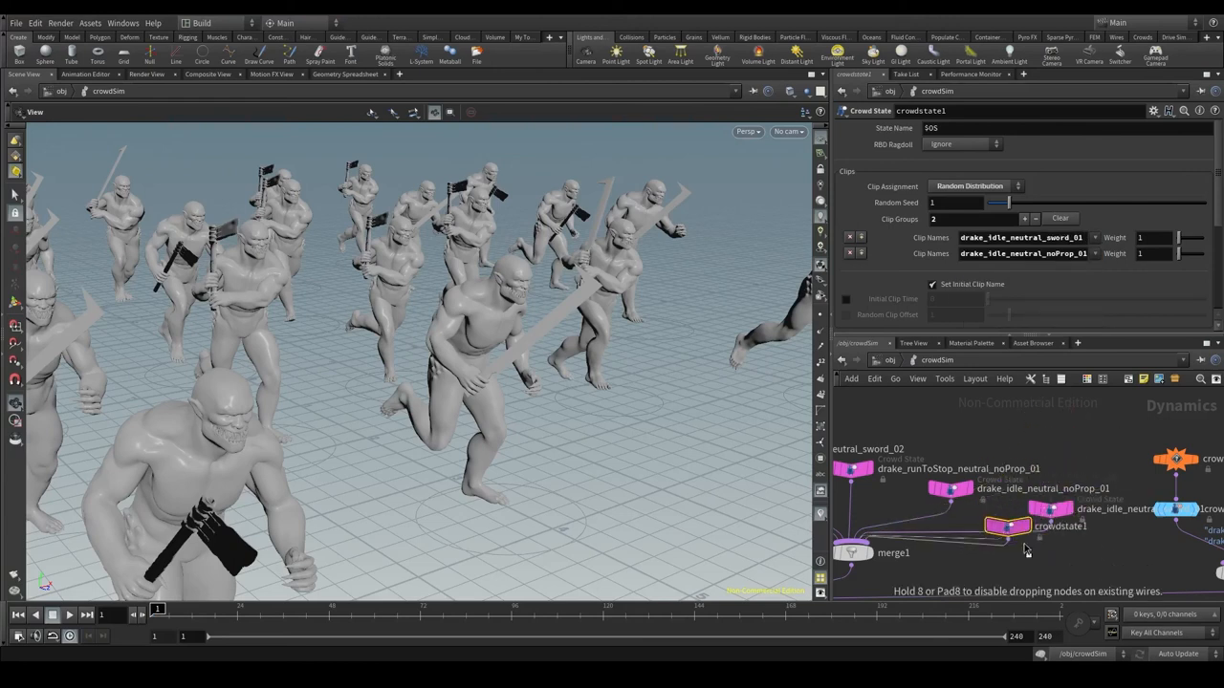
pyautogui.moveTo(1004, 526); pyautogui.dragTo(1028, 564)
pyautogui.write('idle')
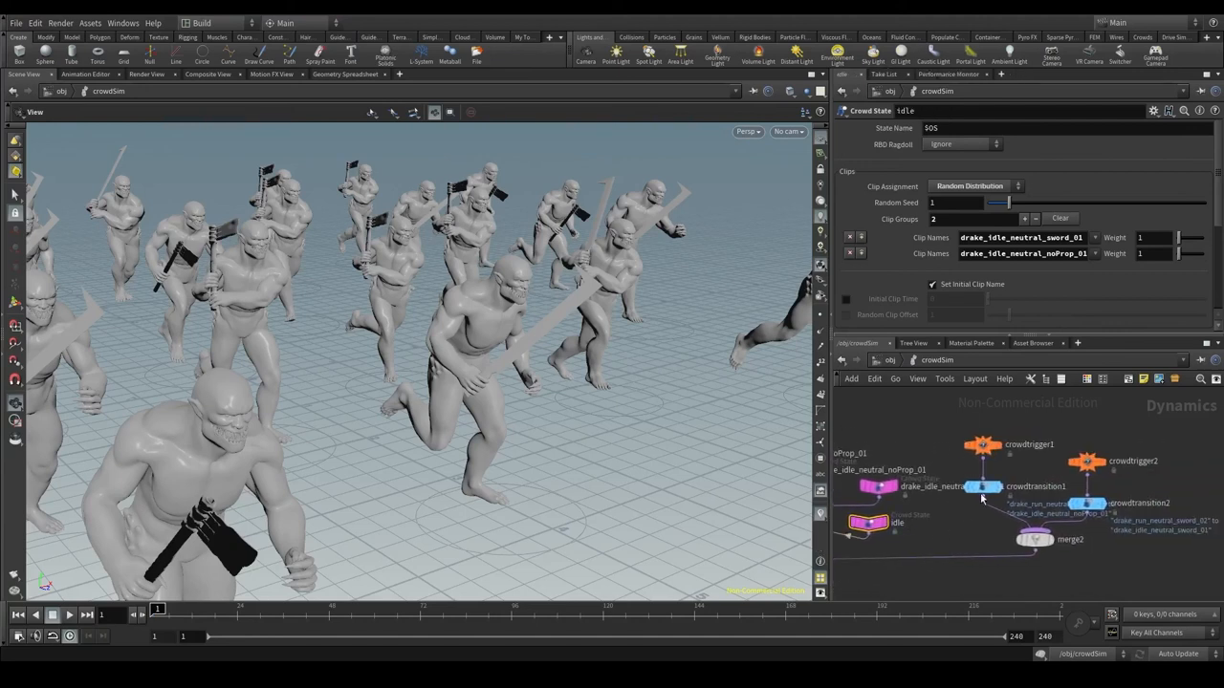
# - Retarget a crowd transition's output to an idle state and recheck the idle crowd state
pyautogui.click(982, 488)
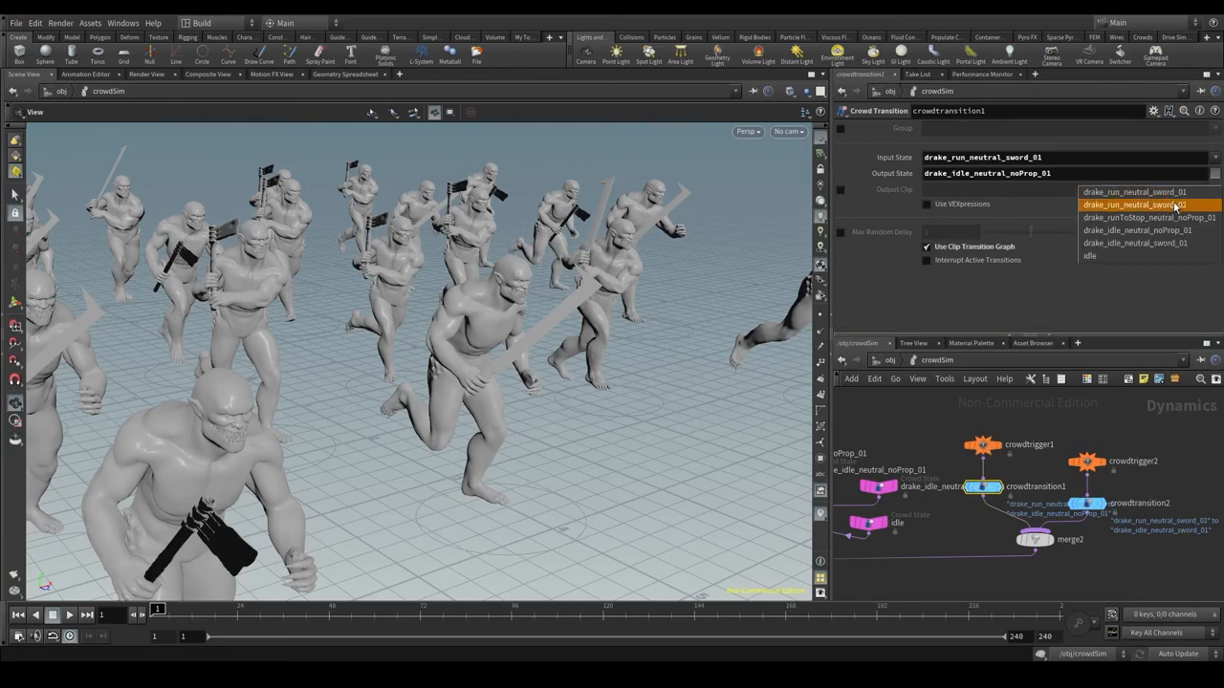
pyautogui.moveTo(1090, 256)
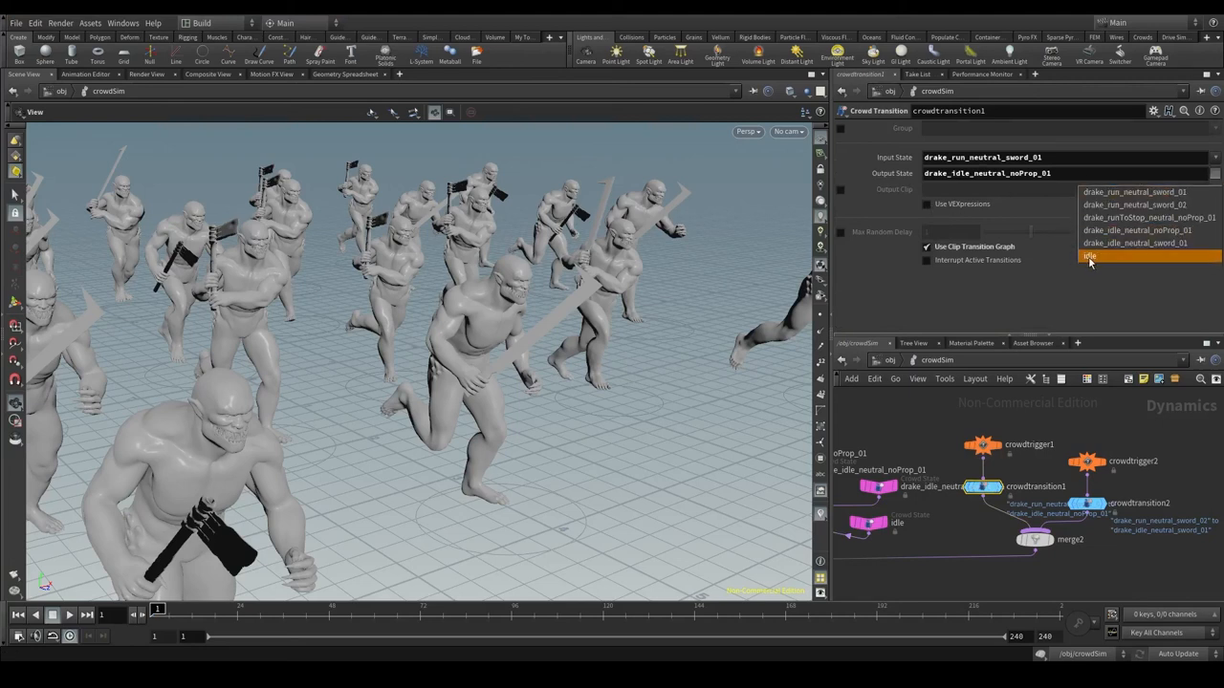
pyautogui.click(1086, 504)
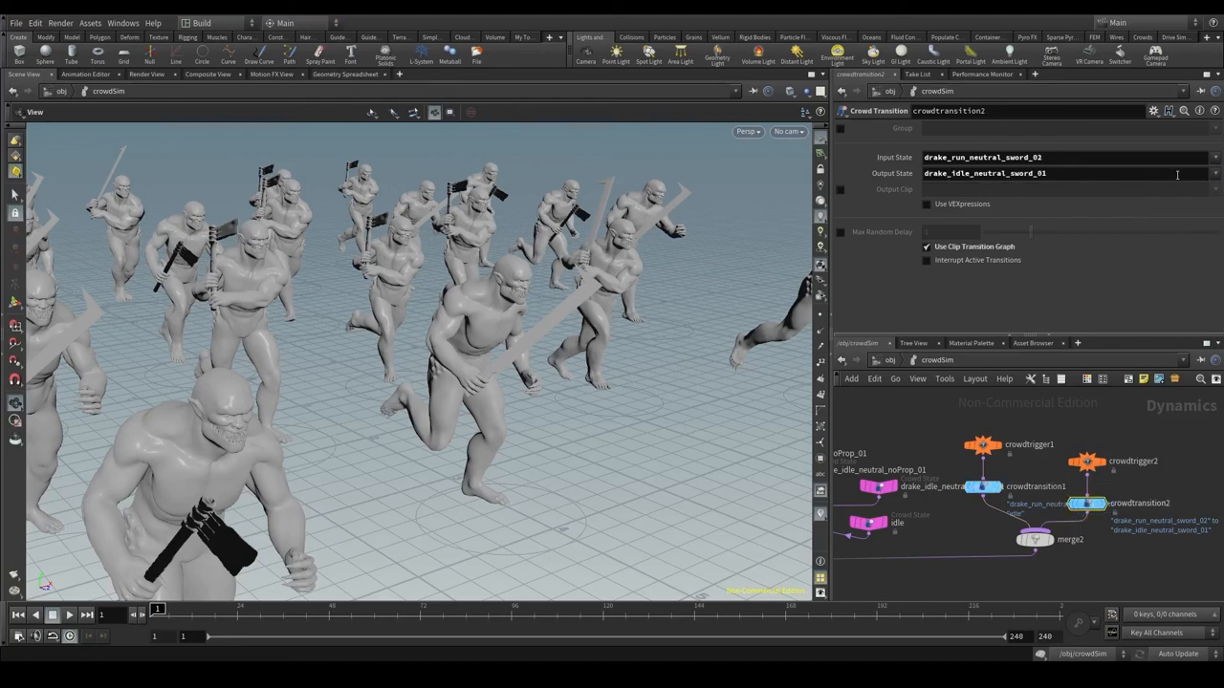
pyautogui.moveTo(1118, 260)
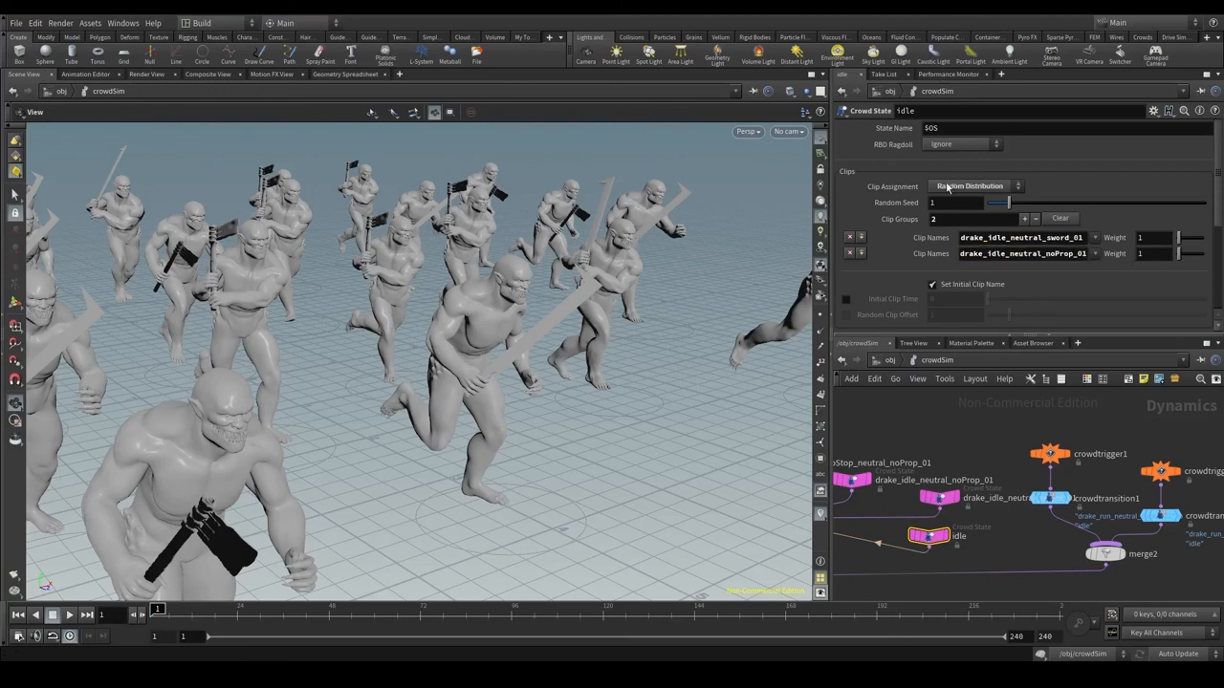
pyautogui.click(927, 536)
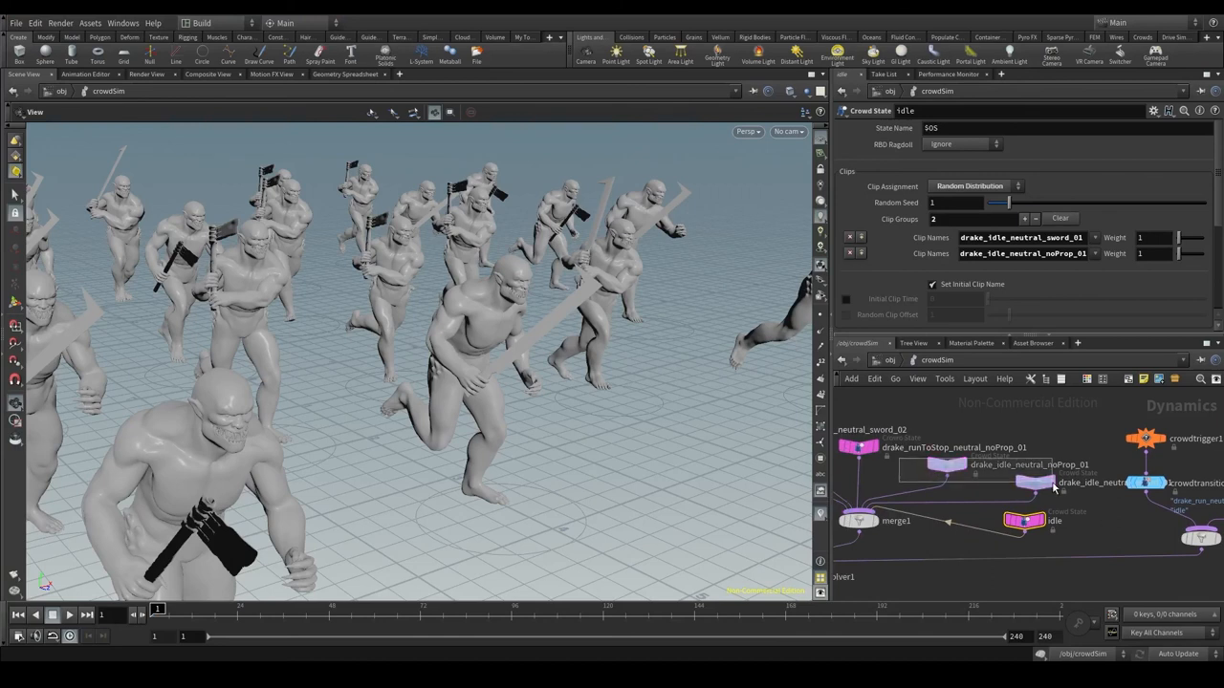
pyautogui.click(945, 464)
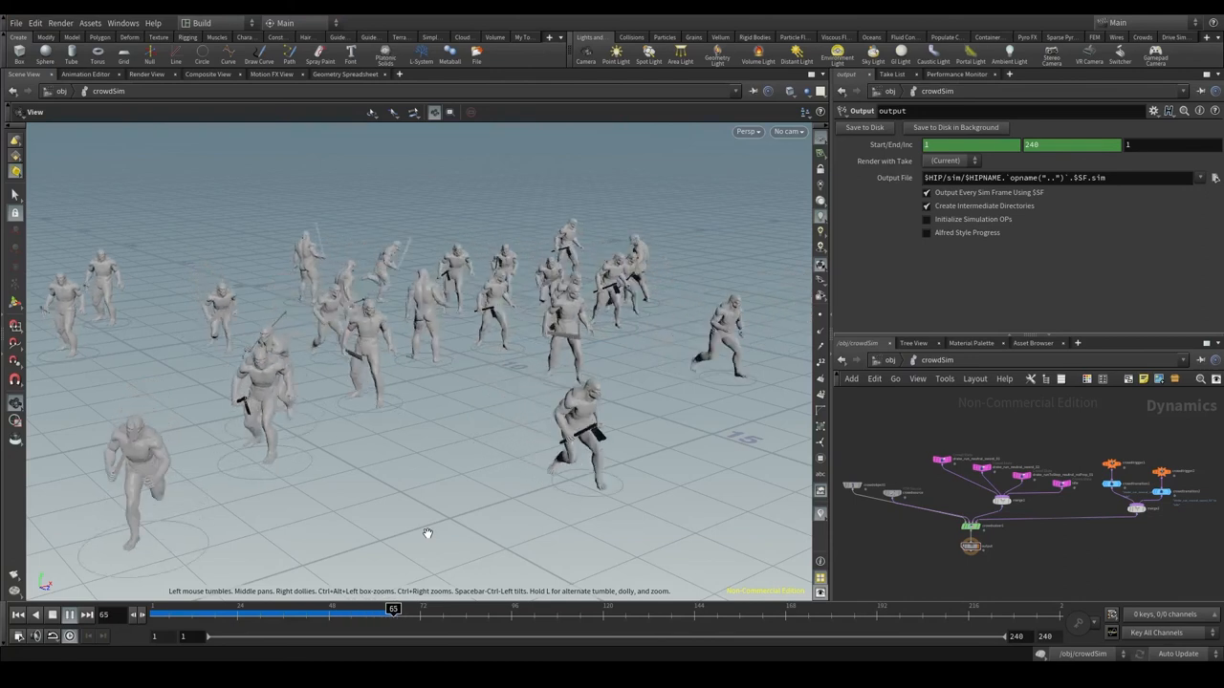
# - Play and scrub the simulation to watch agents stop, idle and run again
pyautogui.click(86, 616)
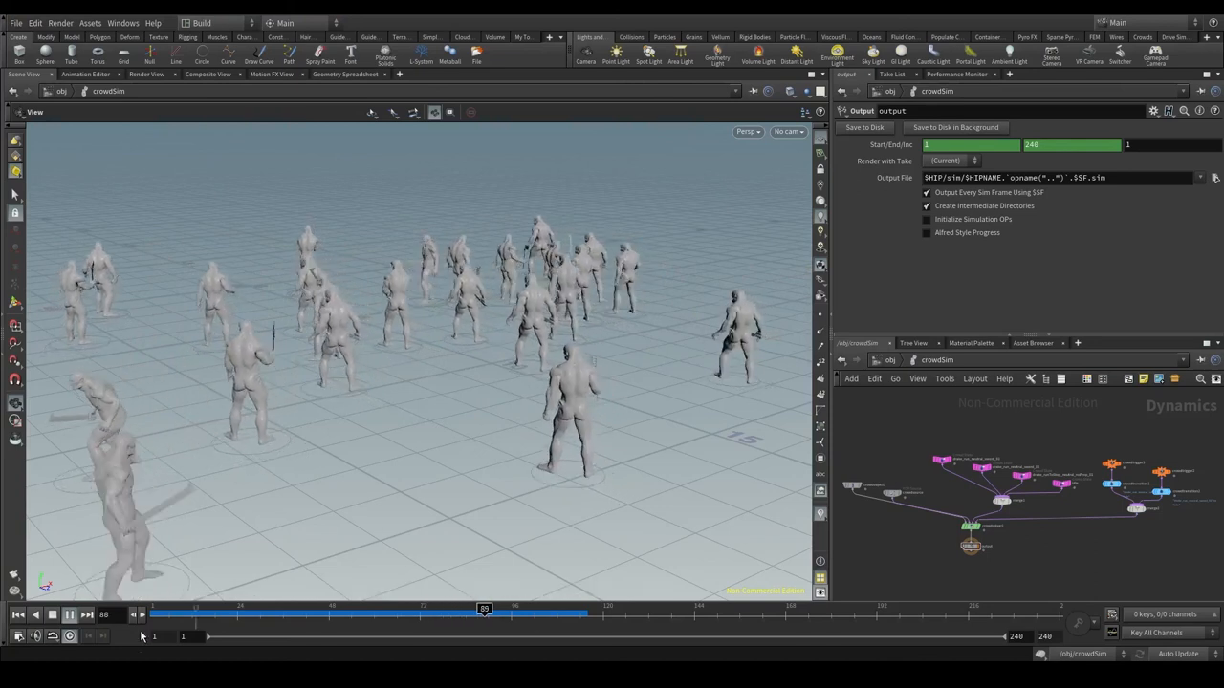
pyautogui.moveTo(486, 616); pyautogui.dragTo(602, 616)
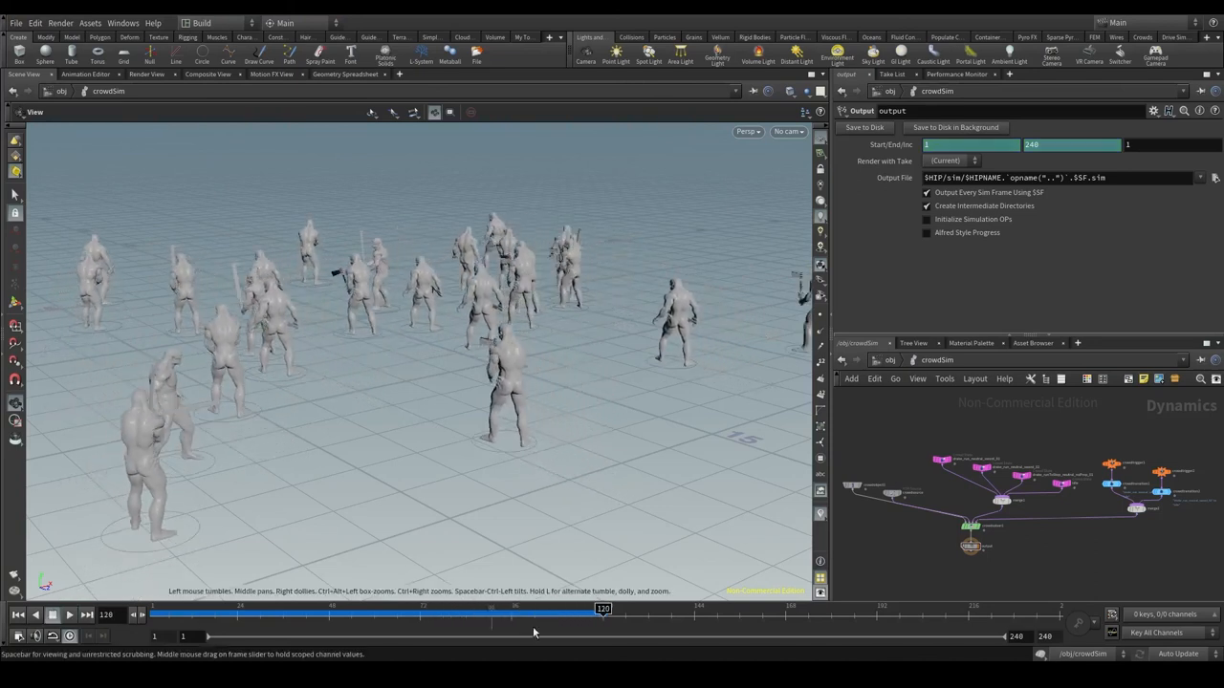
pyautogui.moveTo(603, 608); pyautogui.dragTo(334, 608)
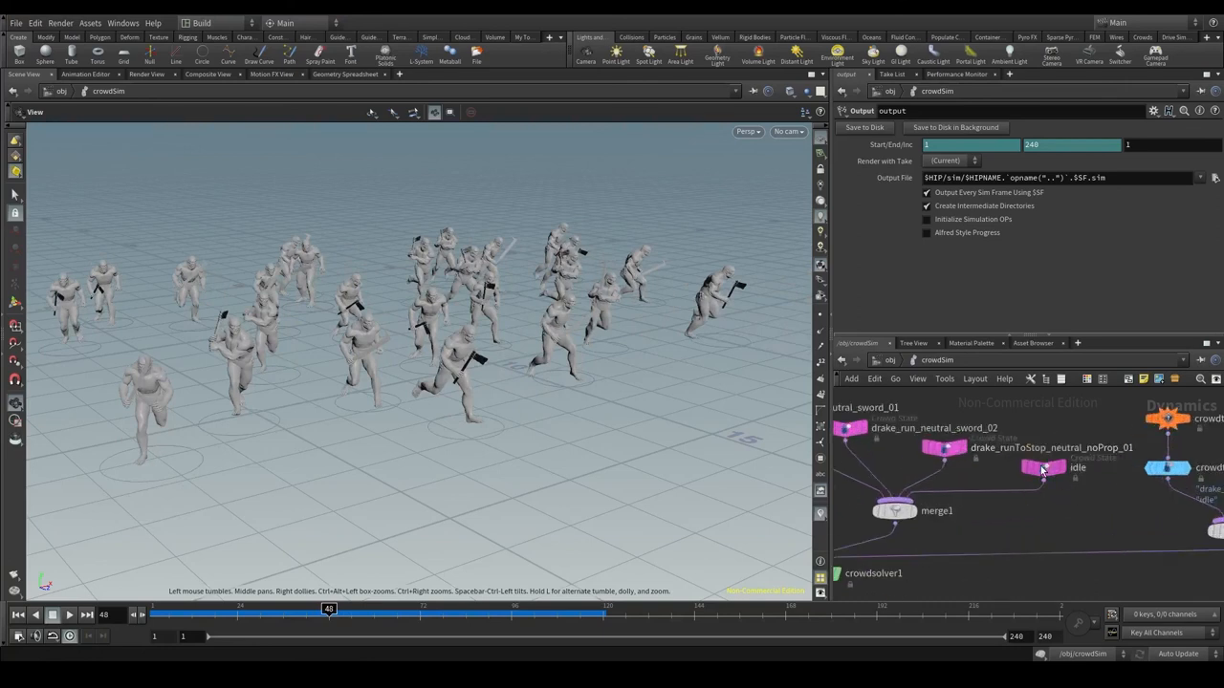
# - Change the idle state's Clip Playback Type from In Place to Locomotion and replay the simulation
pyautogui.click(1044, 467)
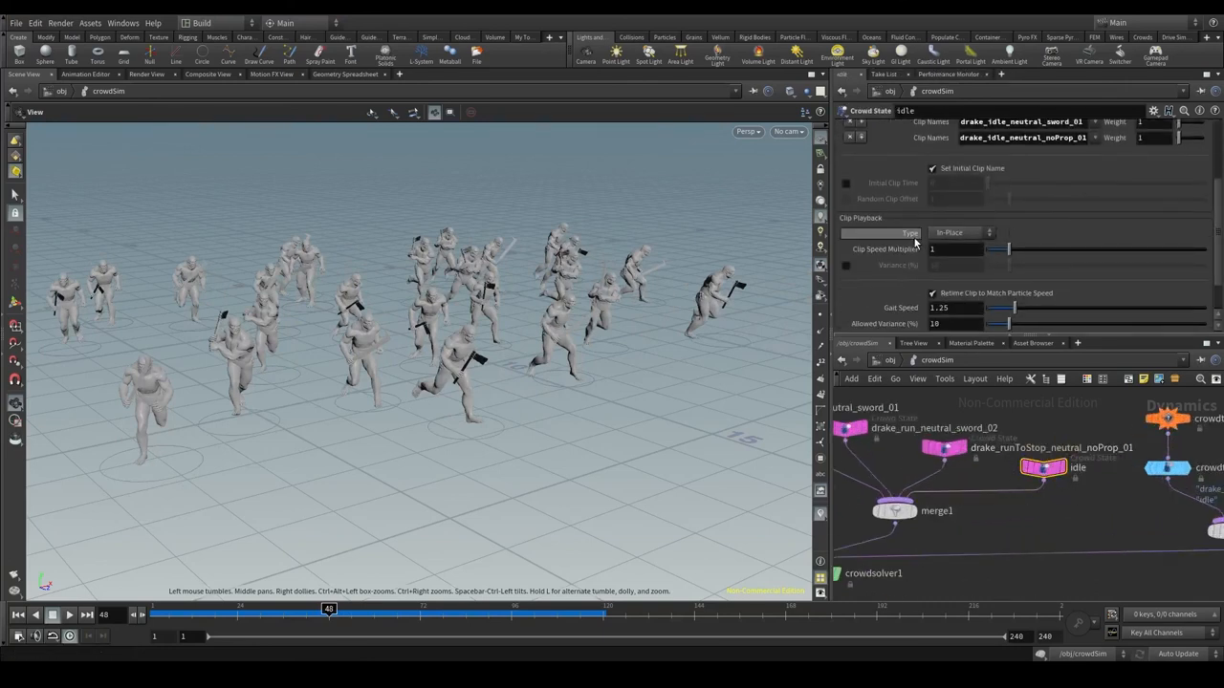
pyautogui.click(959, 233)
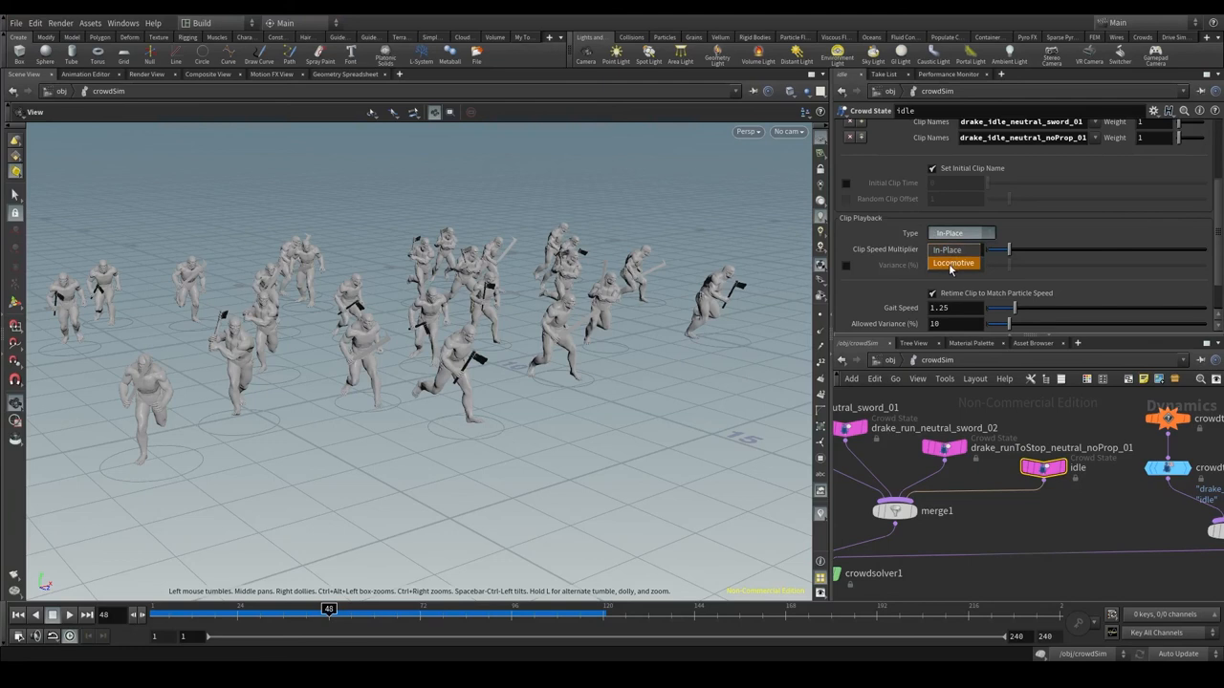
pyautogui.click(952, 264)
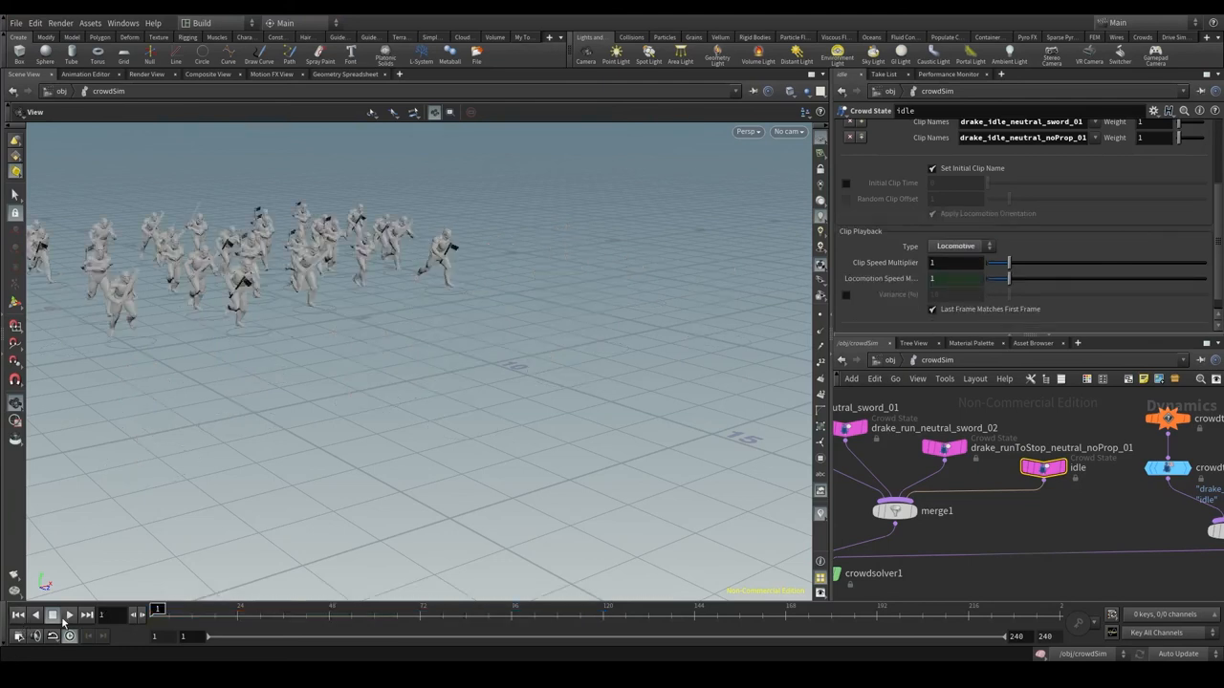
pyautogui.click(54, 615)
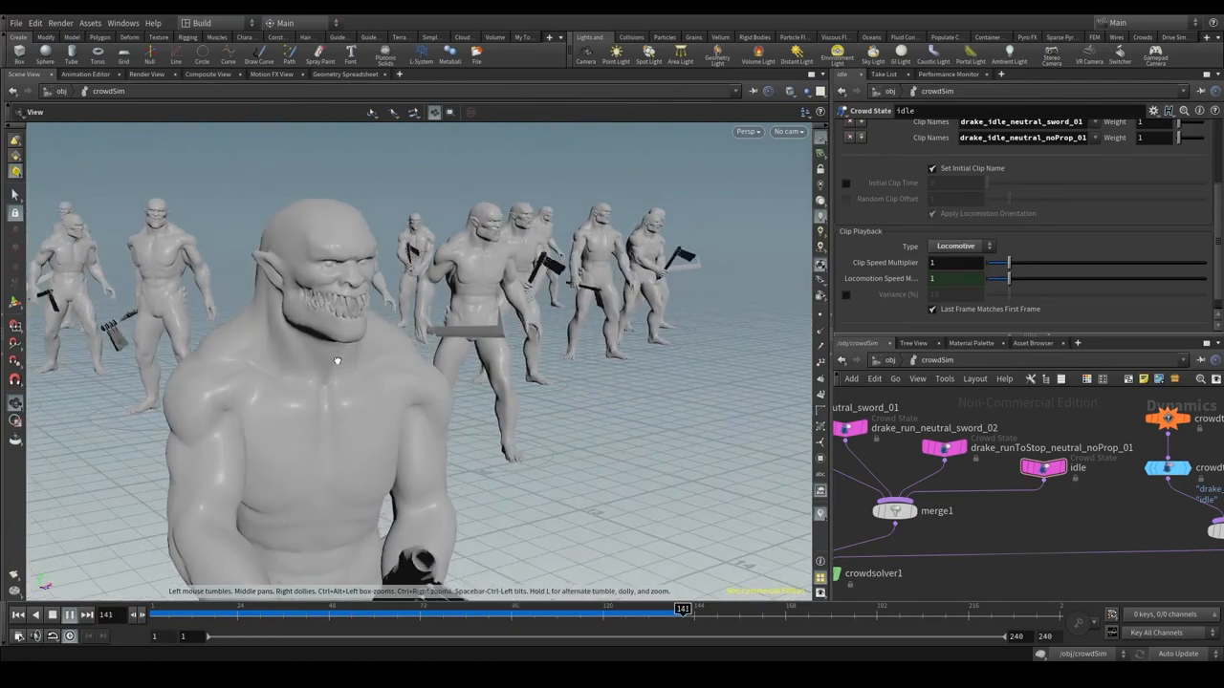
pyautogui.click(52, 616)
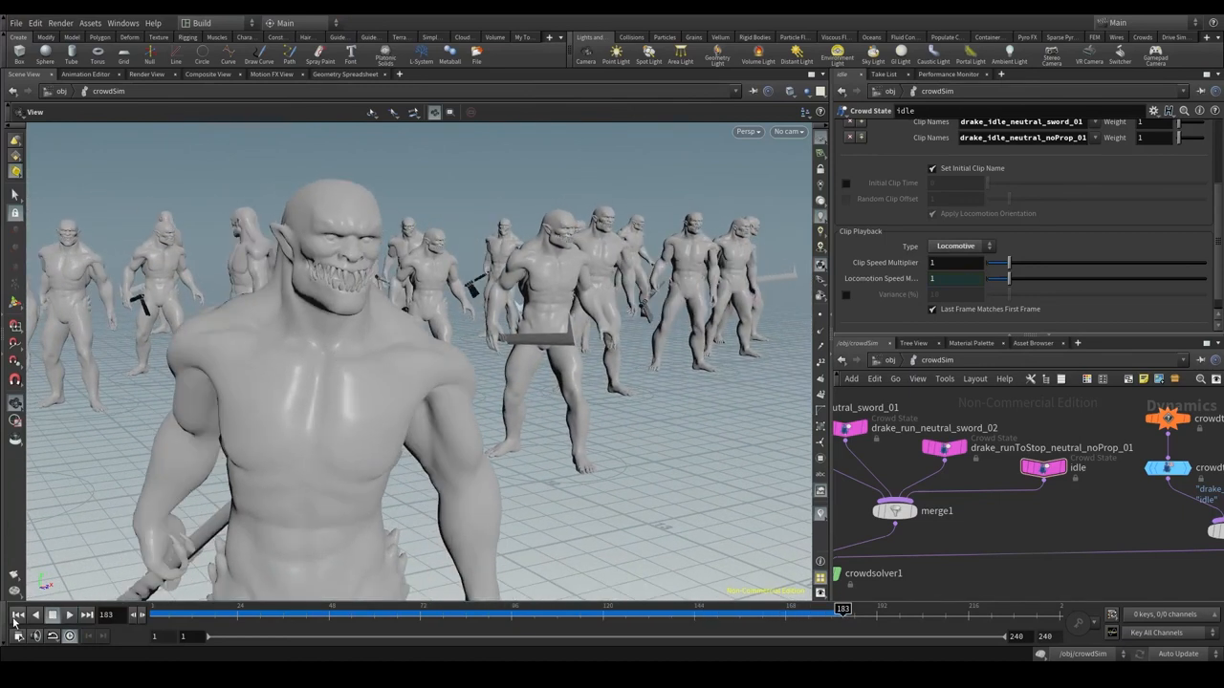